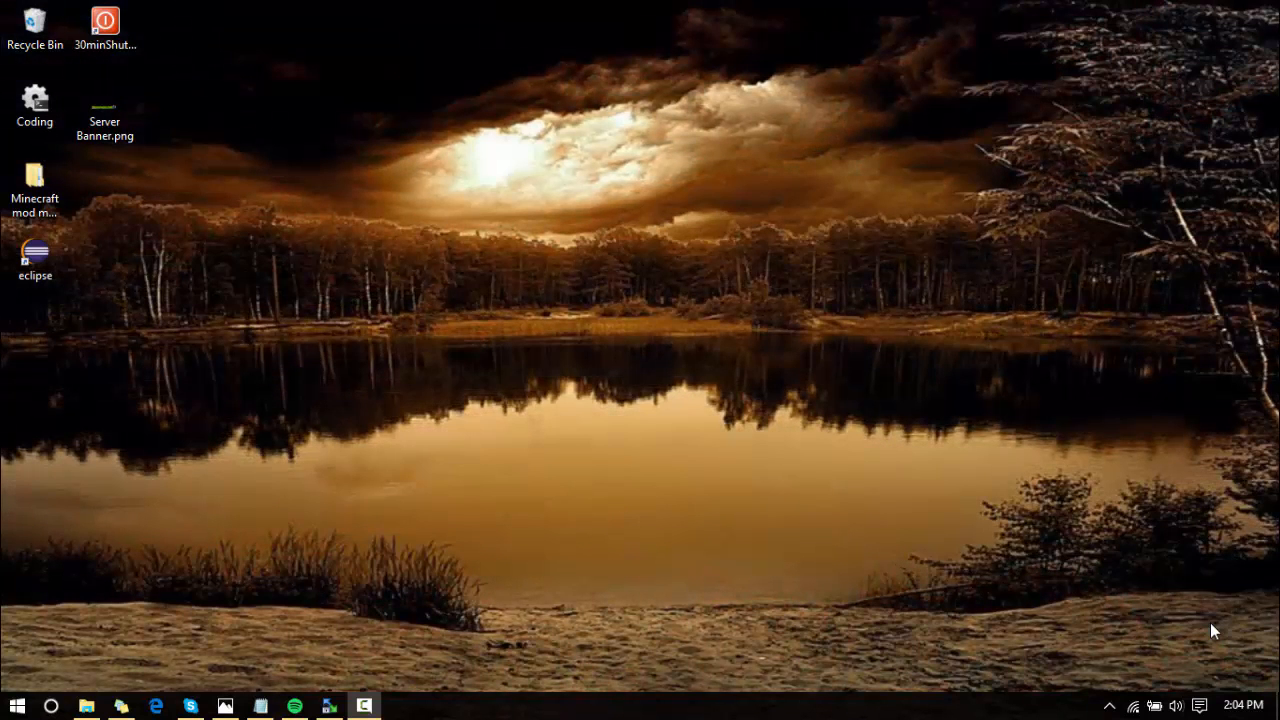
pyautogui.moveTo(900, 410)
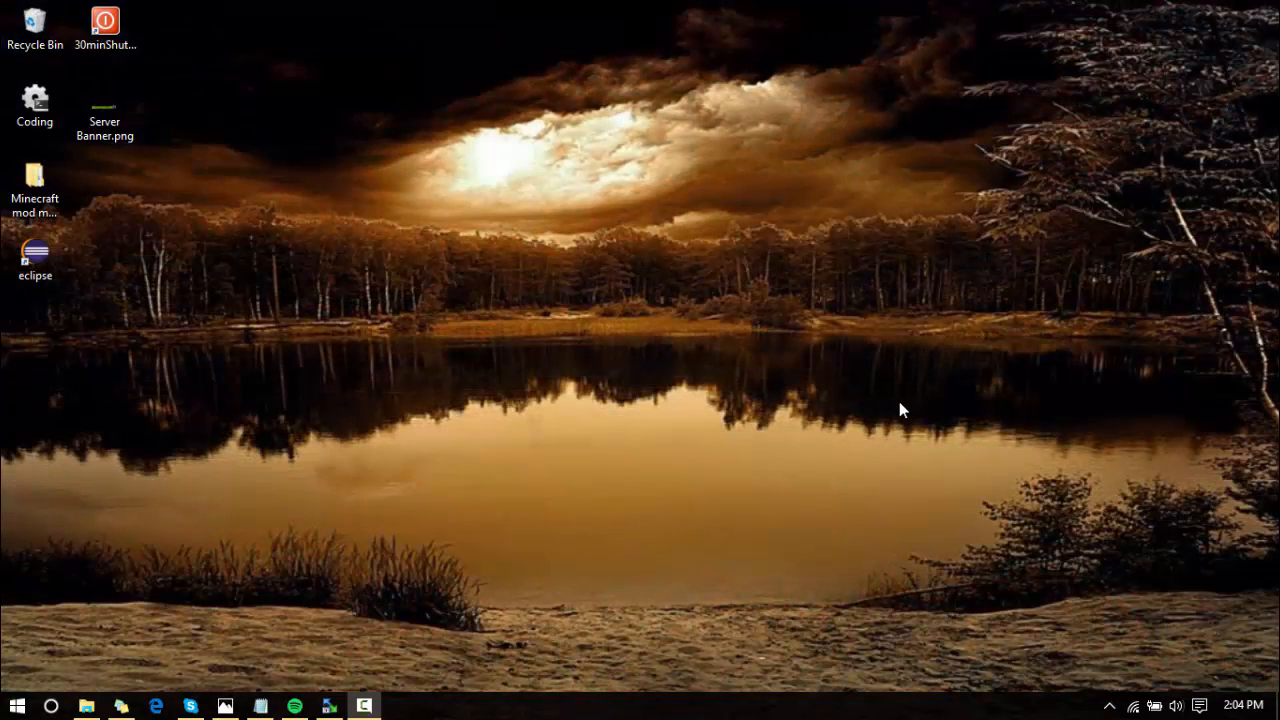
pyautogui.moveTo(925, 378)
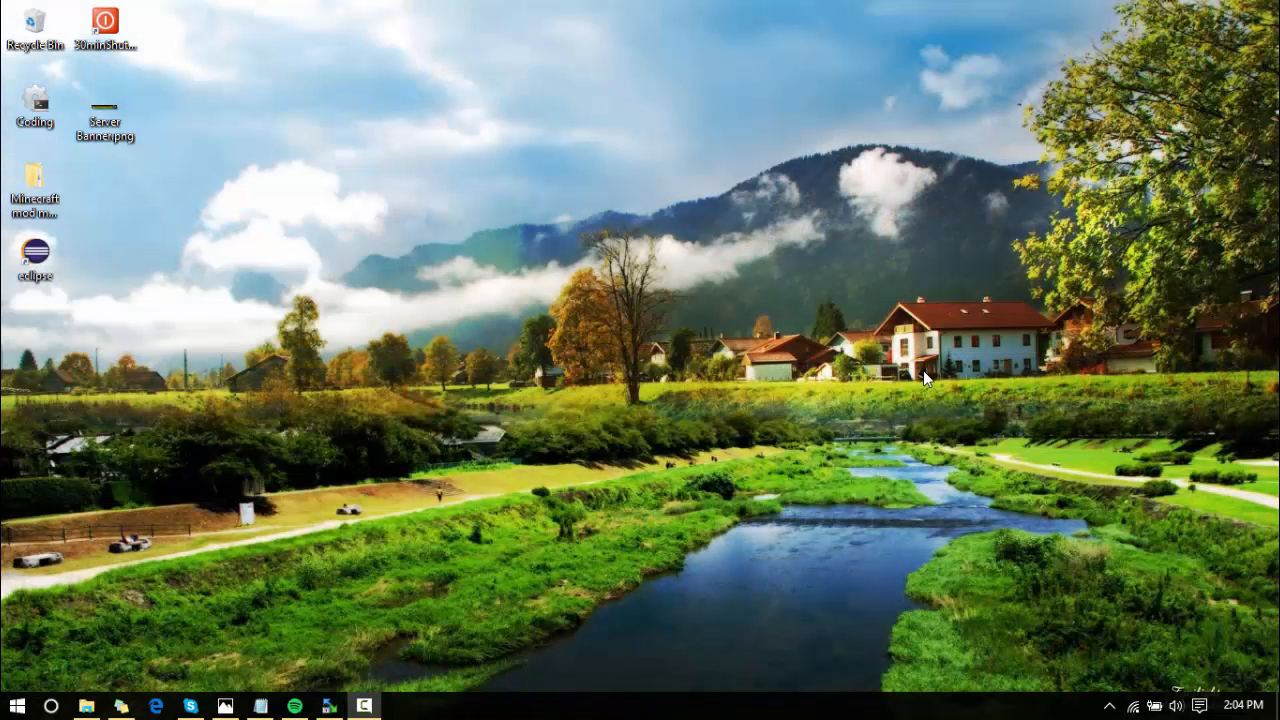
pyautogui.moveTo(325, 628)
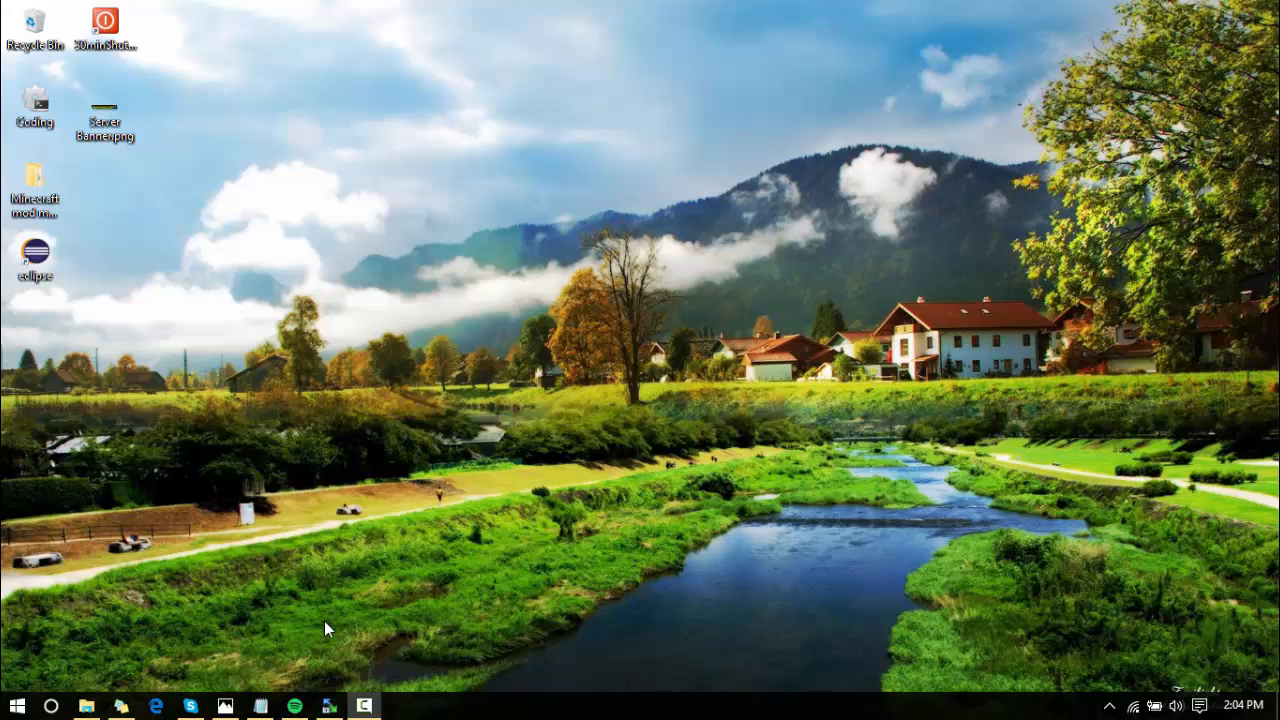
pyautogui.moveTo(323, 643)
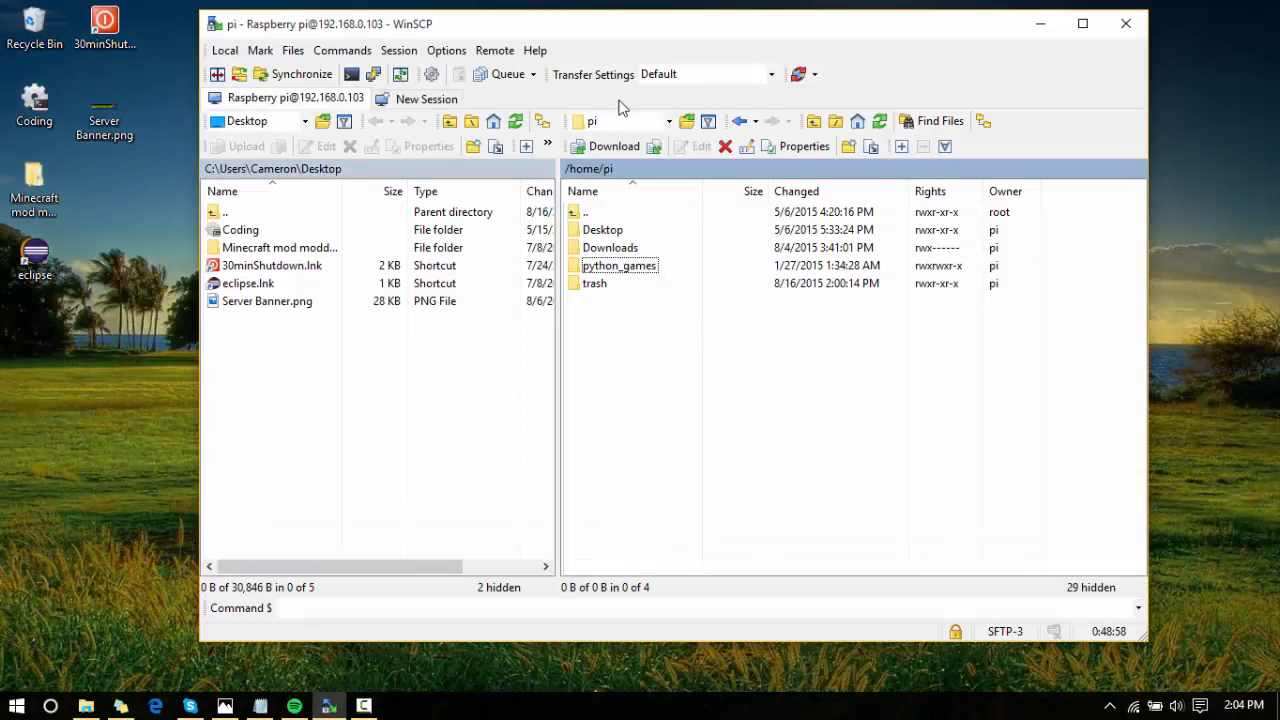
# Close WinSCP and confirm terminating the Raspberry Pi session.
pyautogui.click(1125, 23)
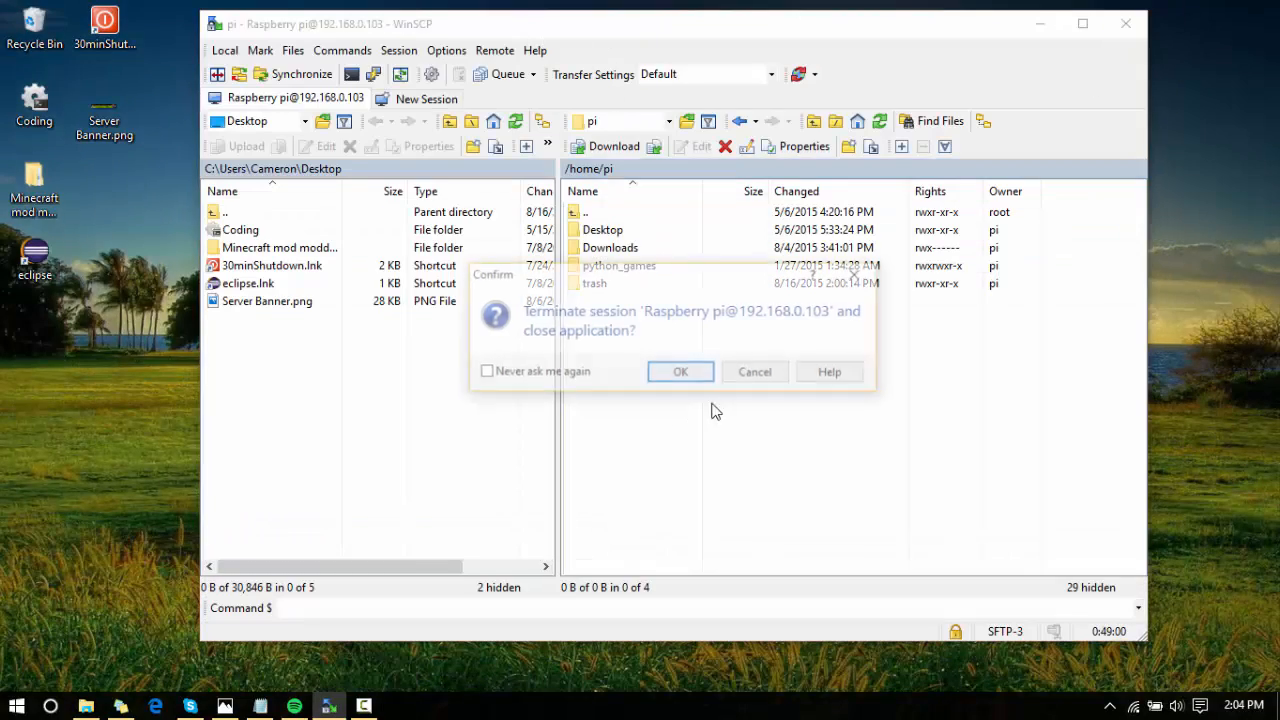
pyautogui.click(680, 371)
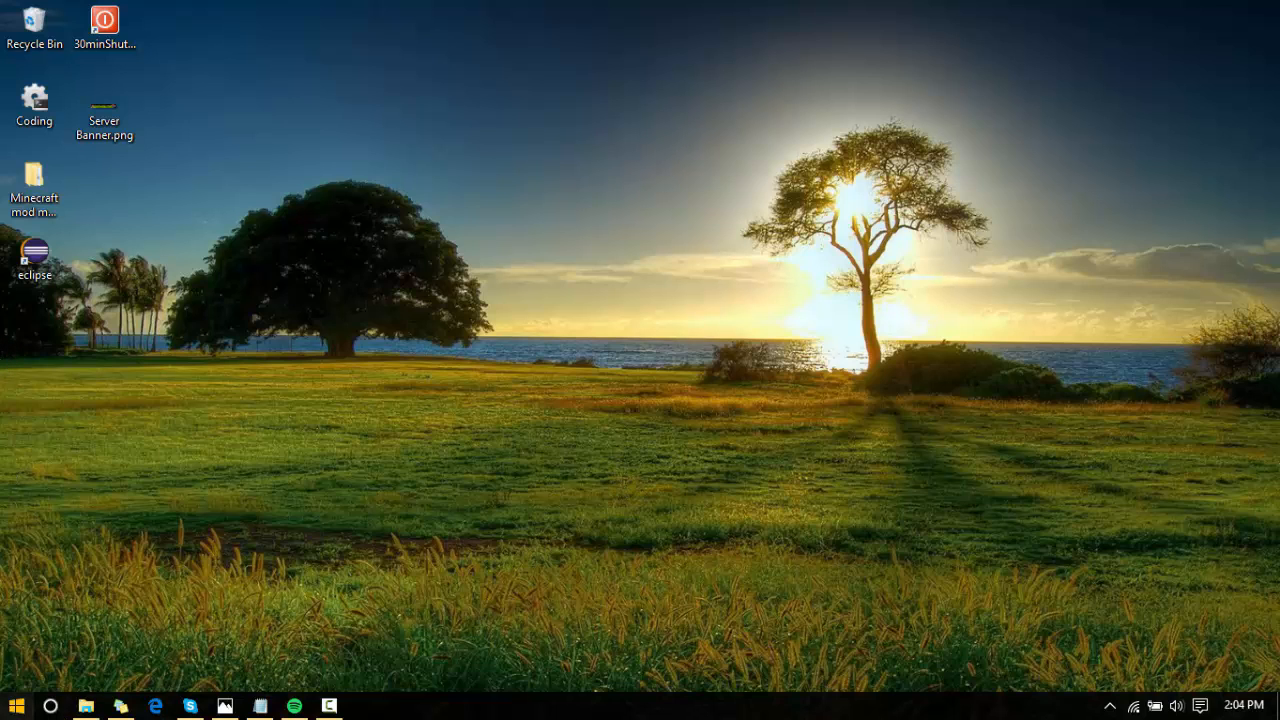
# Launch PuTTY and connect over SSH to the Pi at its 192.168.0.x address.
pyautogui.click(15, 706)
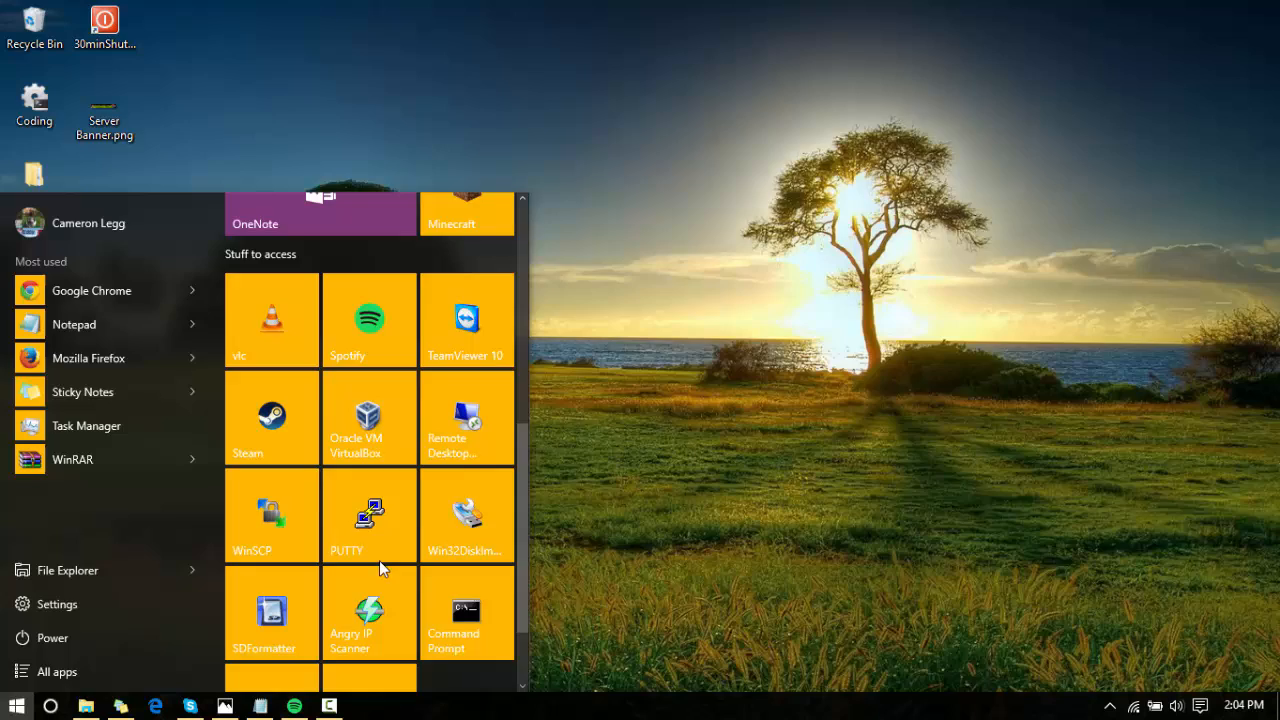
pyautogui.click(369, 515)
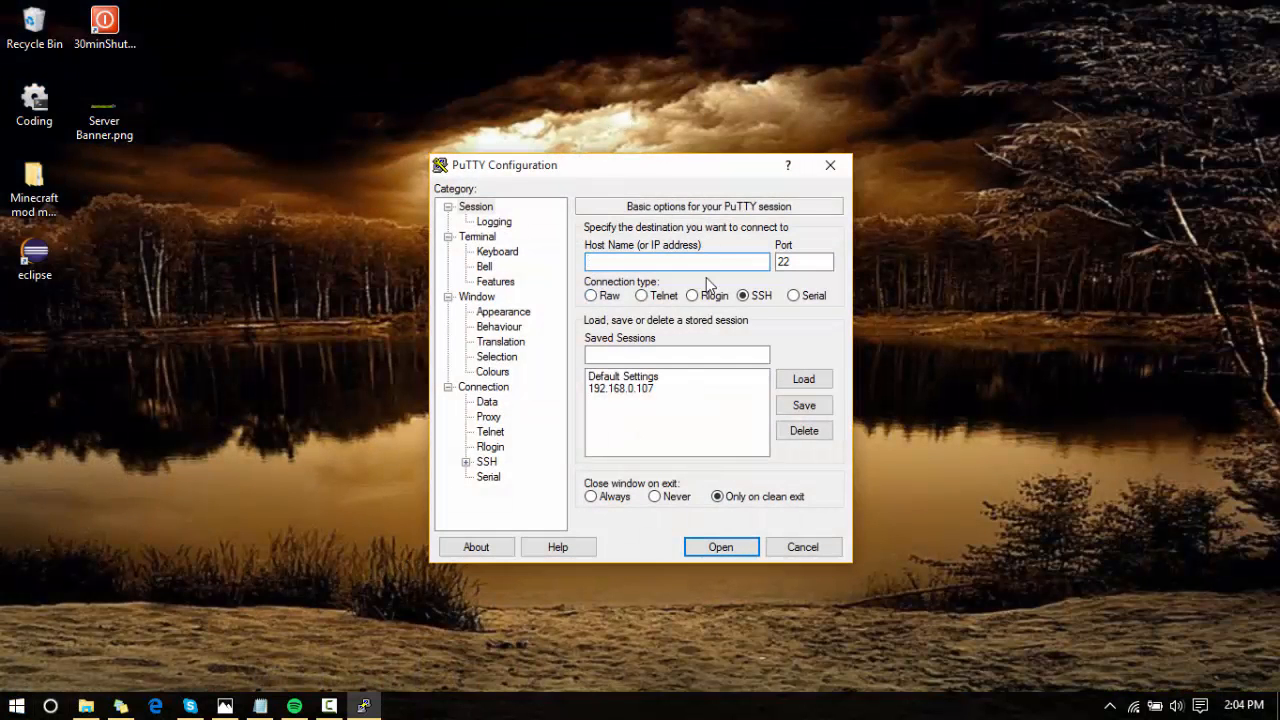
pyautogui.write('192.168.')
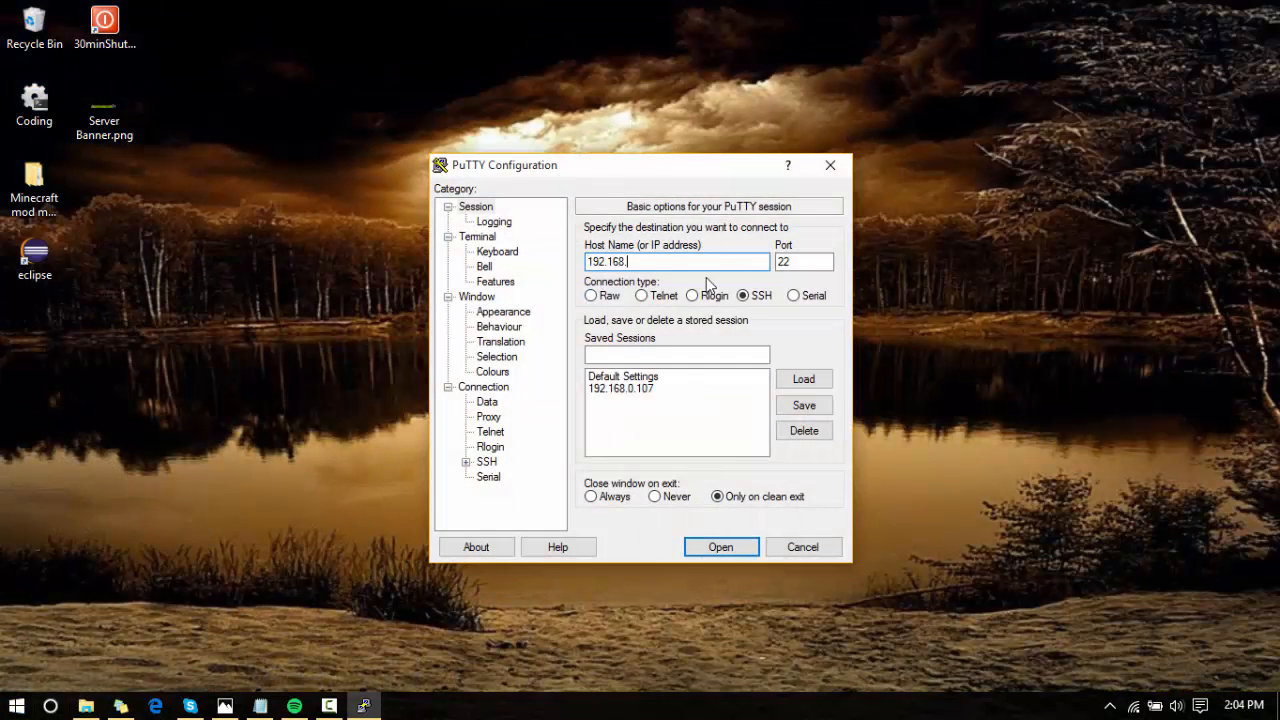
pyautogui.write('0')
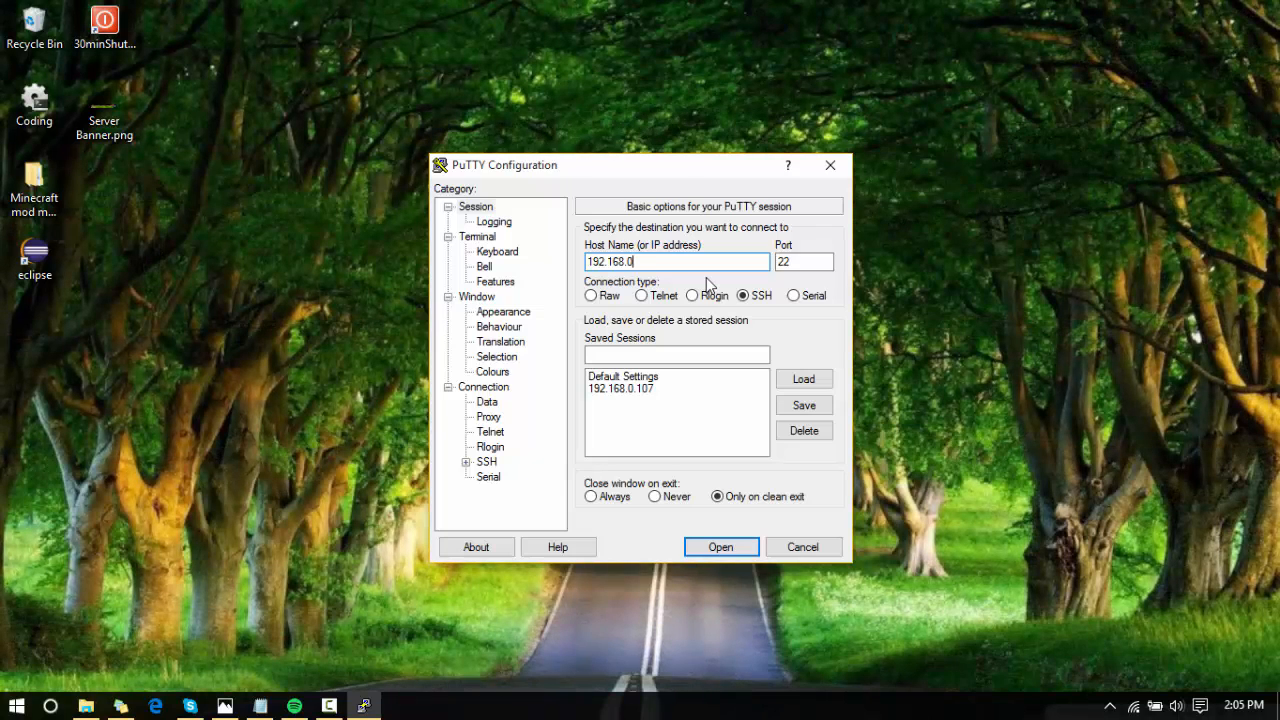
pyautogui.click(720, 546)
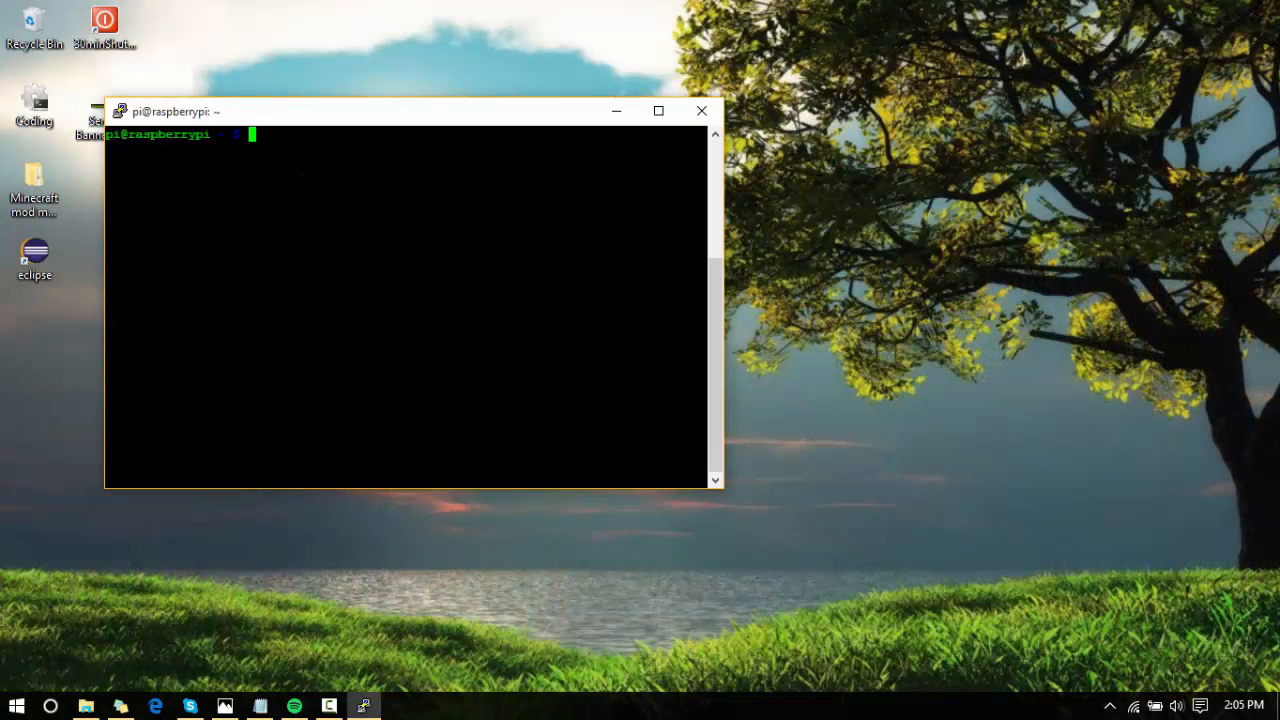
# Center the terminal, run mkdir pifm, list the directory, and cd into pifm.
pyautogui.moveTo(170, 111); pyautogui.dragTo(513, 86)
pyautogui.write('mk')
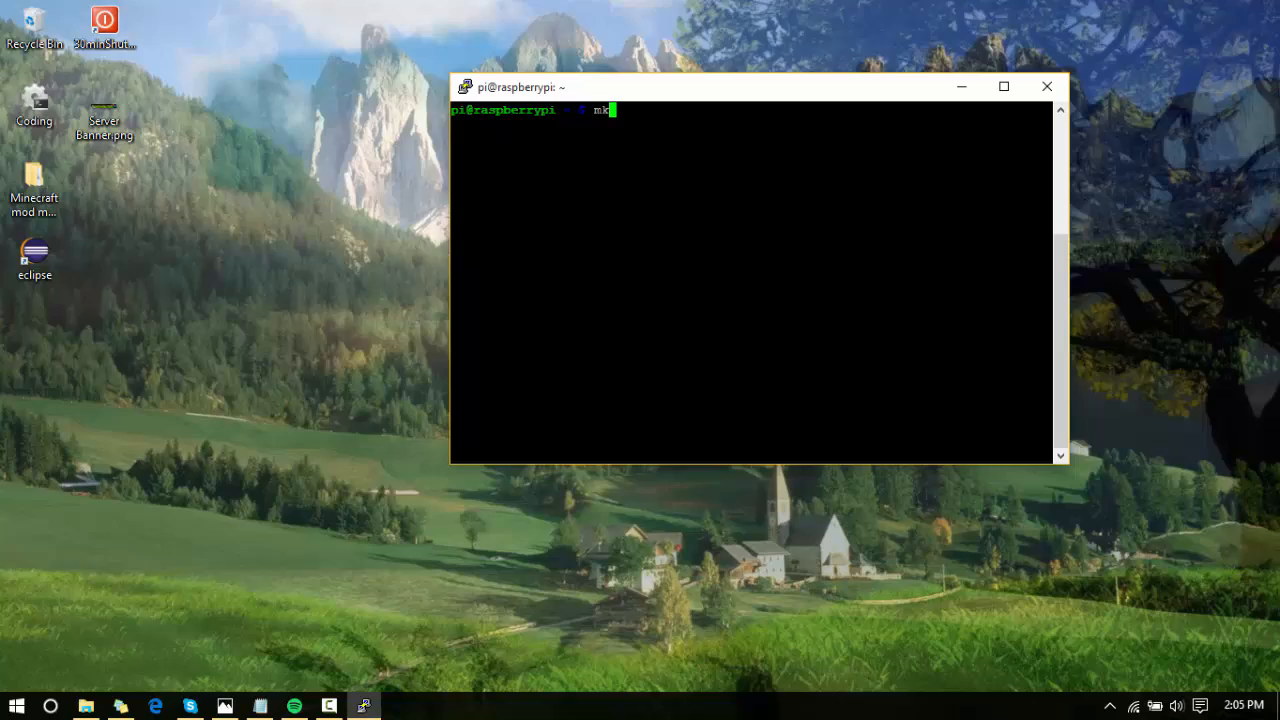
pyautogui.write('dir pifm')
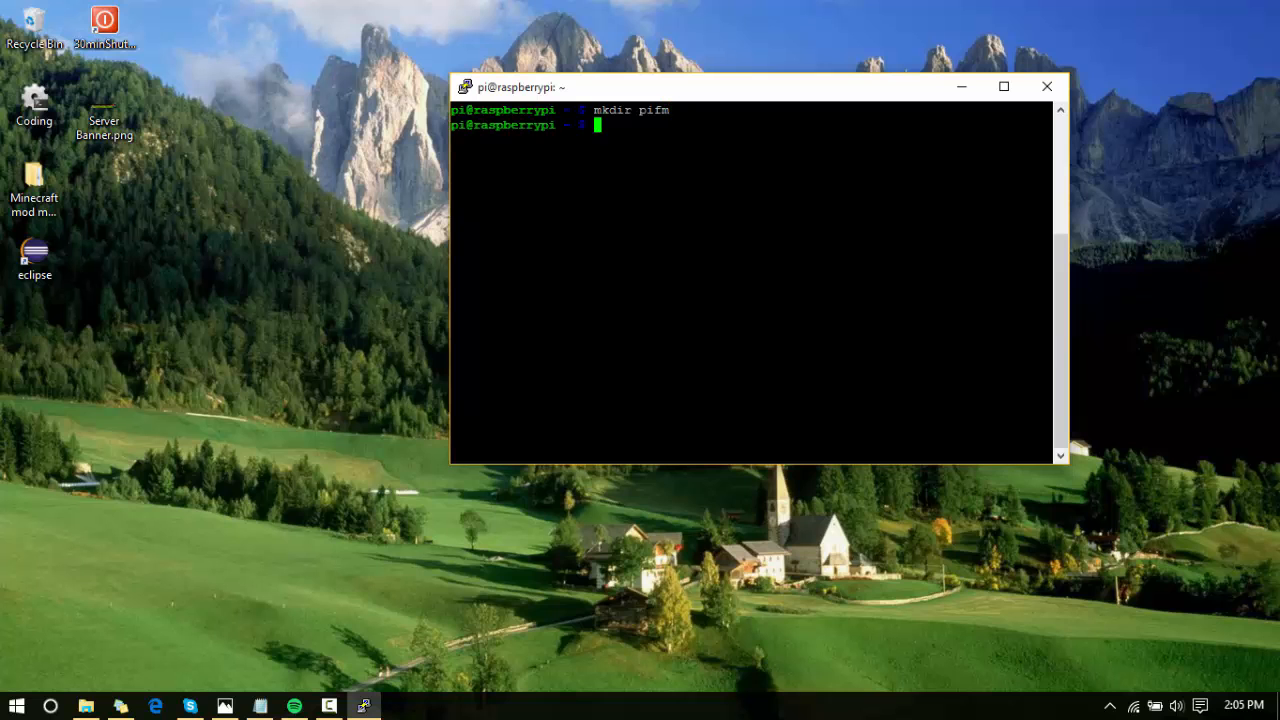
pyautogui.write('ls')
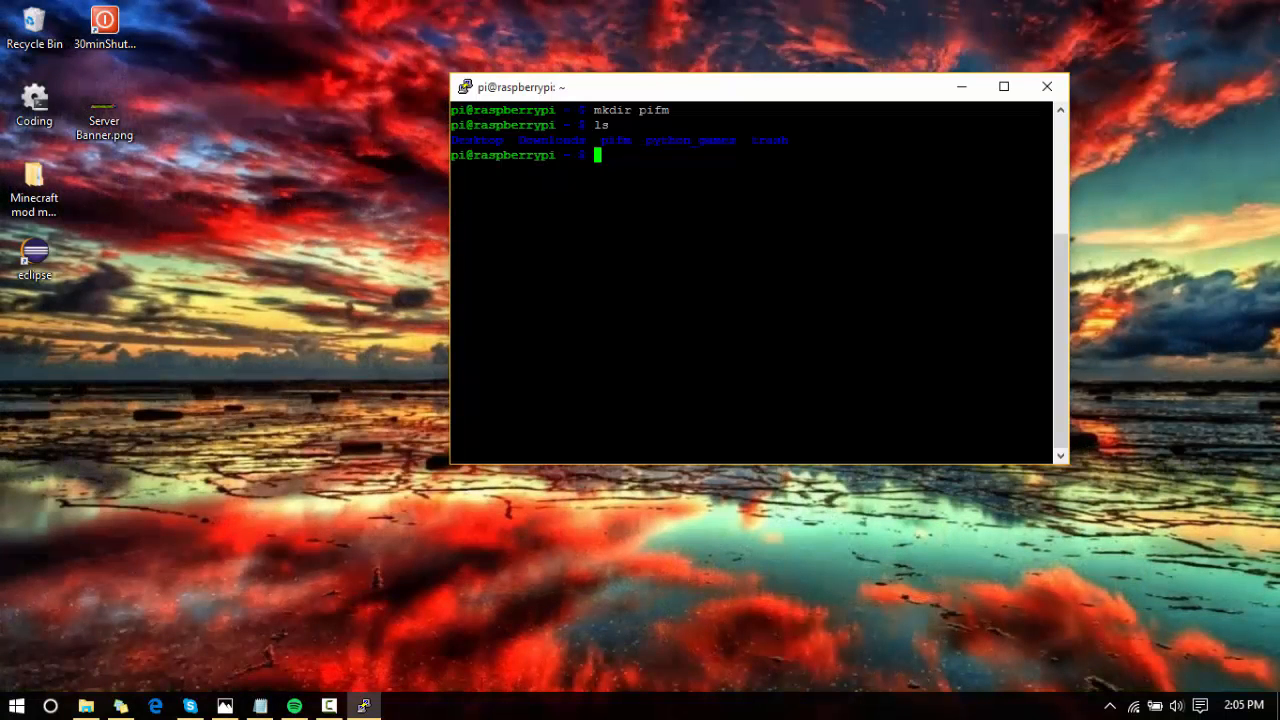
pyautogui.write('cd pifm')
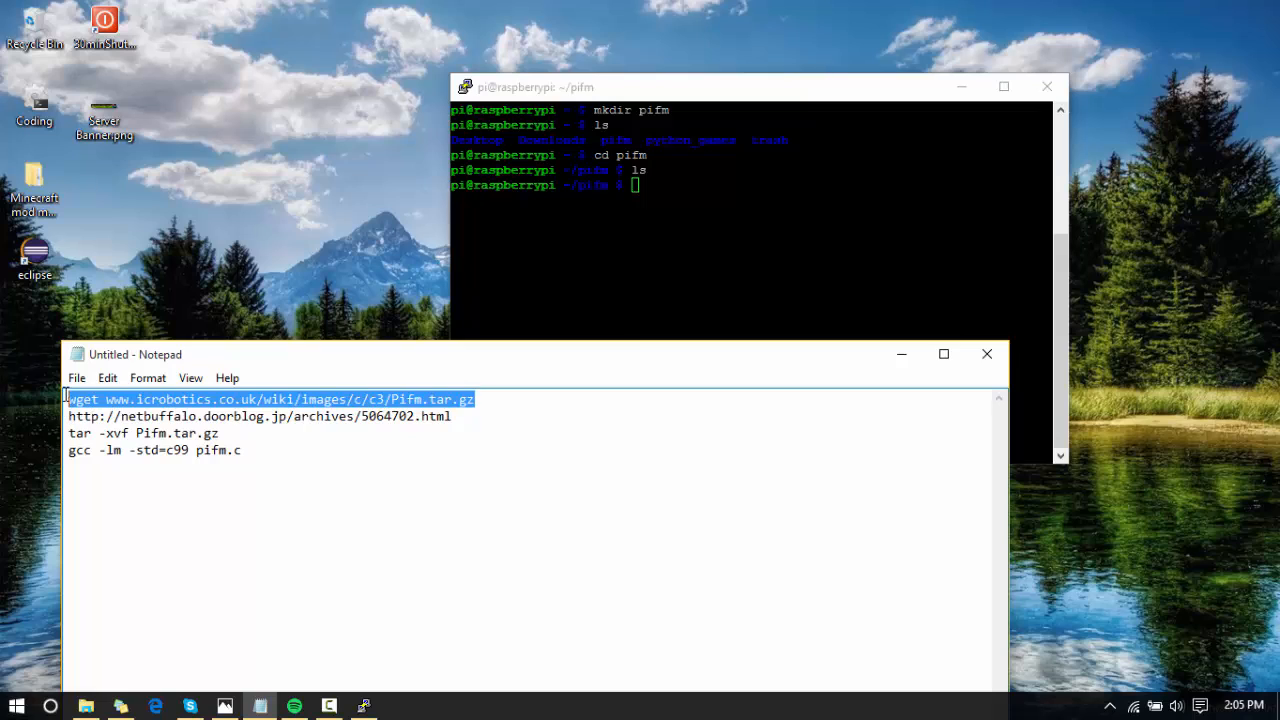
pyautogui.moveTo(893, 357)
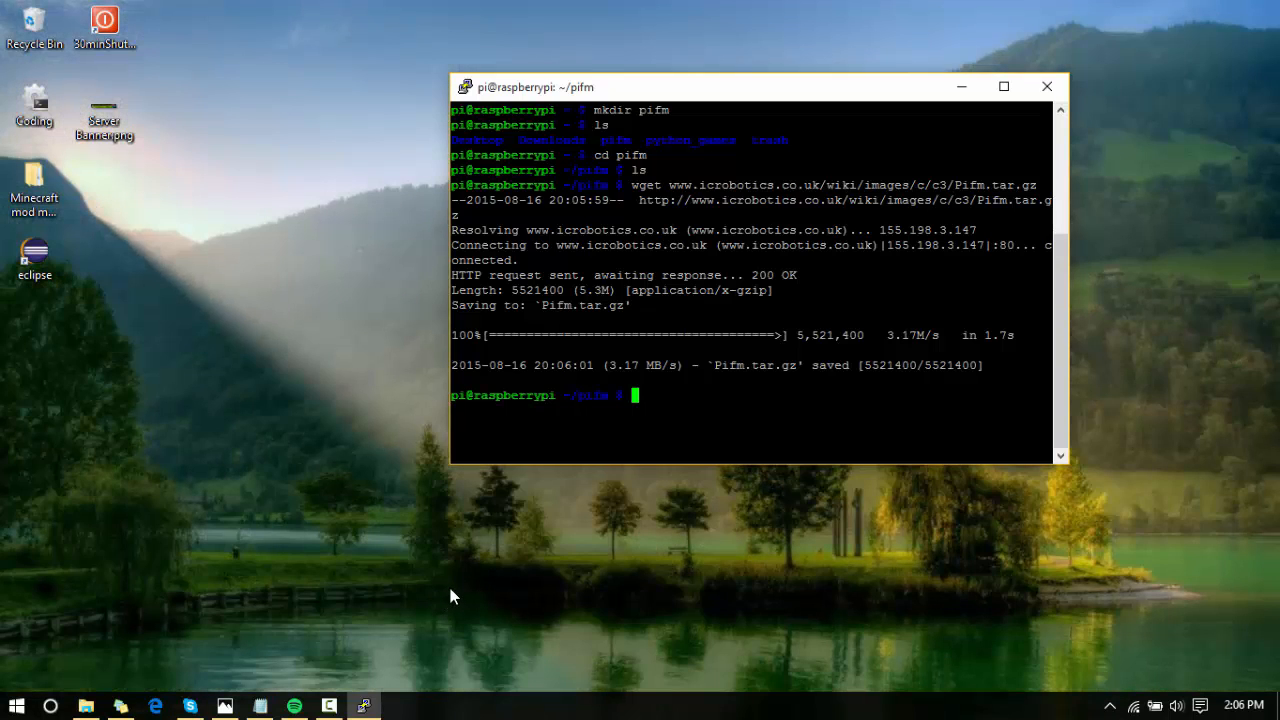
# Extract Pifm.tar.gz with tar -xvf and list the unpacked files.
pyautogui.write('tar')
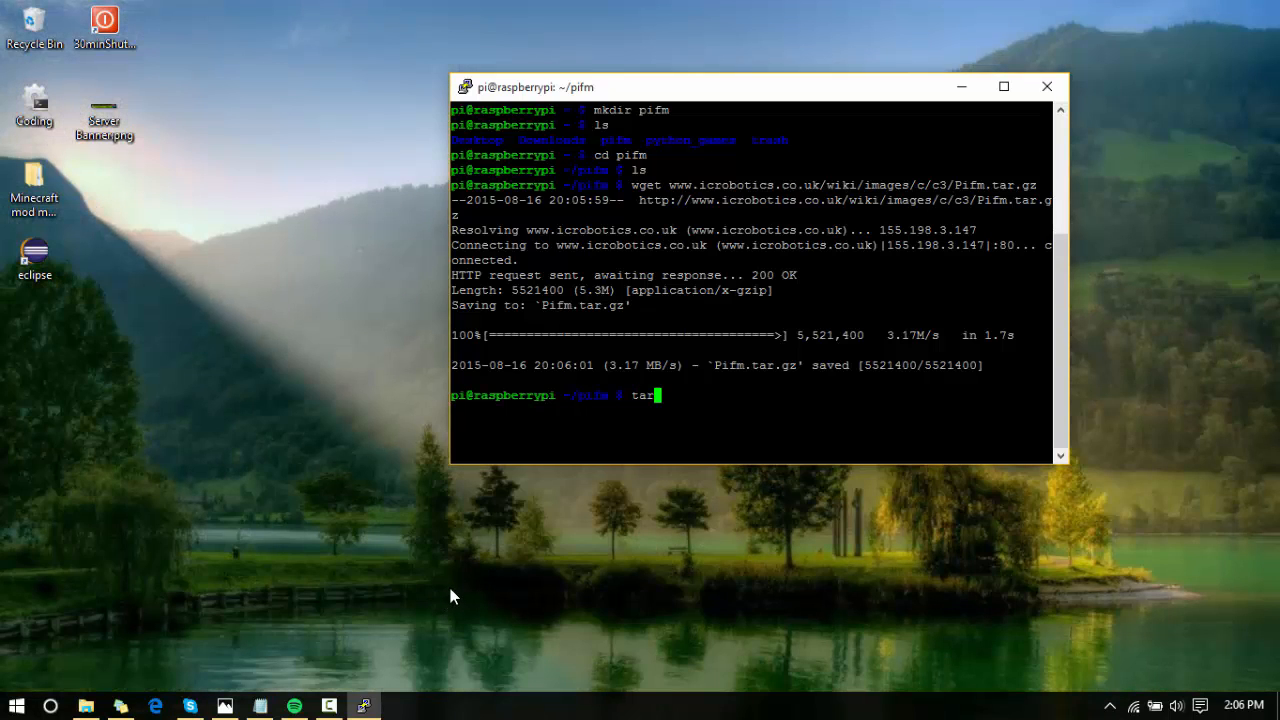
pyautogui.write('-')
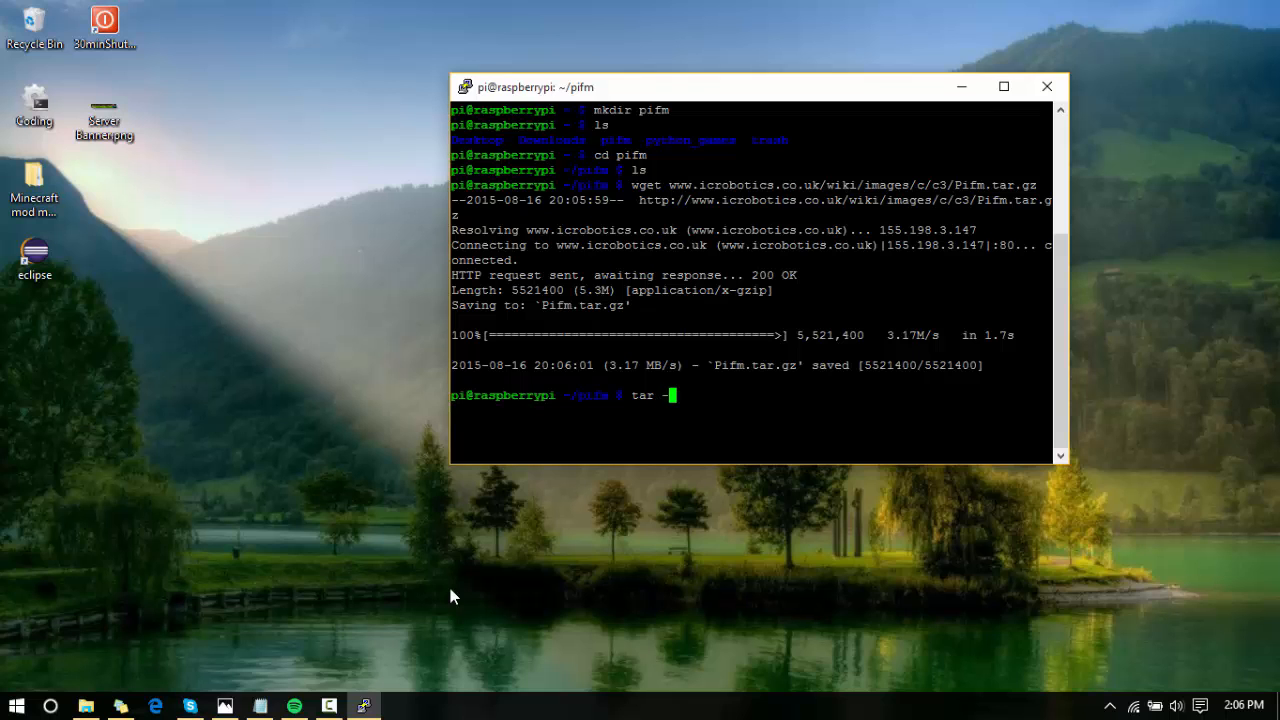
pyautogui.write('xvf Pifm.tar.gz')
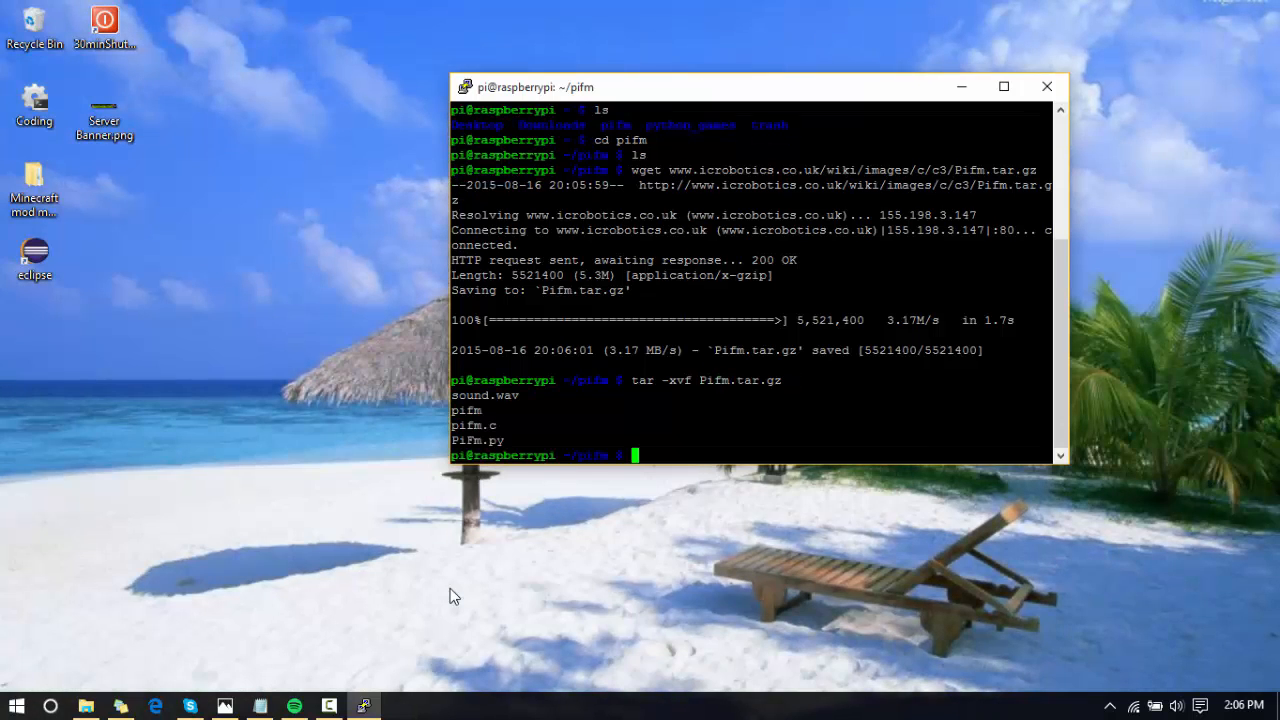
pyautogui.write('ls')
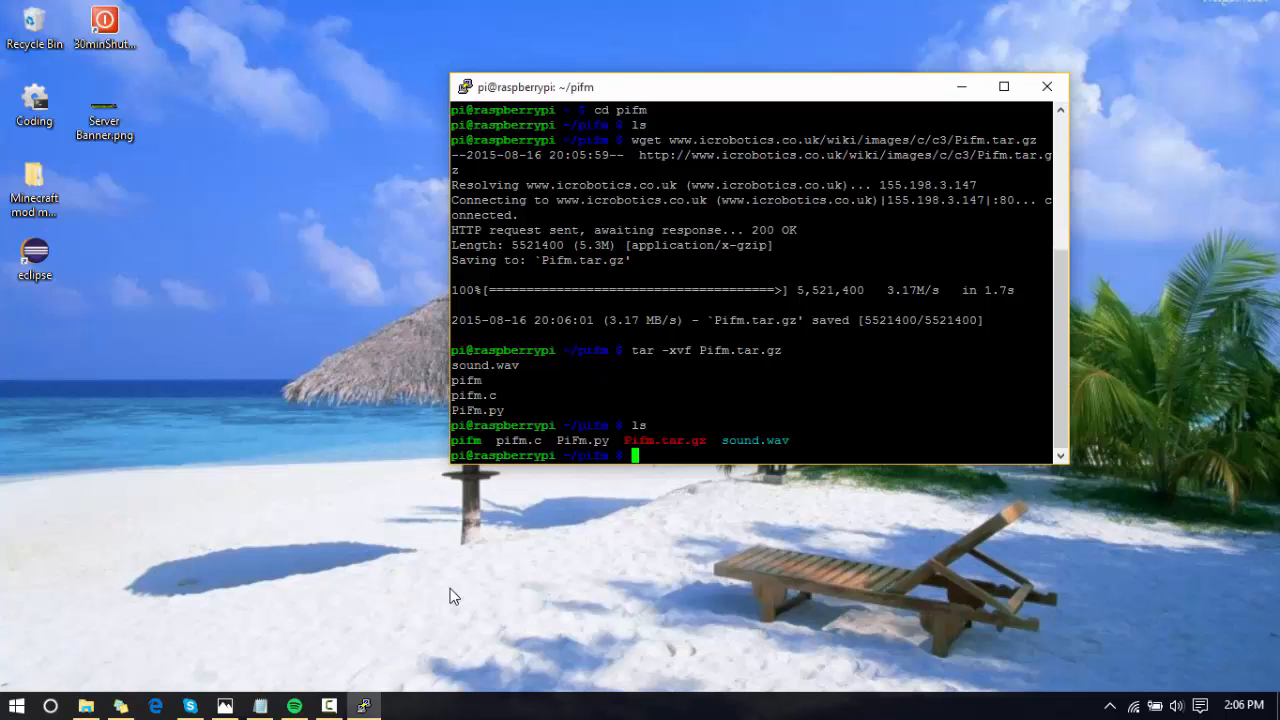
# Delete the Pifm.tar.gz archive with rm.
pyautogui.write('rm Pif')
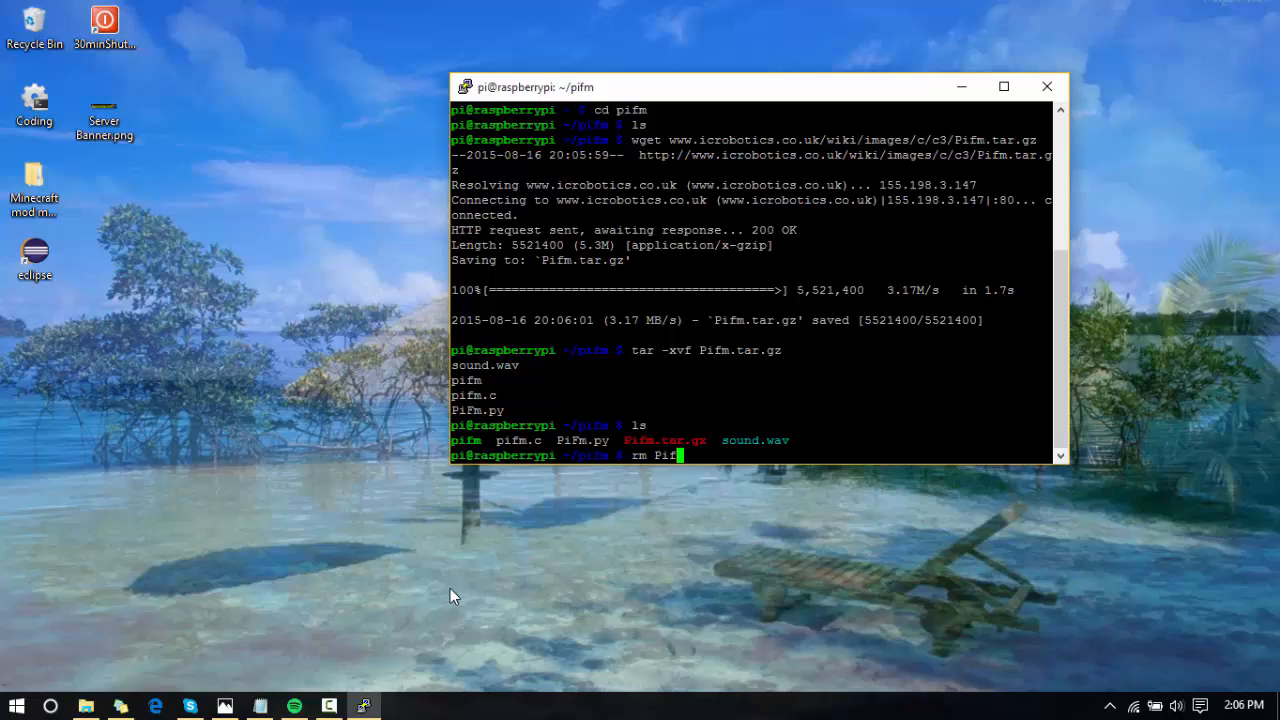
pyautogui.write('m.tar.gz')
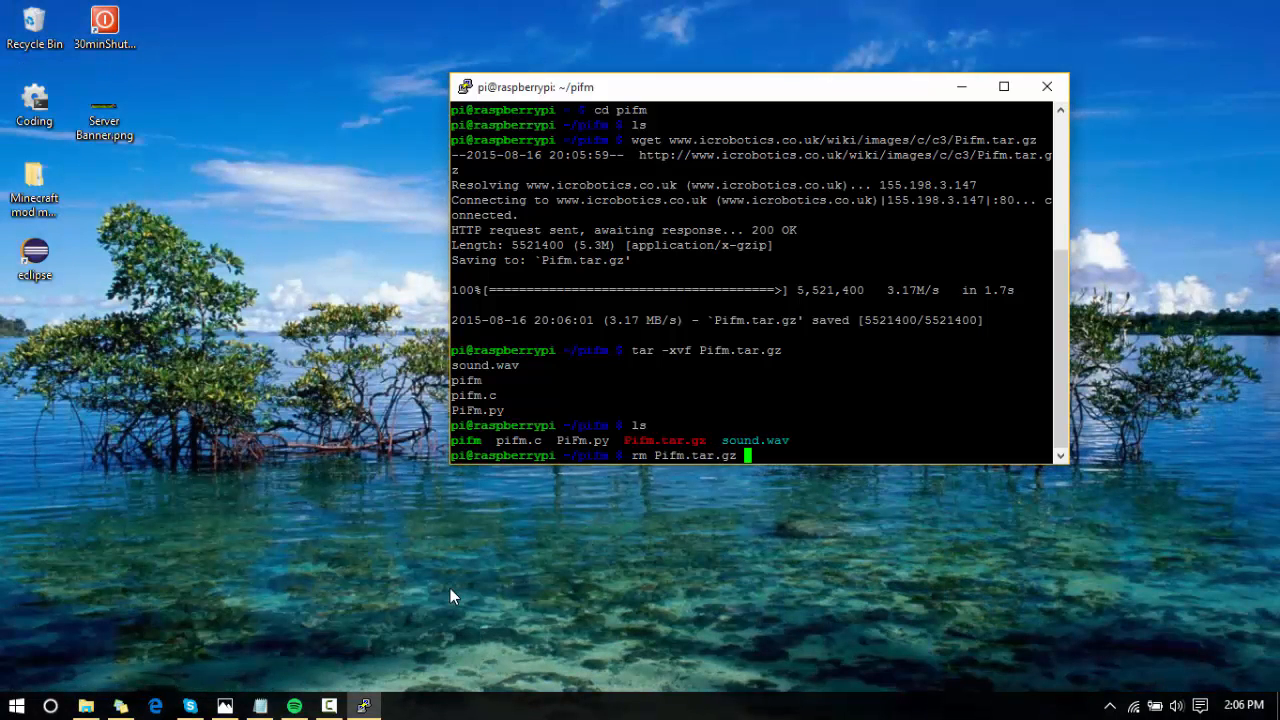
pyautogui.press('Return')
pyautogui.write('ls')
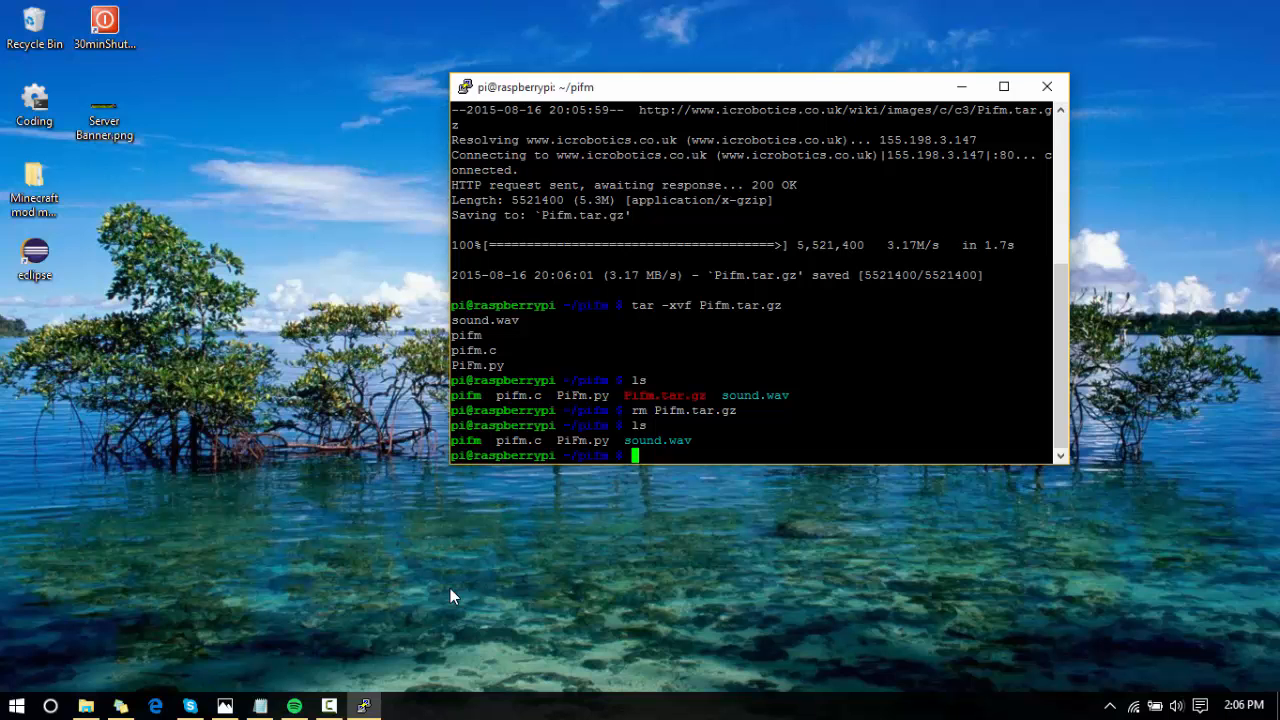
pyautogui.moveTo(1003, 86)
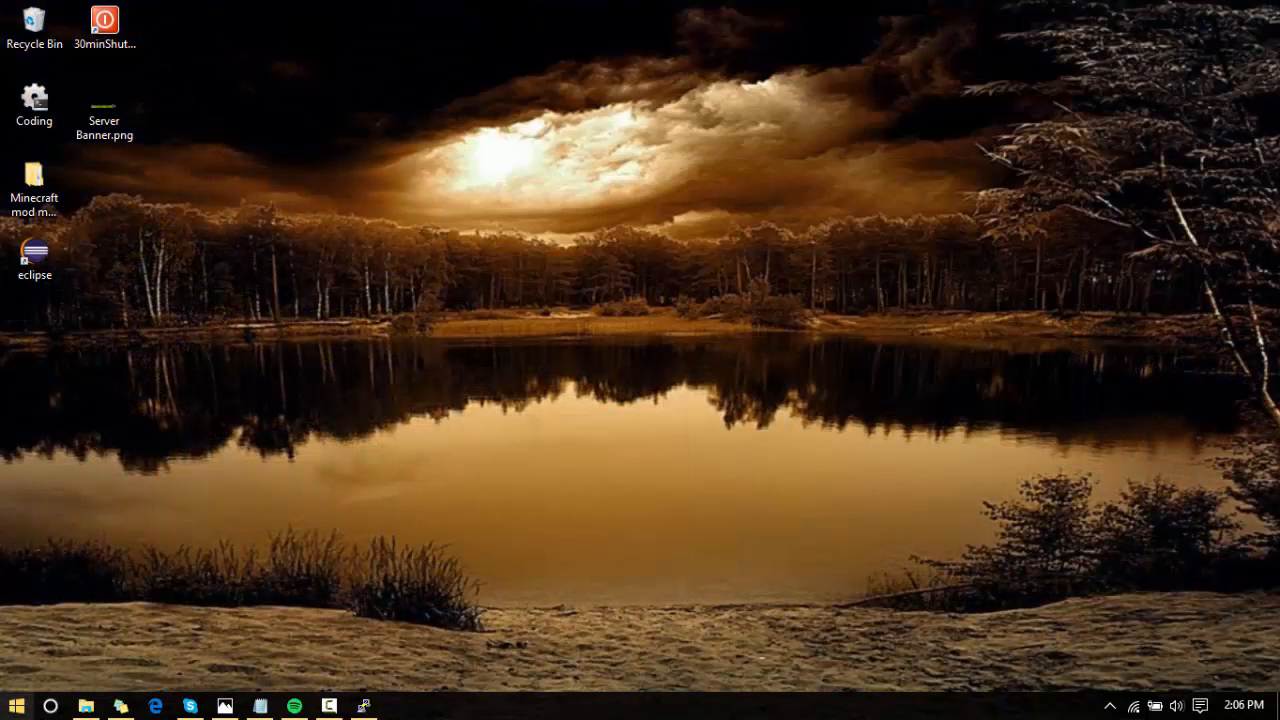
# Launch WinSCP and log in to the saved Raspberry pi site.
pyautogui.click(15, 705)
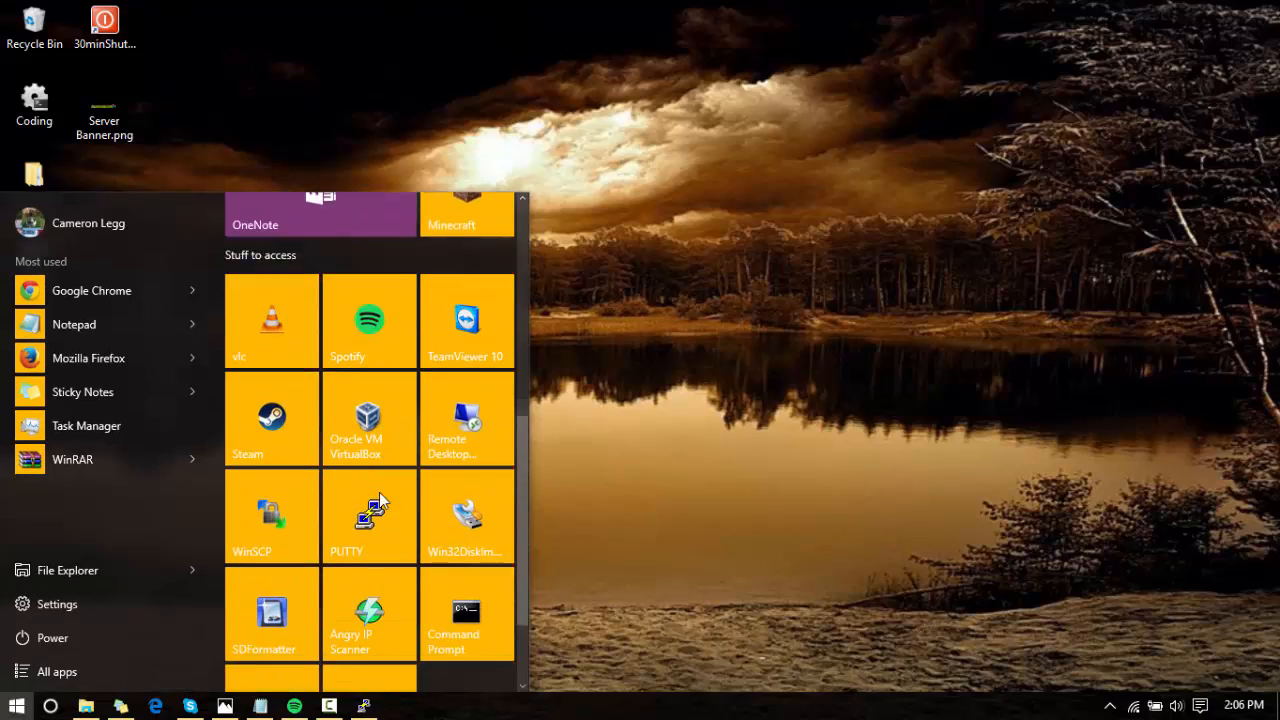
pyautogui.click(15, 705)
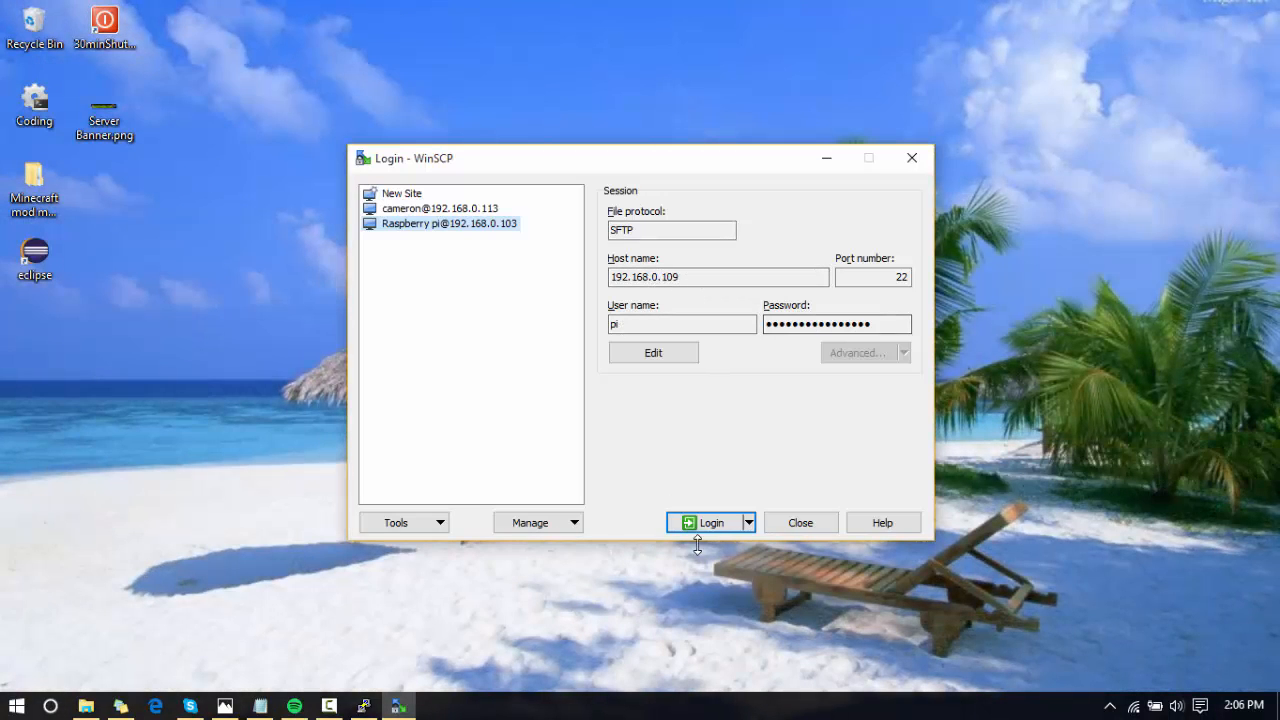
pyautogui.click(711, 522)
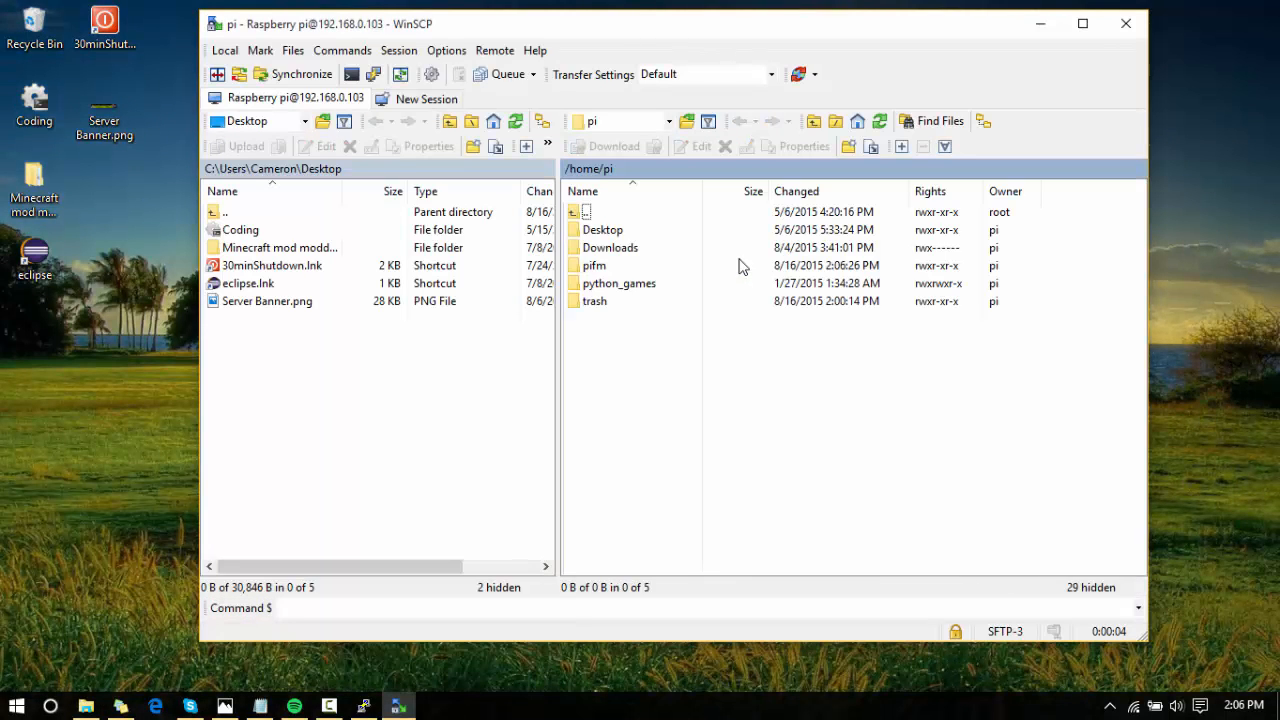
# Open the remote pifm folder and delete pifm.c, confirming the deletion.
pyautogui.click(595, 265)
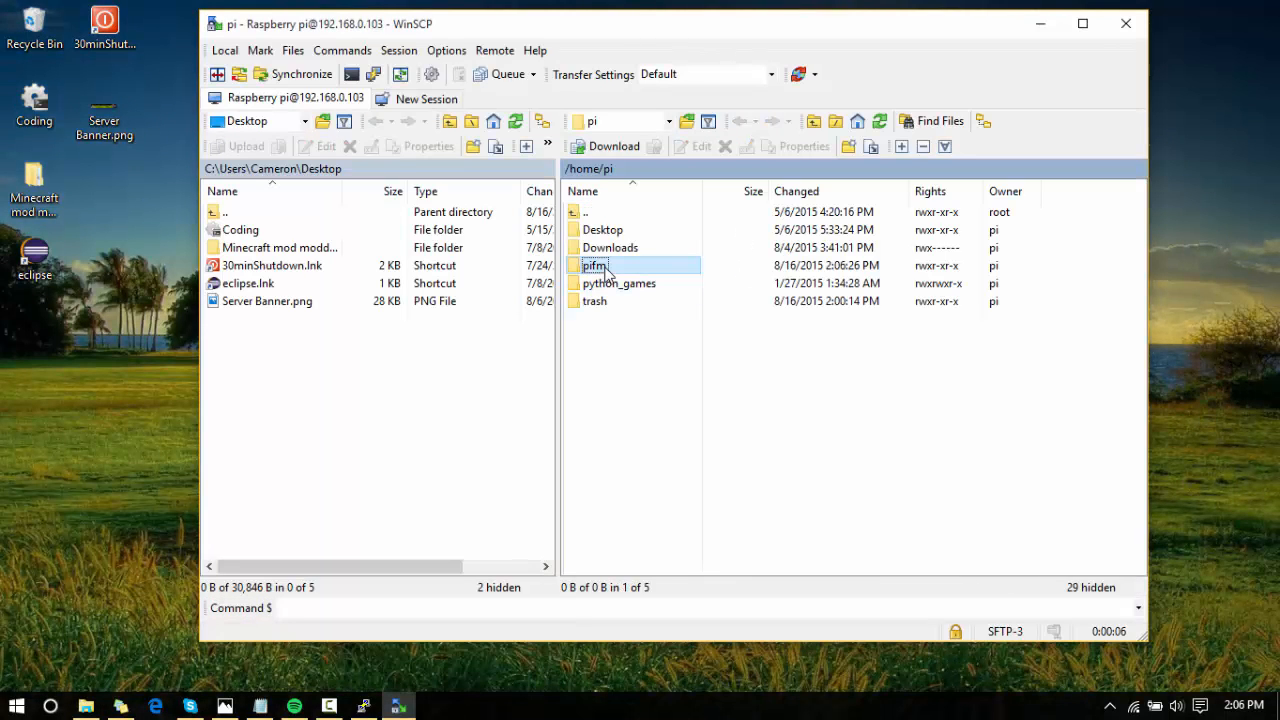
pyautogui.doubleClick(595, 265)
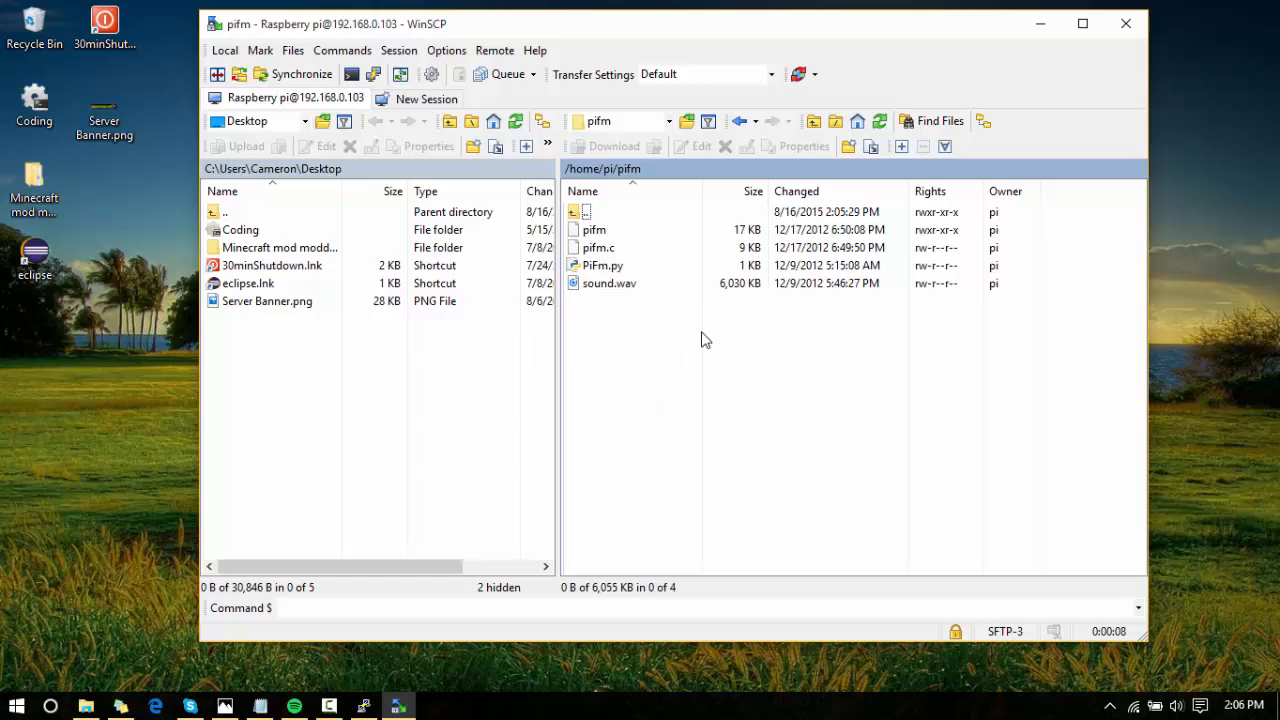
pyautogui.moveTo(667, 339)
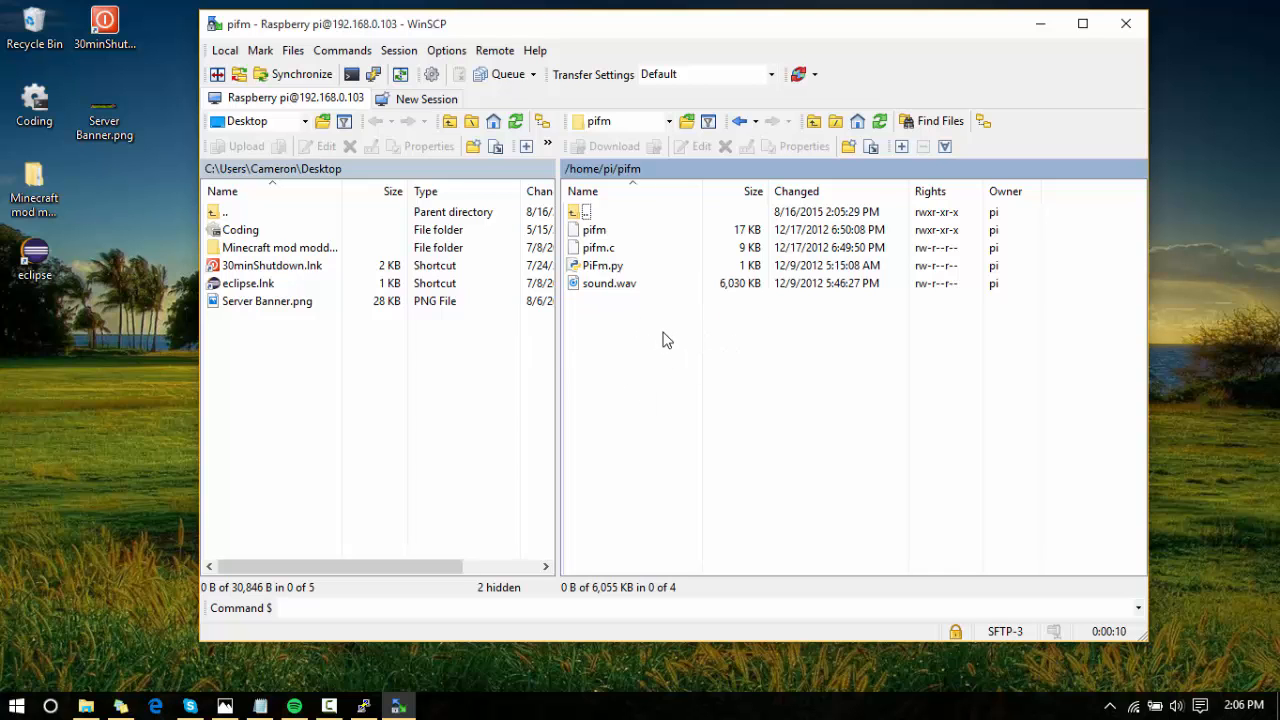
pyautogui.click(598, 247)
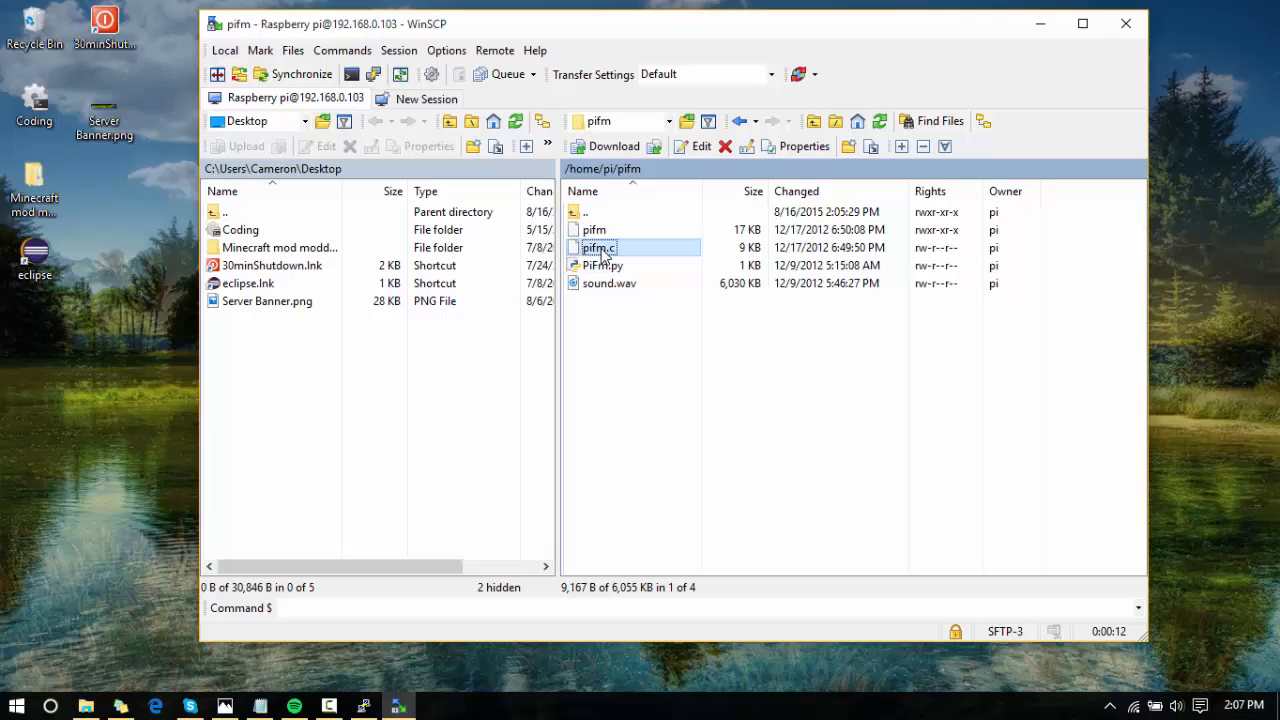
pyautogui.rightClick(597, 247)
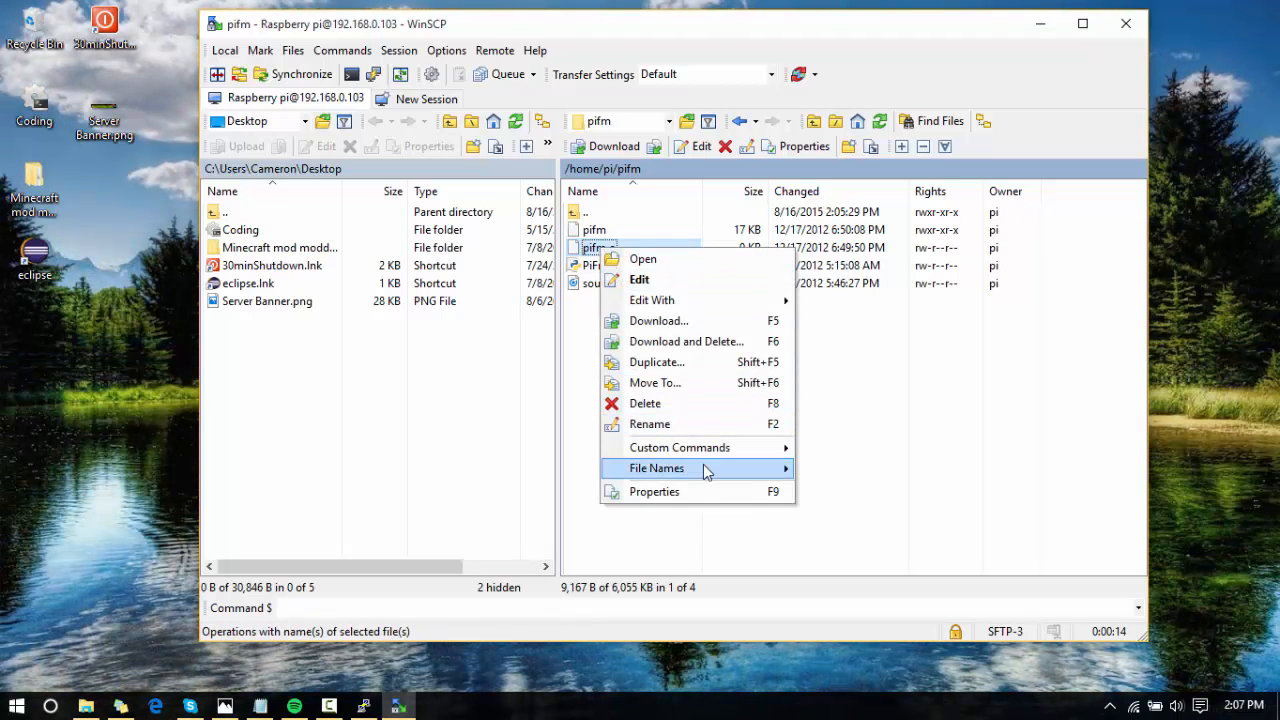
pyautogui.click(645, 403)
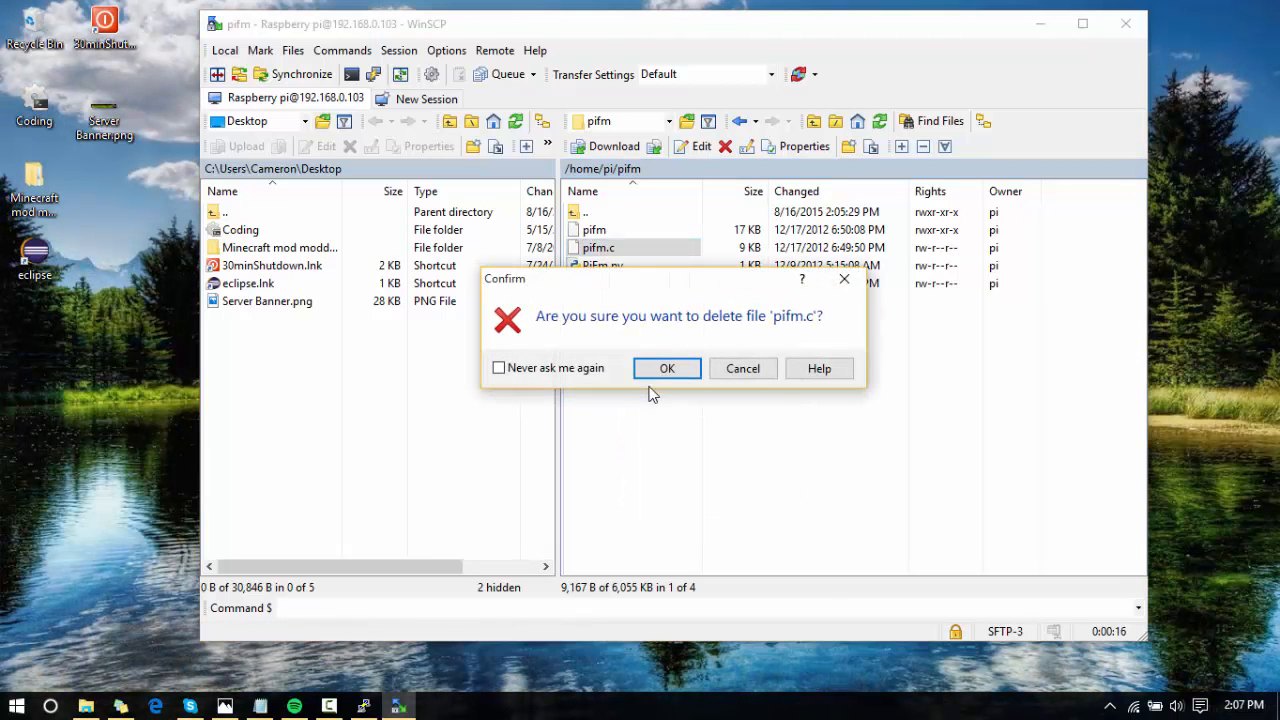
pyautogui.click(667, 368)
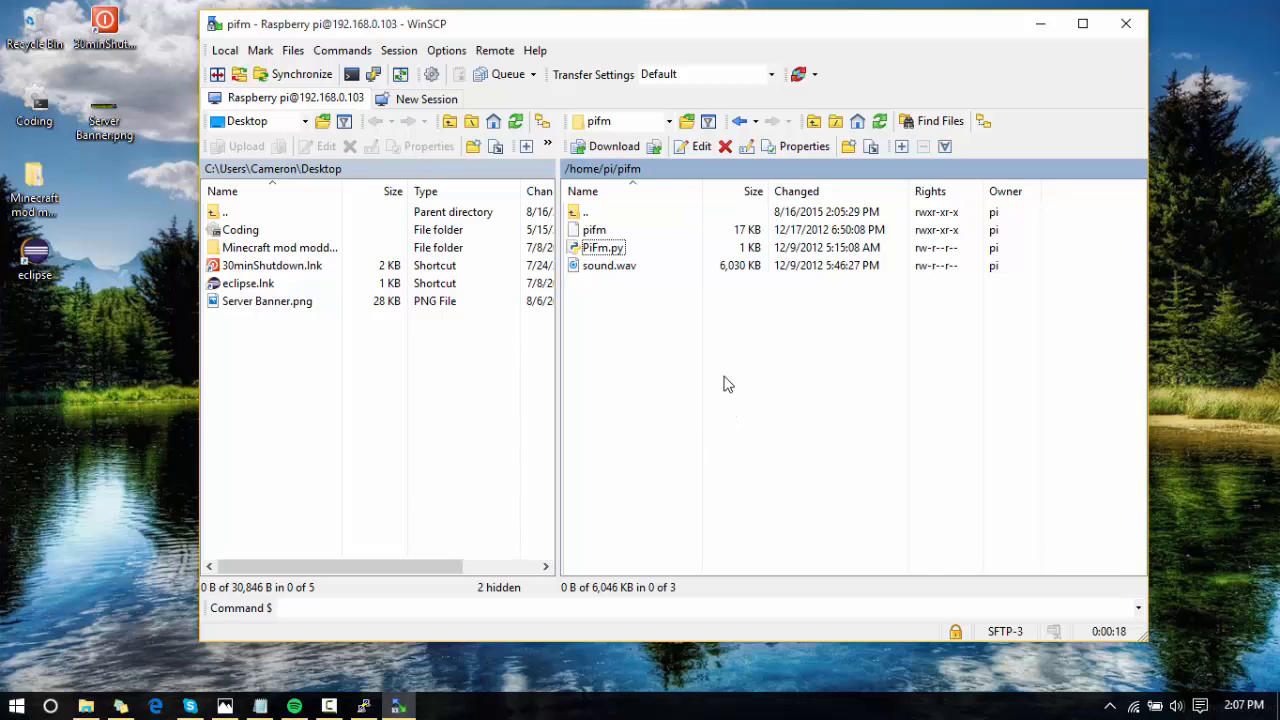
pyautogui.moveTo(815, 263)
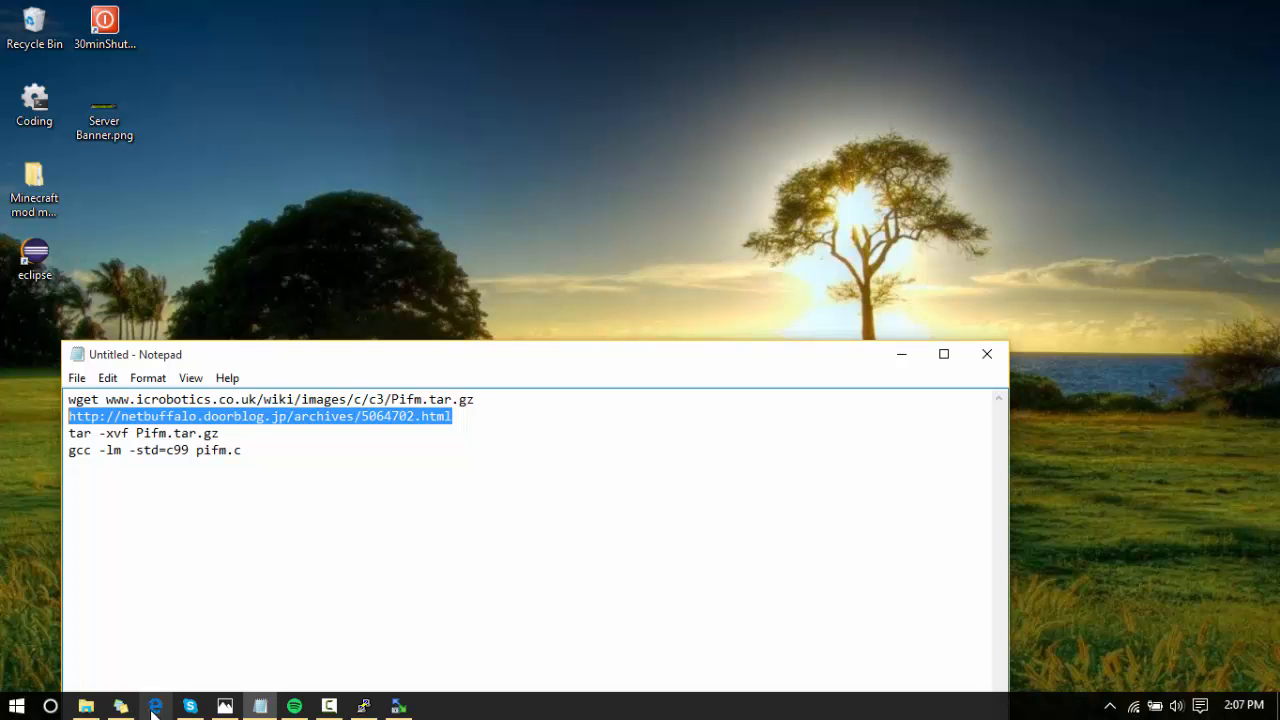
# Translate the netbuffalo article into English and download the linked pi2fm.tar.gz.
pyautogui.click(15, 706)
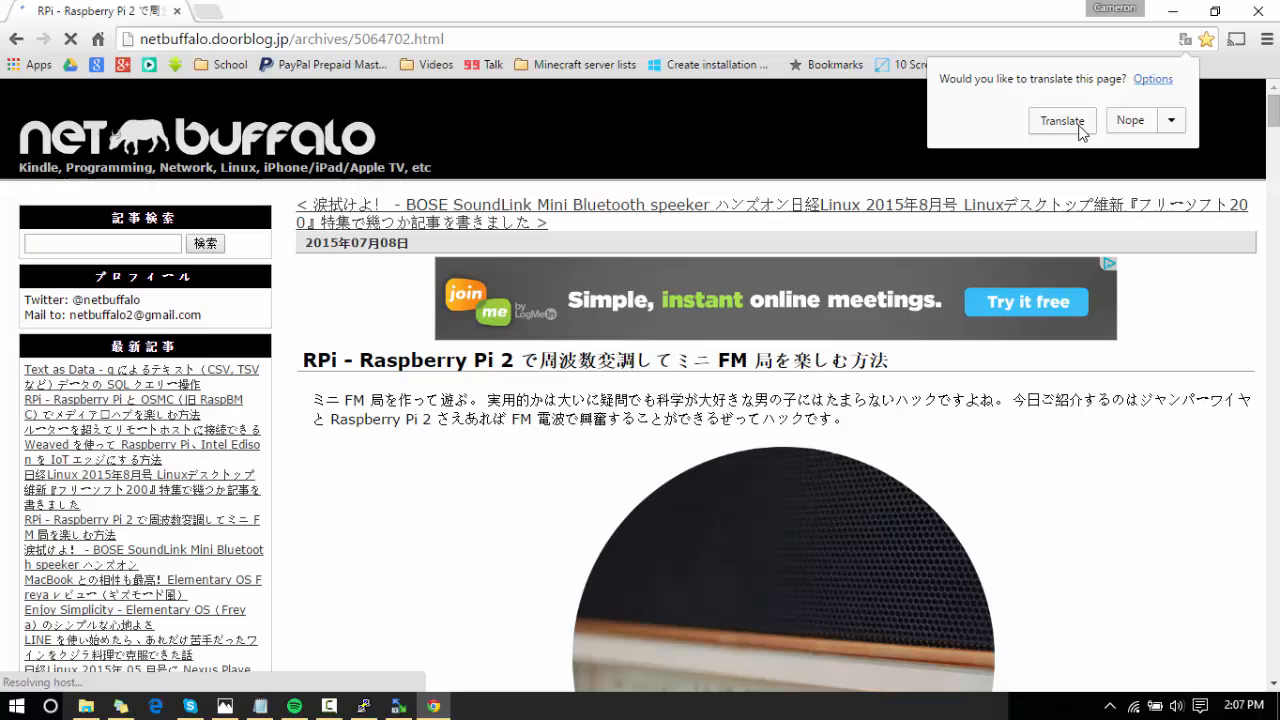
pyautogui.click(1061, 120)
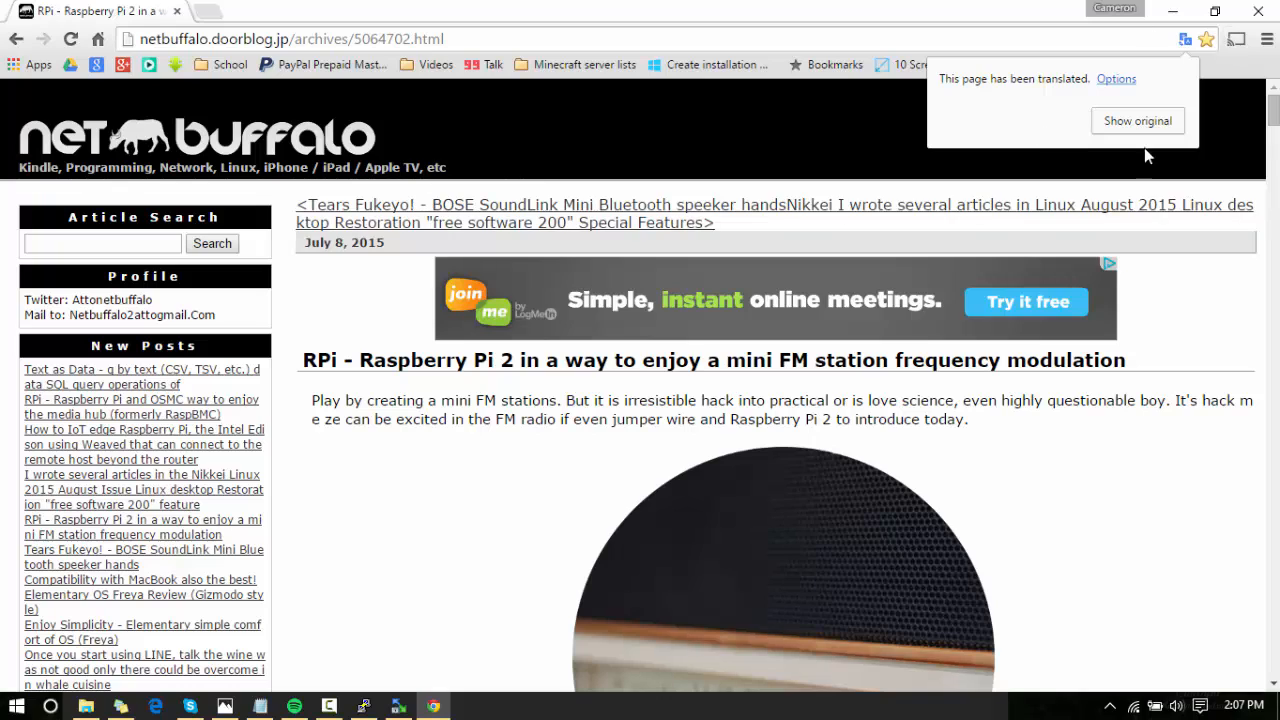
pyautogui.moveTo(918, 189)
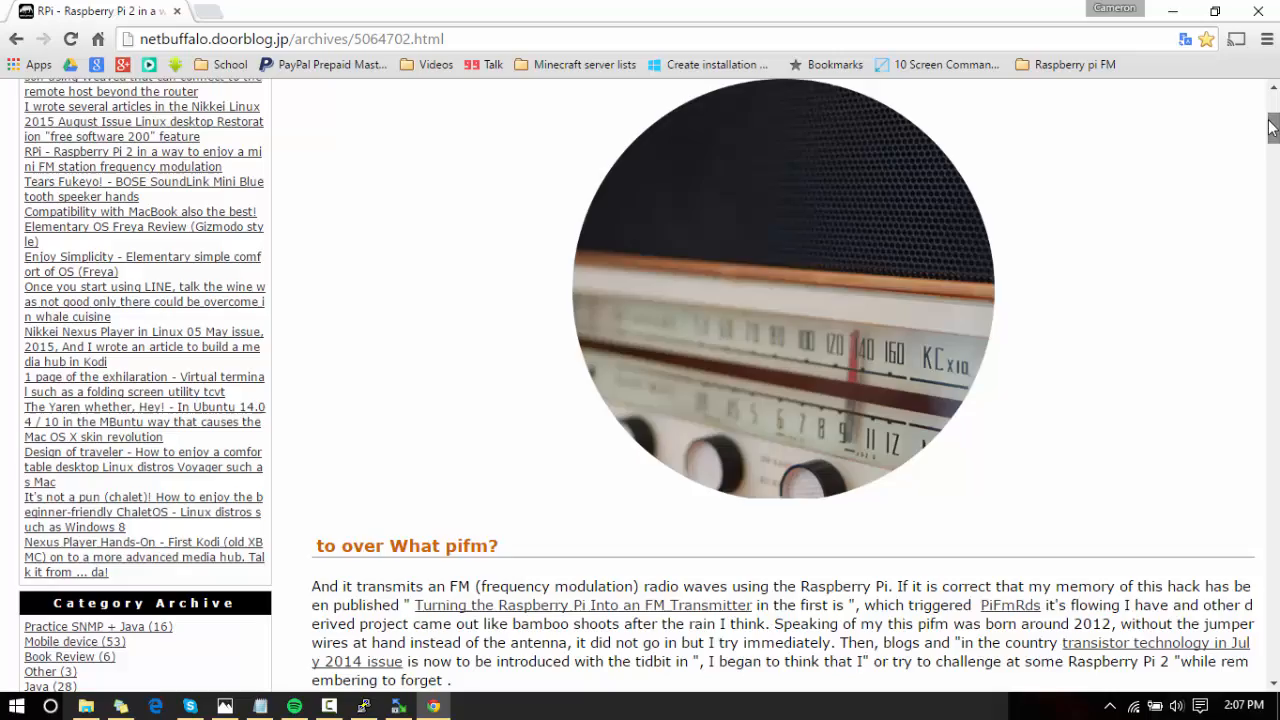
pyautogui.scroll(-3)
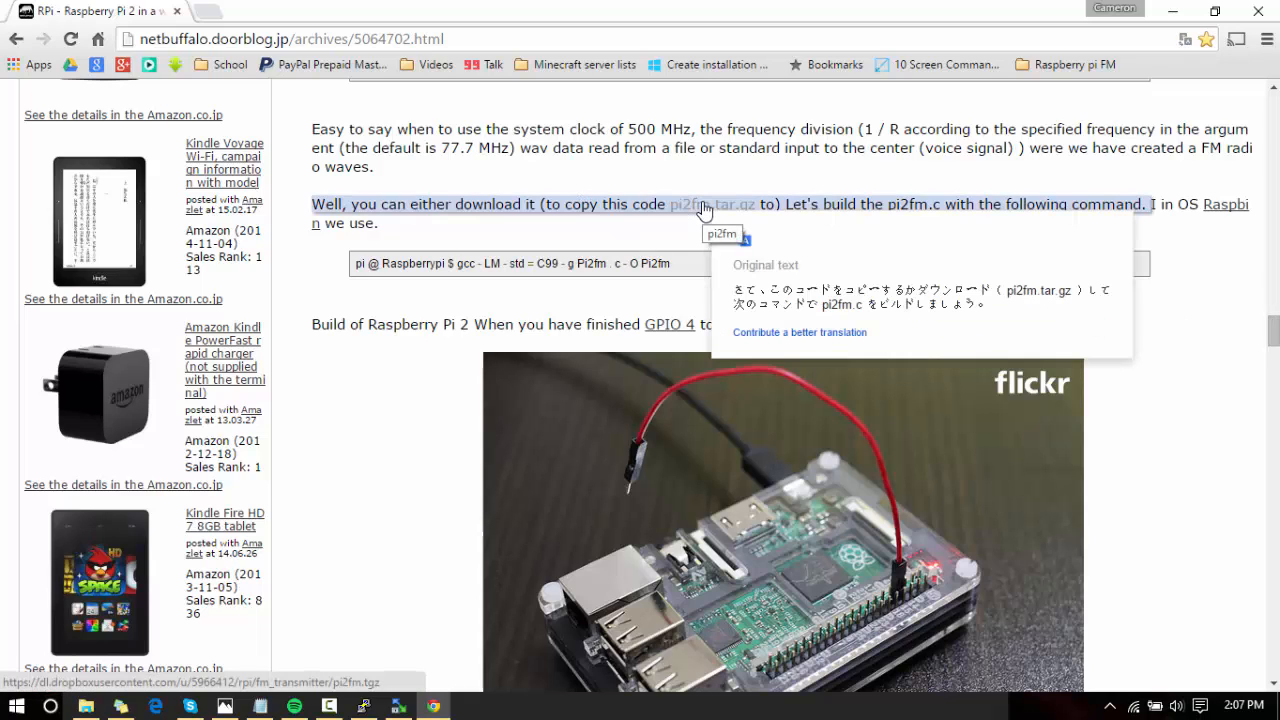
pyautogui.click(711, 204)
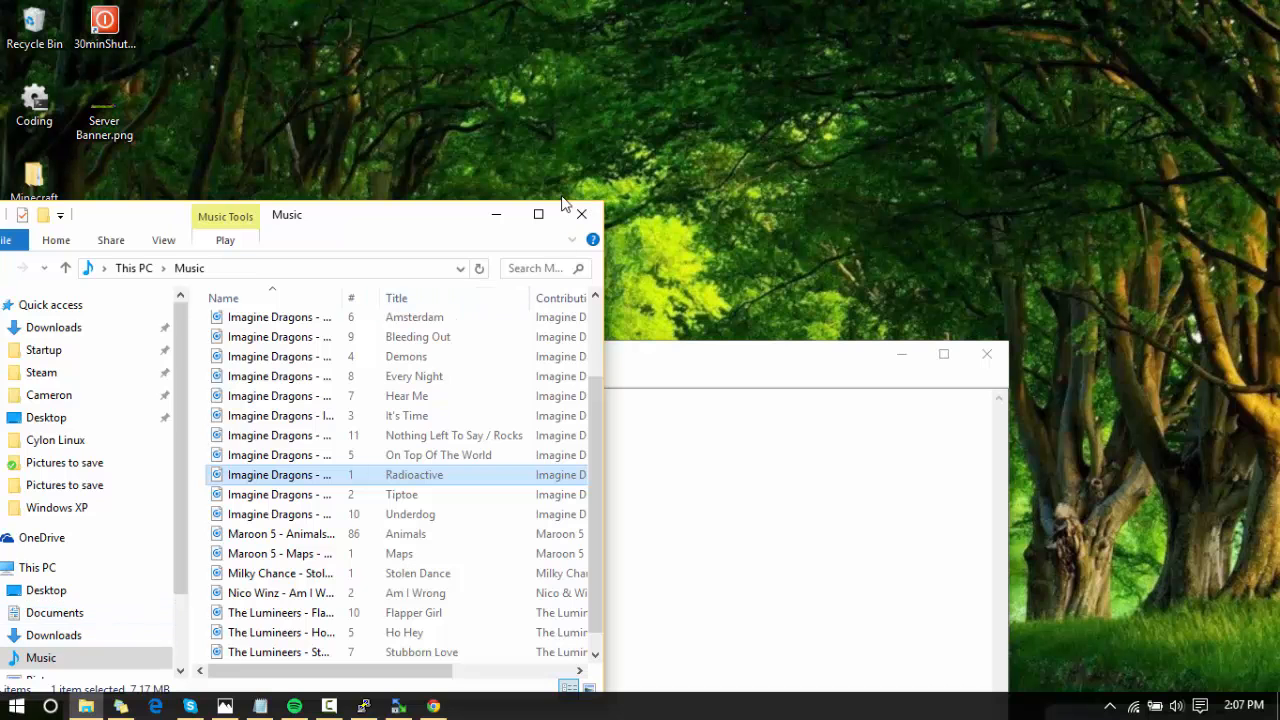
pyautogui.moveTo(498, 214)
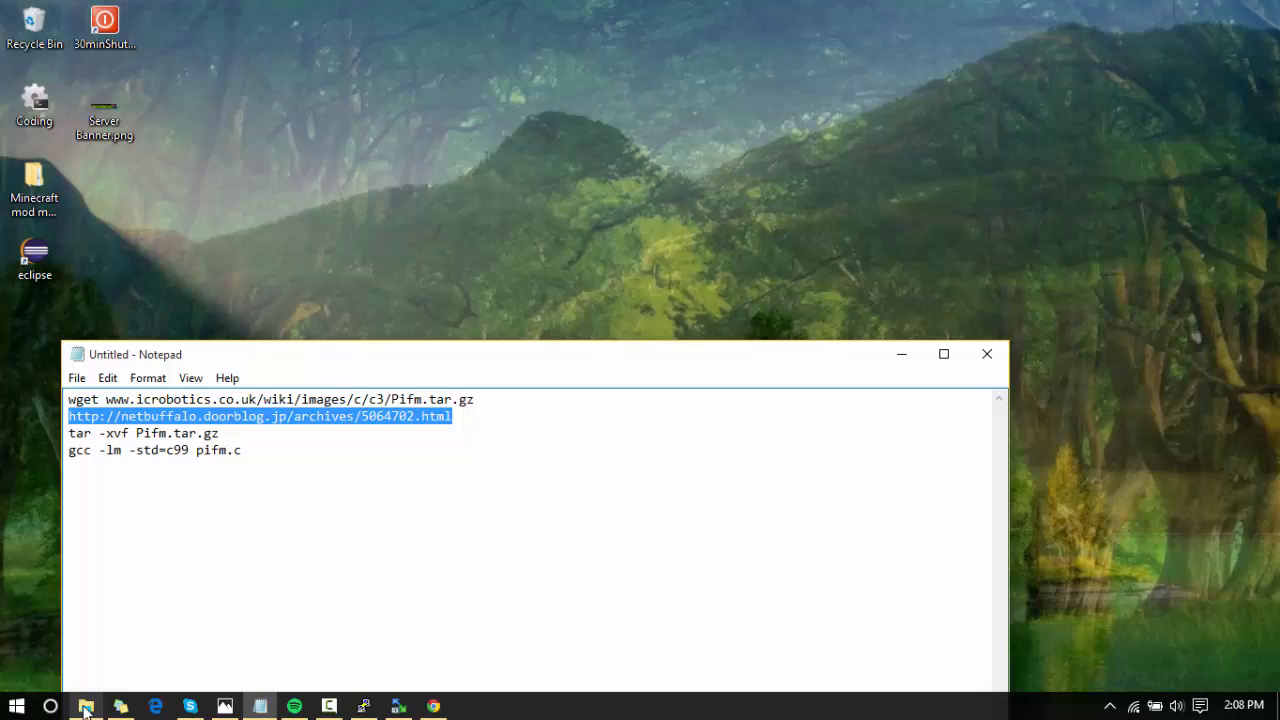
# Open File Explorer and go to Downloads, where pi2fm.tgz is saved.
pyautogui.click(85, 707)
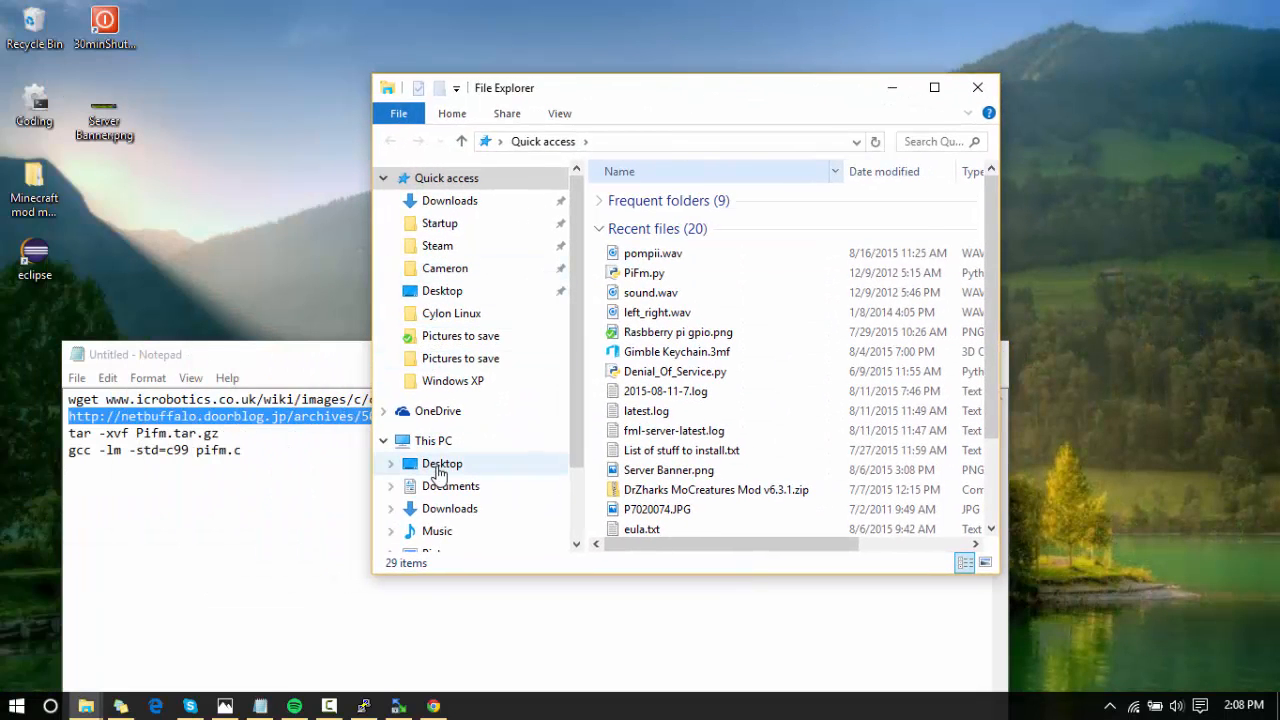
pyautogui.click(449, 508)
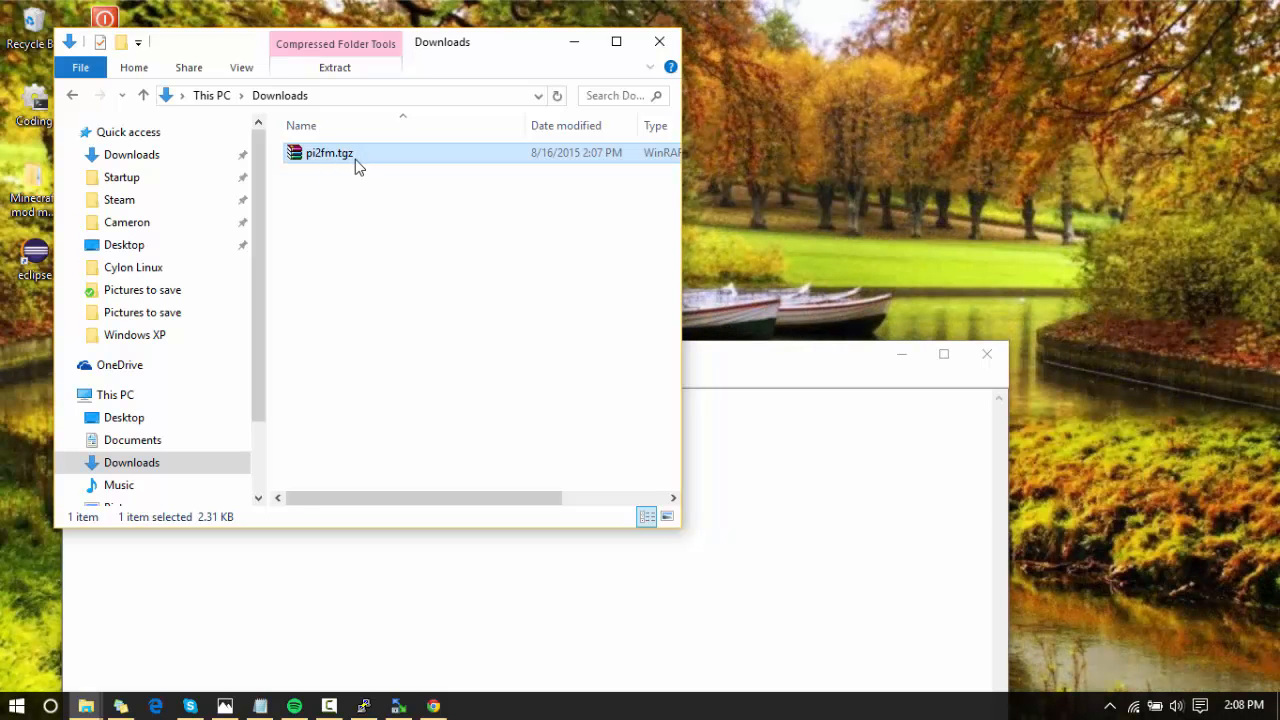
# Open pi2fm.tgz in WinRAR, move its window aside, and select pi2fm.c.
pyautogui.doubleClick(329, 152)
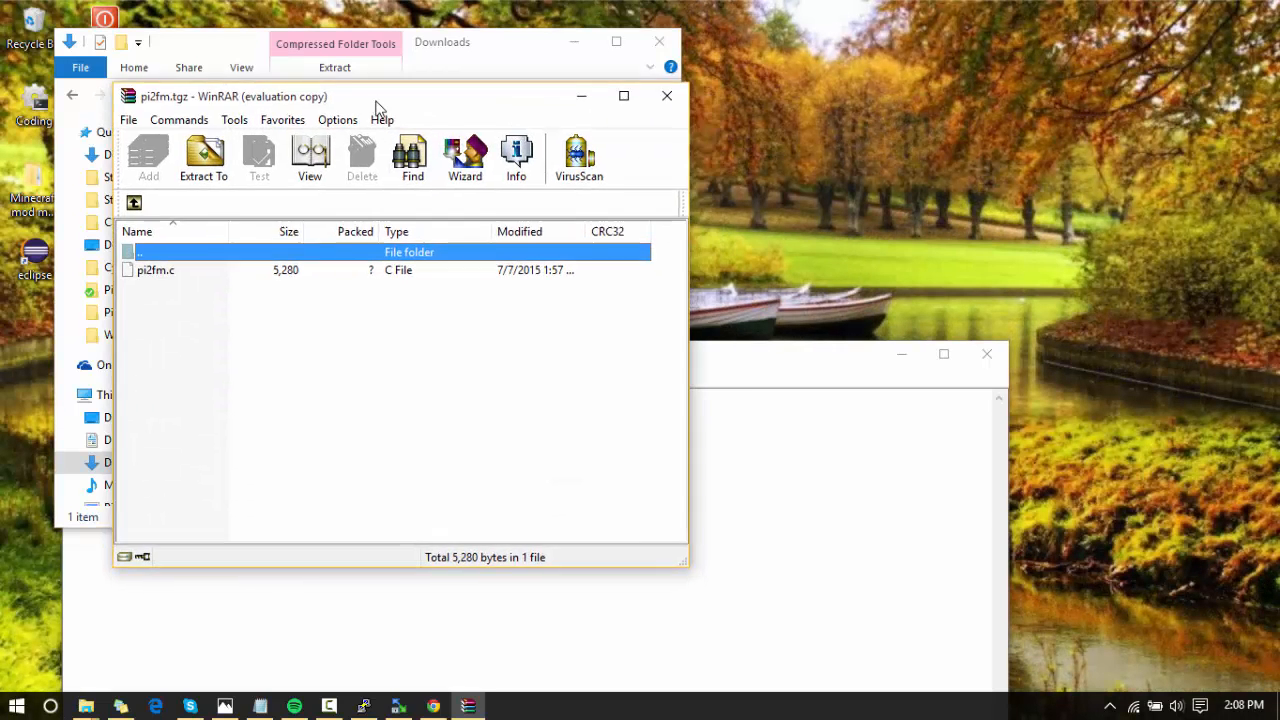
pyautogui.moveTo(233, 96); pyautogui.dragTo(259, 108)
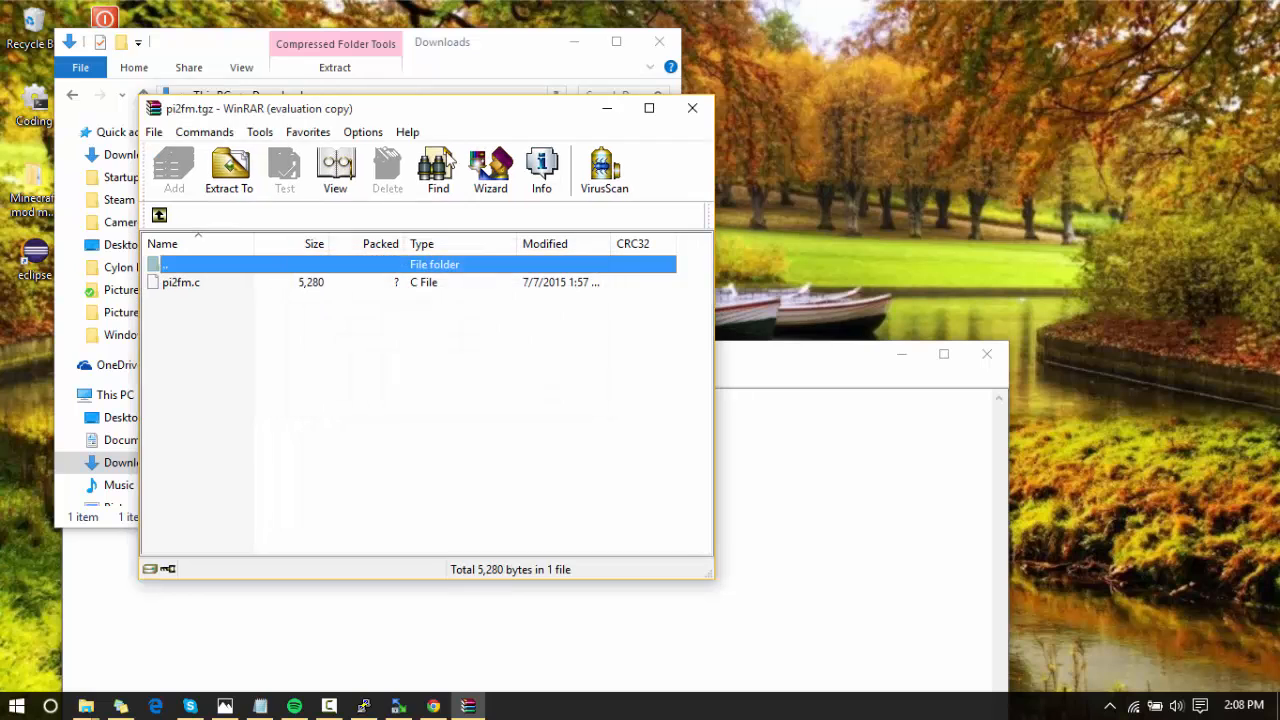
pyautogui.moveTo(260, 108); pyautogui.dragTo(185, 55)
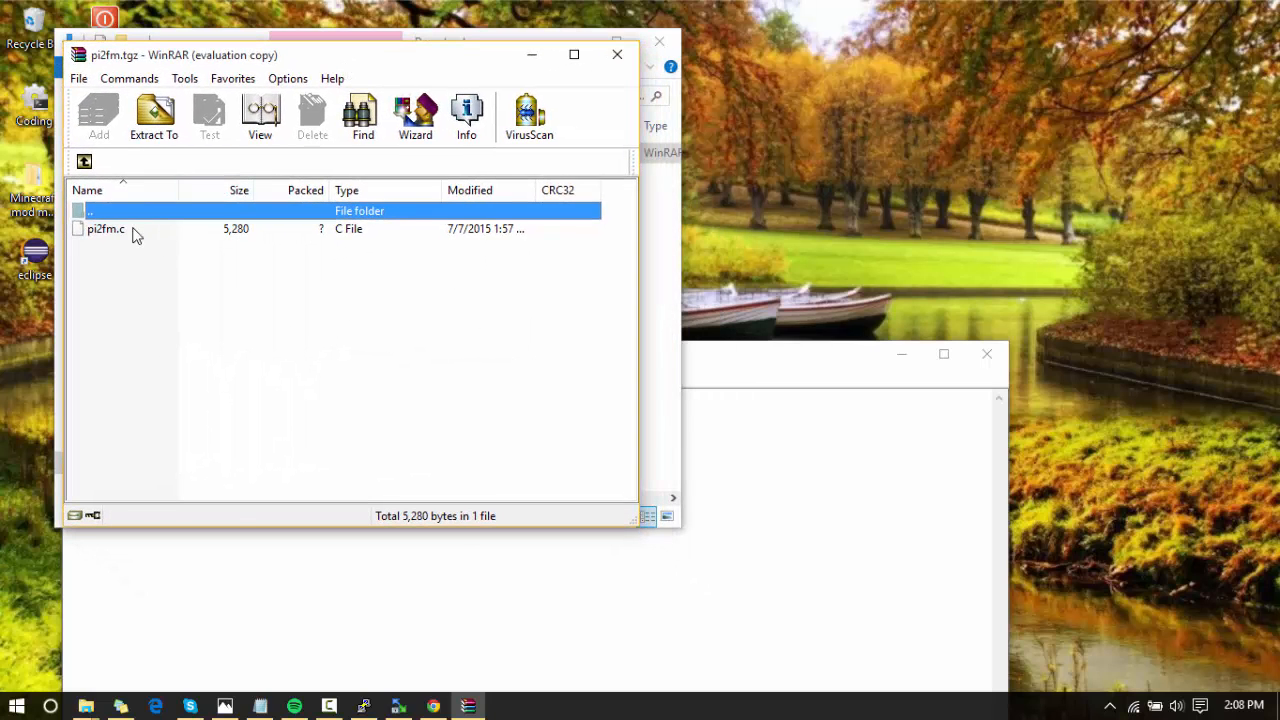
pyautogui.click(106, 228)
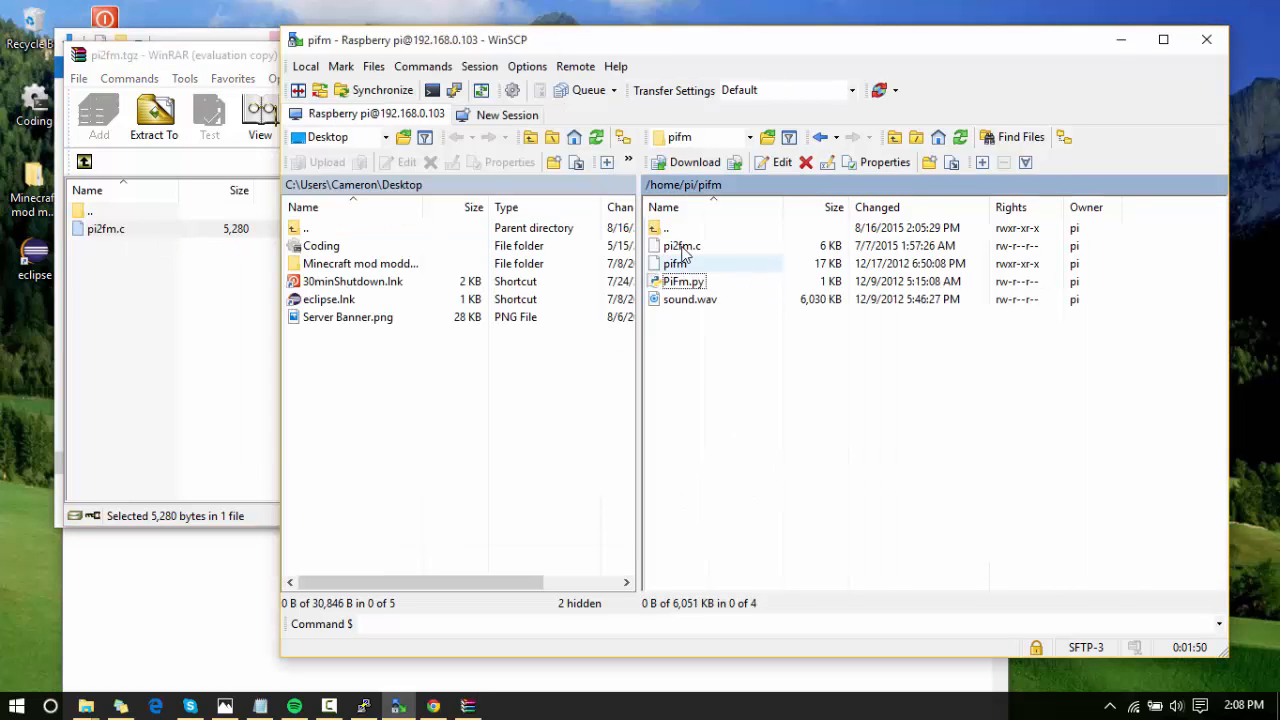
# Rename pi2fm.c in the remote pifm folder to pifm.c.
pyautogui.rightClick(670, 246)
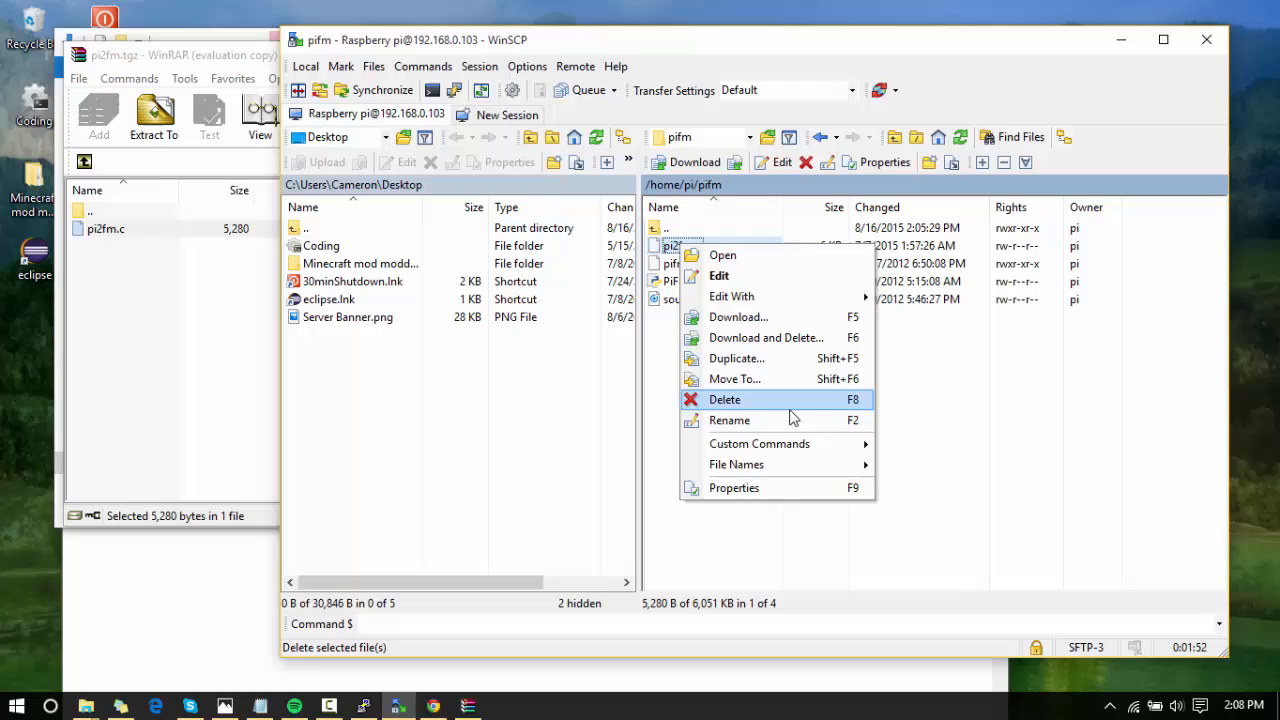
pyautogui.click(729, 420)
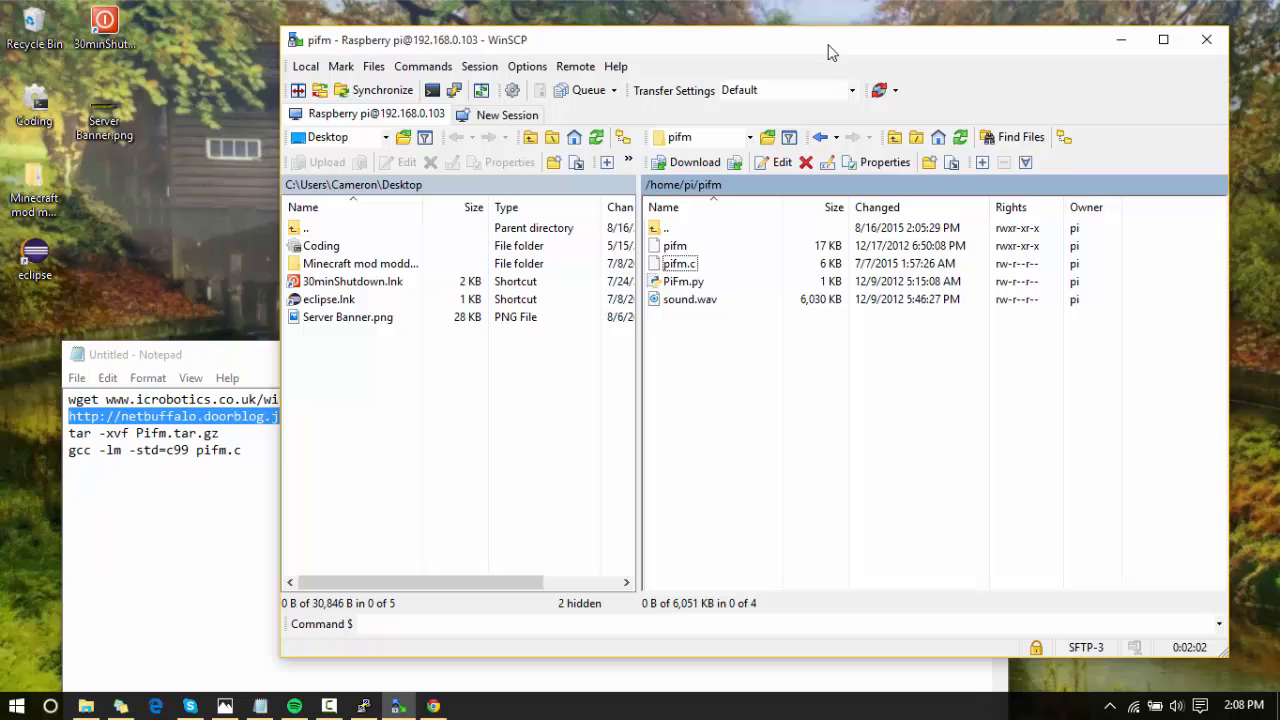
pyautogui.moveTo(1207, 39)
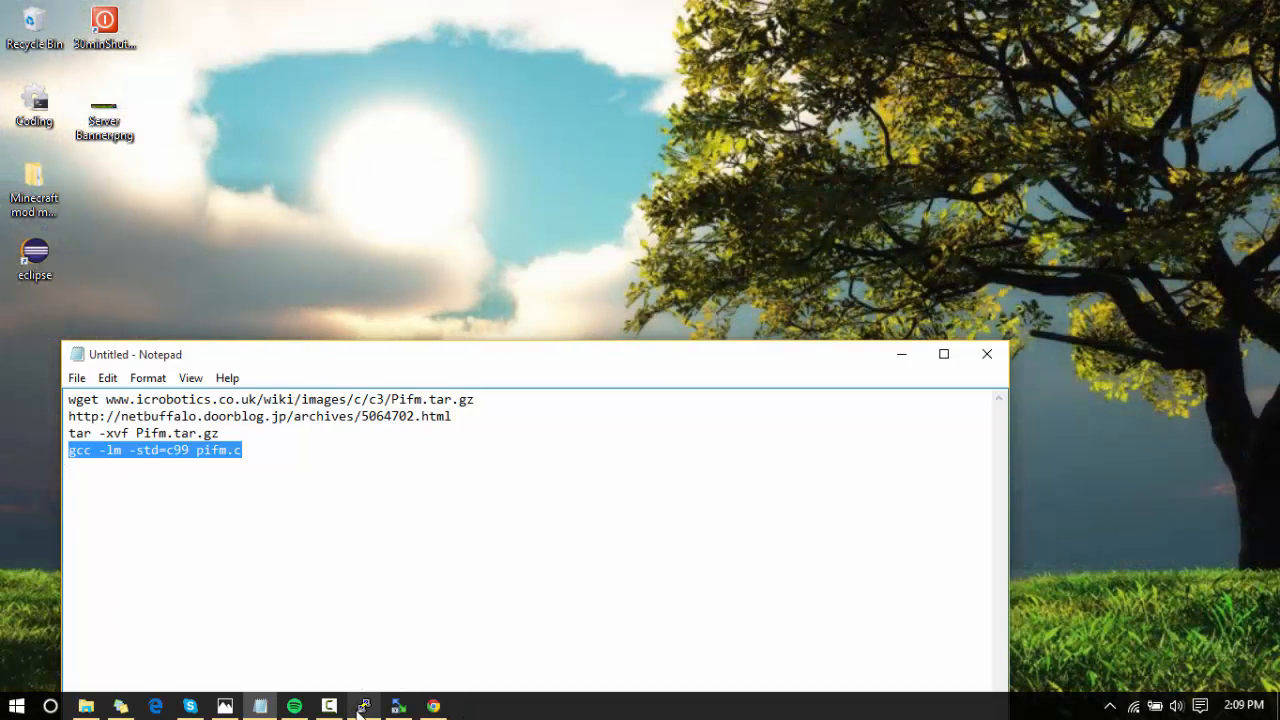
# Compile pifm.c on the Pi with gcc -lm -std=c99, producing a.out in ~/pifm.
pyautogui.click(363, 706)
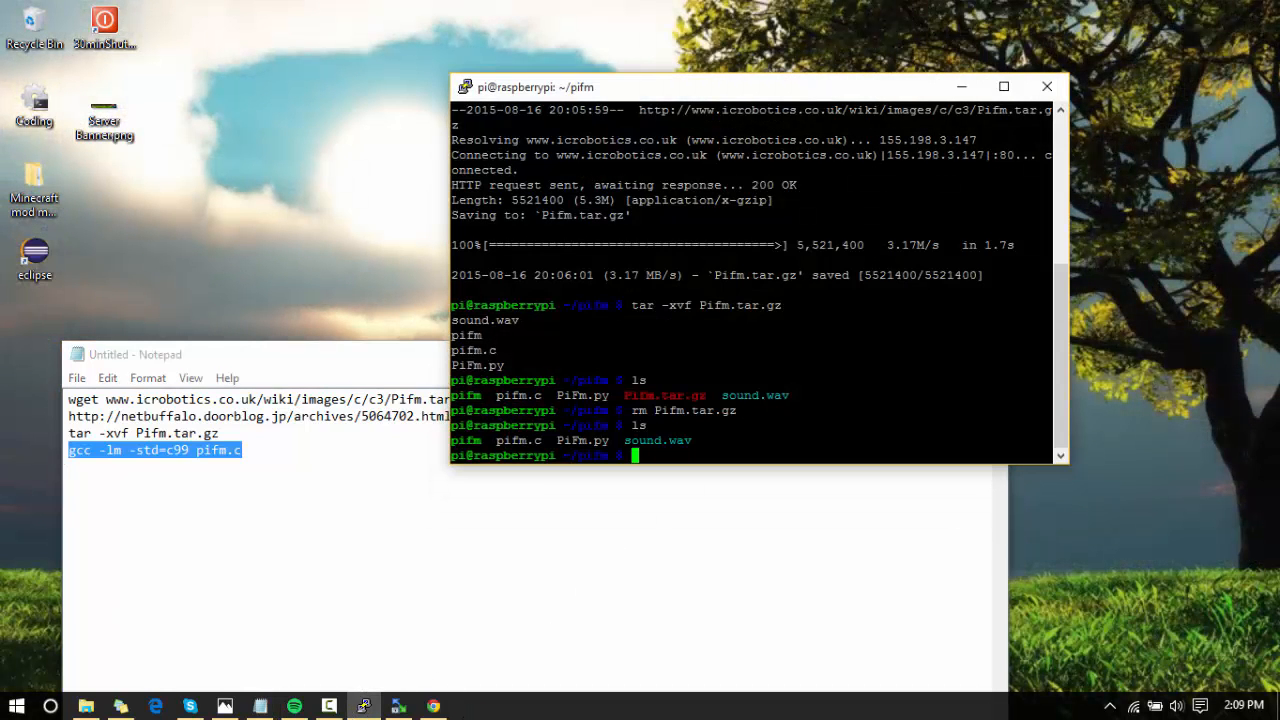
pyautogui.scroll(-3)
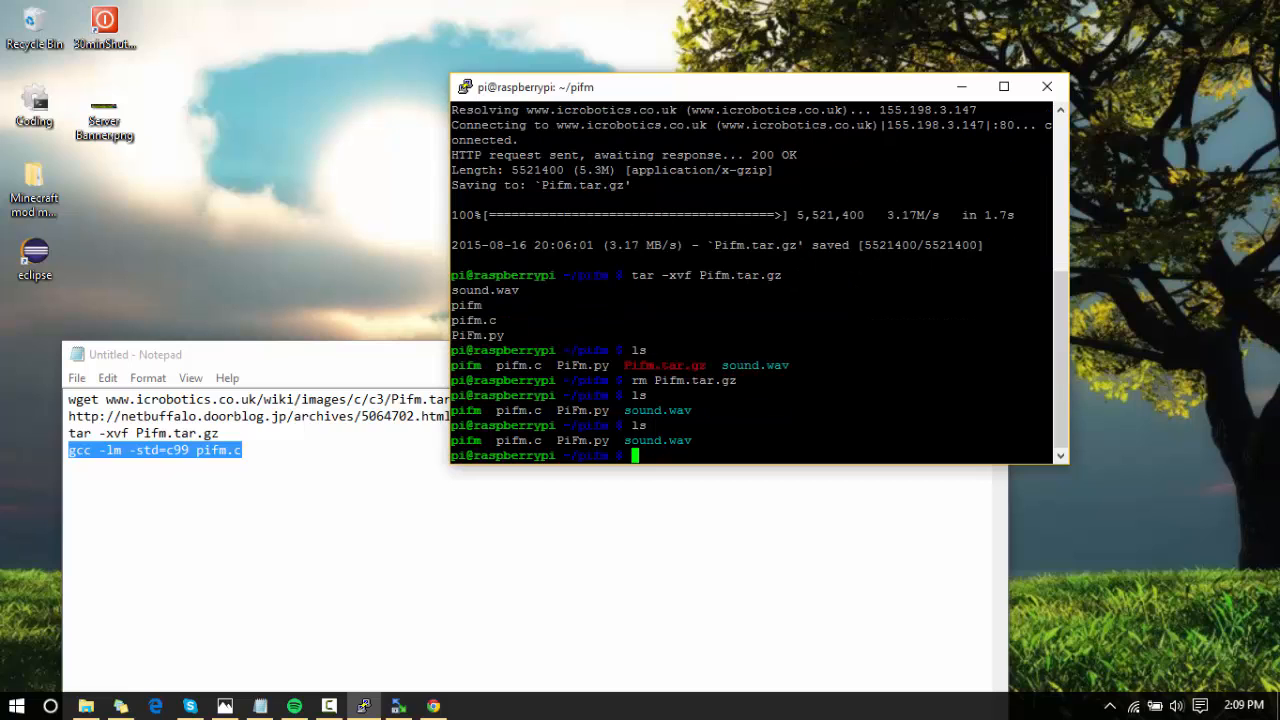
pyautogui.write('gcc -lm -std=c99 pifm.c')
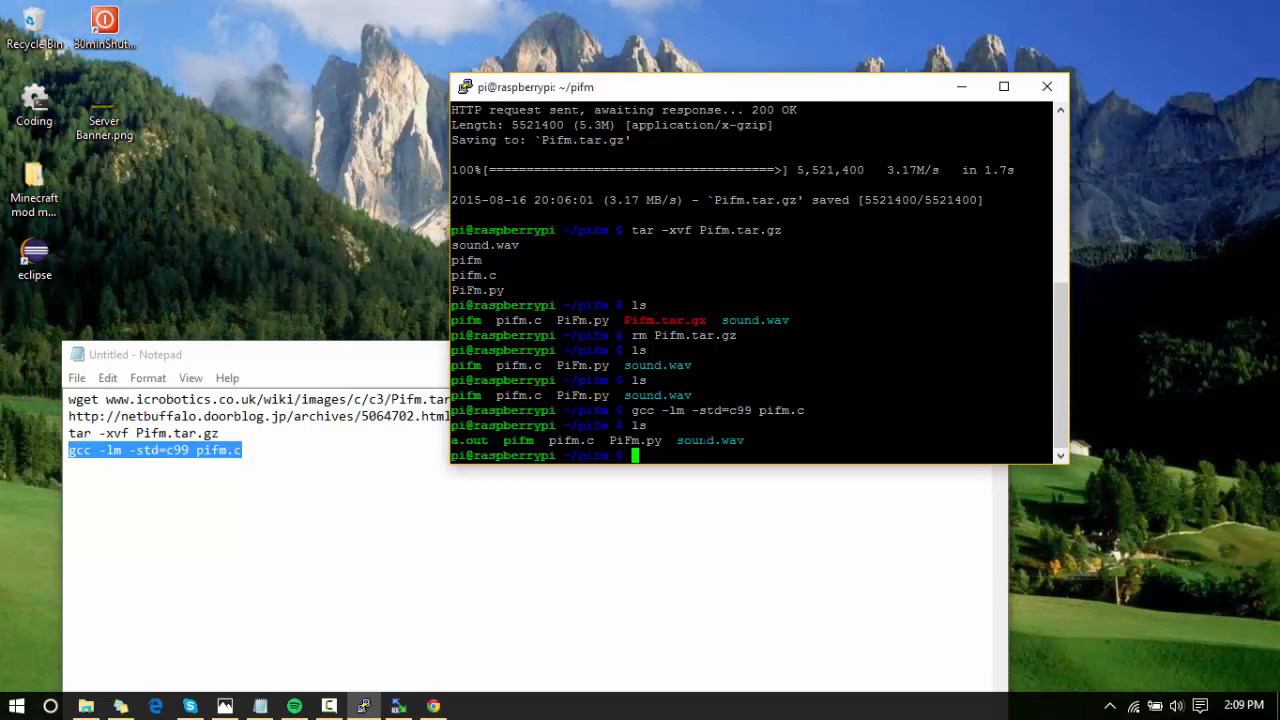
pyautogui.write('sudo')
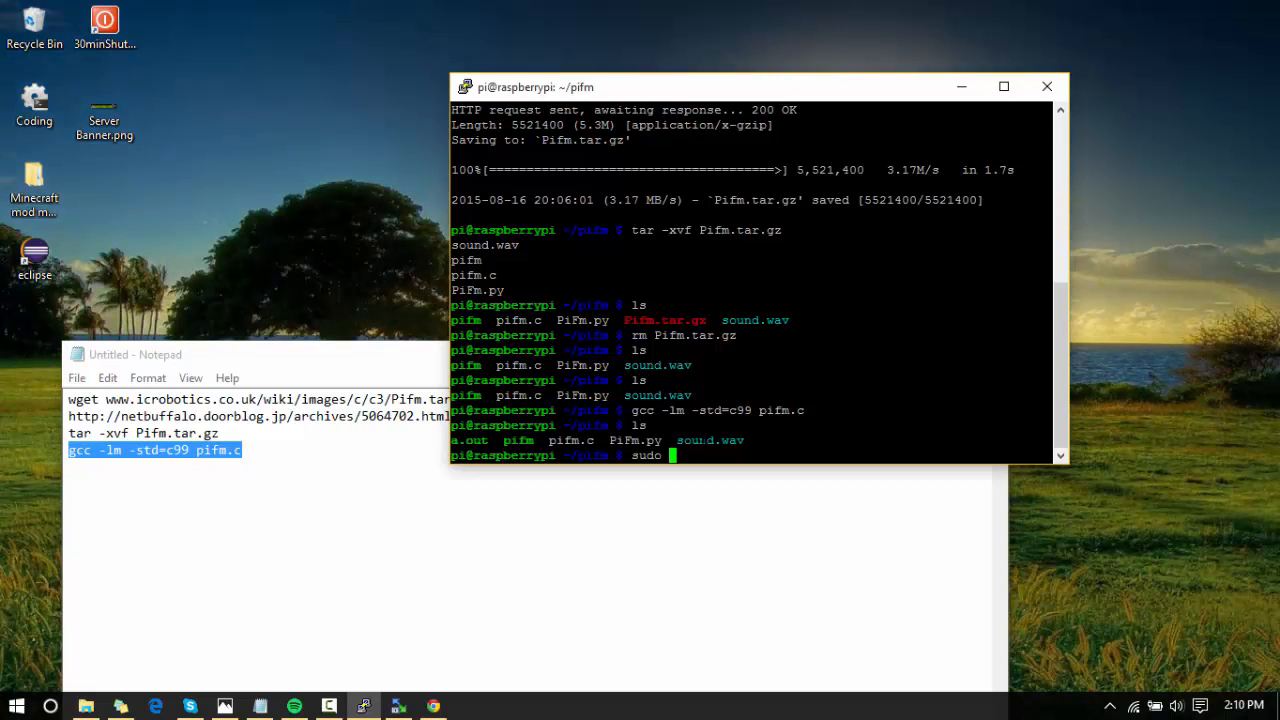
# Broadcast sound.wav at 87.9 MHz by running sudo ./a.out sound.wav 87.9.
pyautogui.write('./')
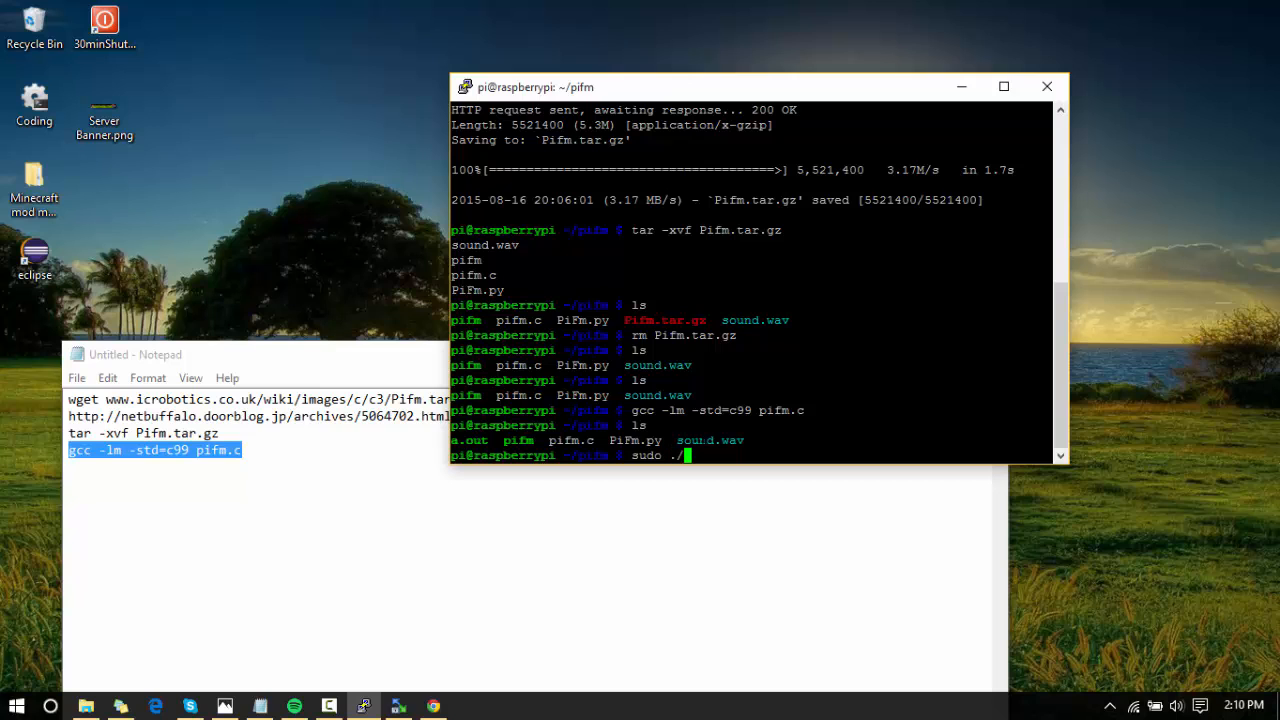
pyautogui.write('a.')
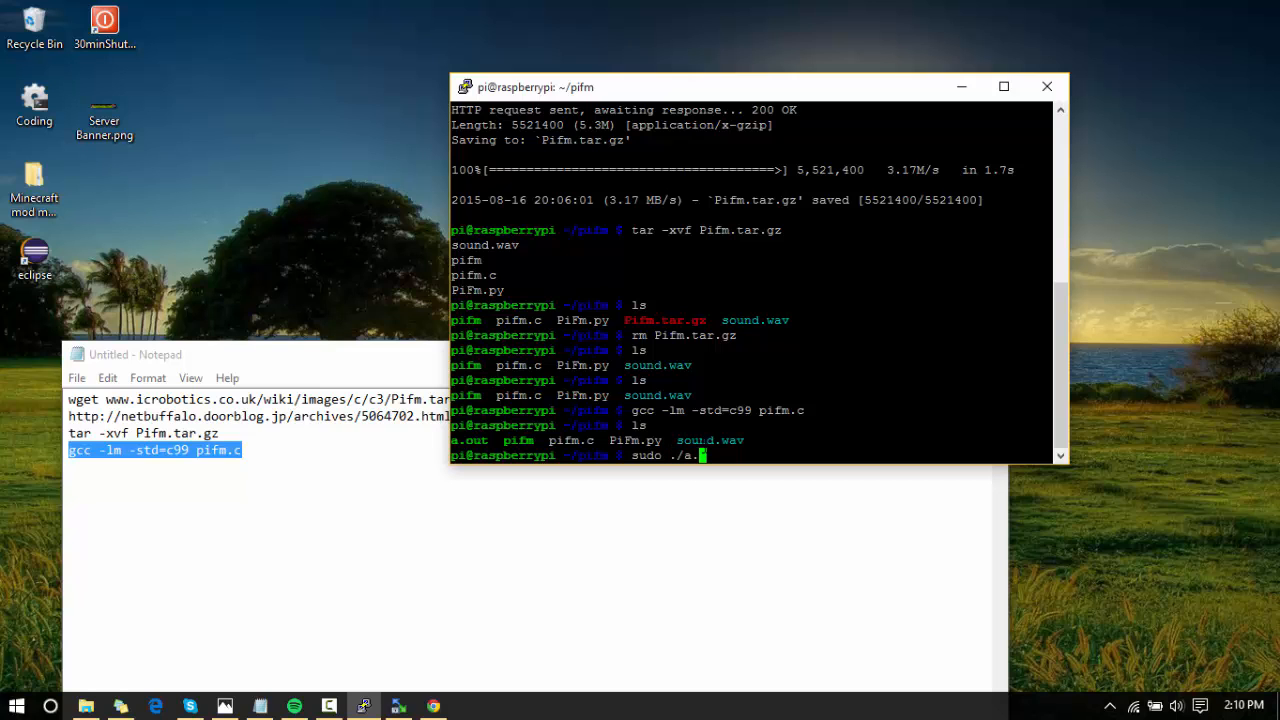
pyautogui.write('out')
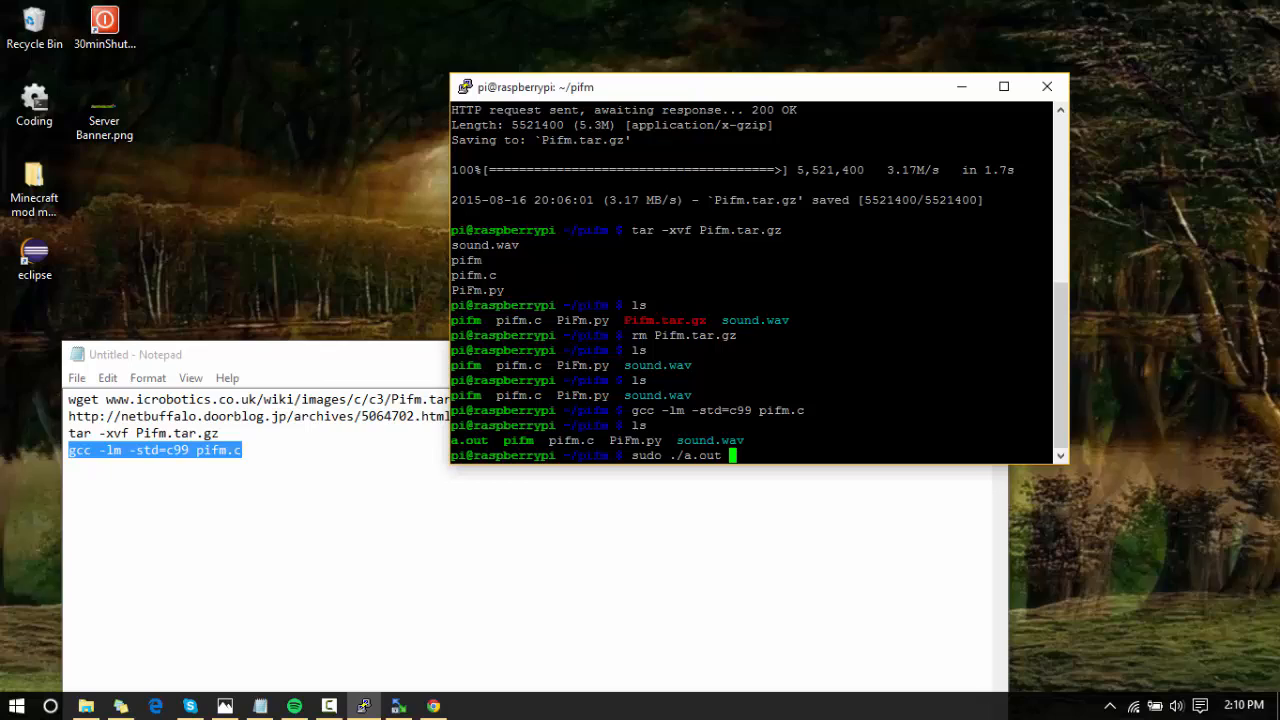
pyautogui.write('sound.wav')
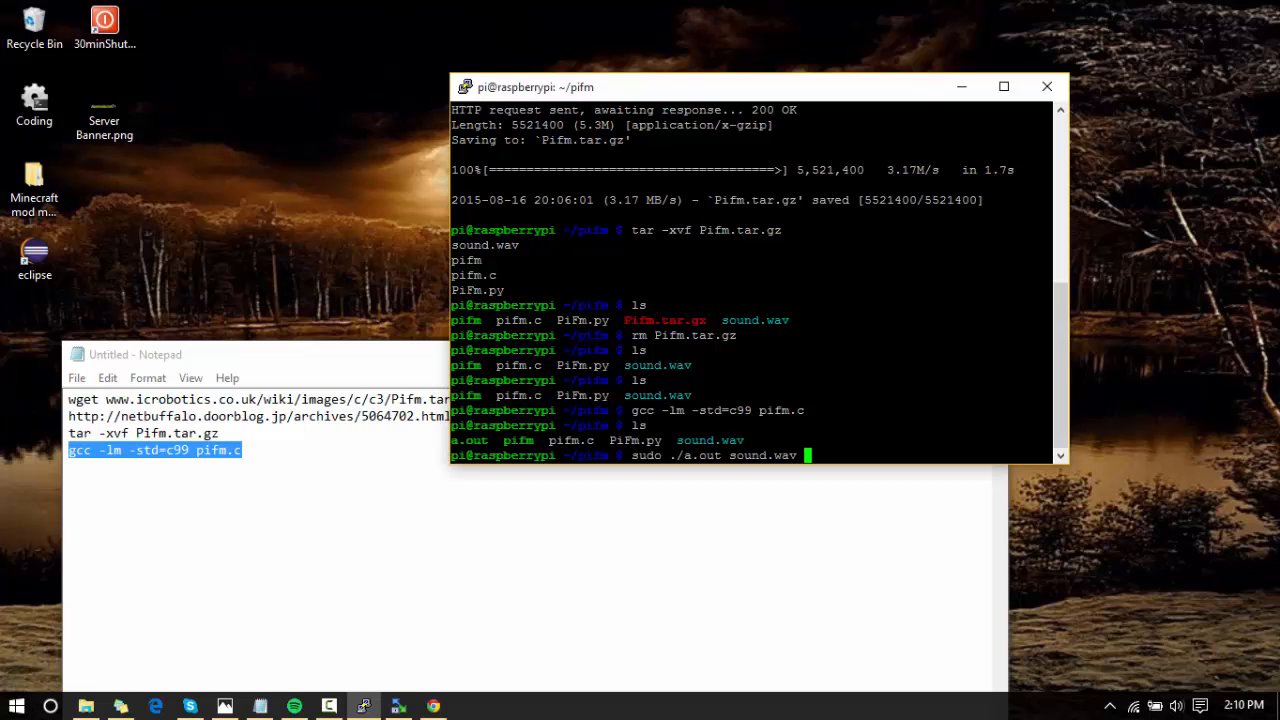
pyautogui.write('87')
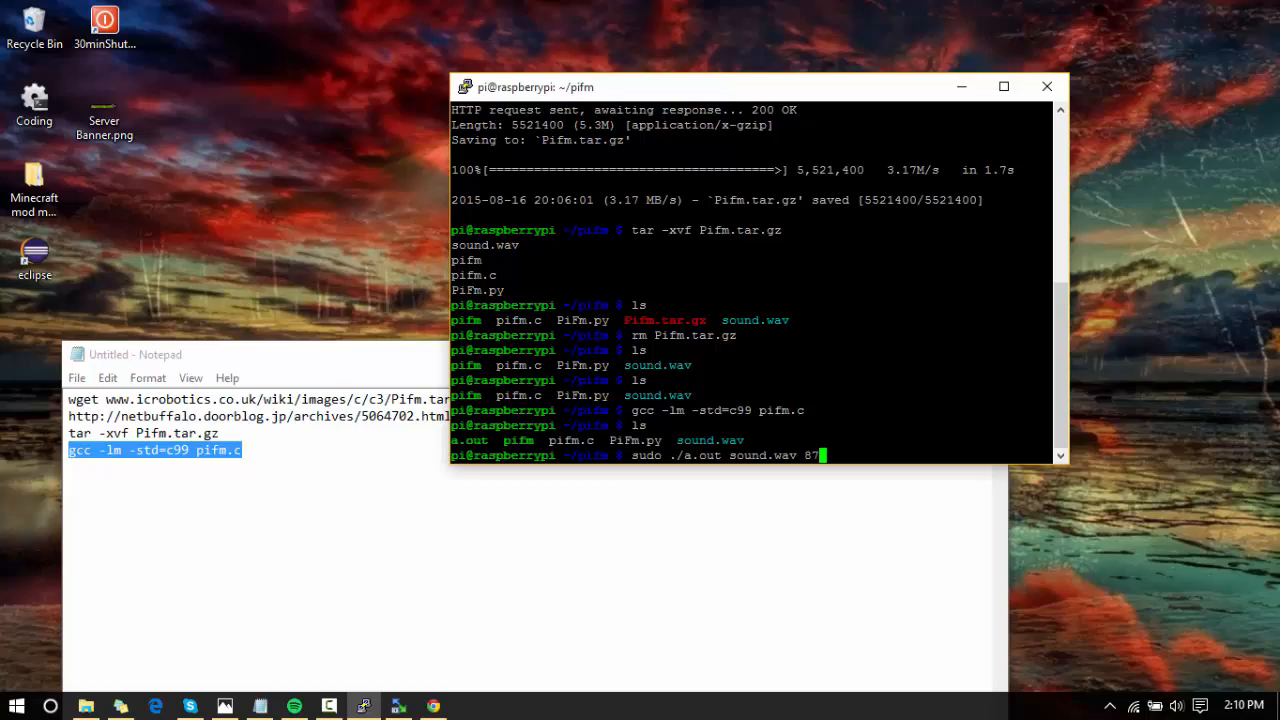
pyautogui.write('.9')
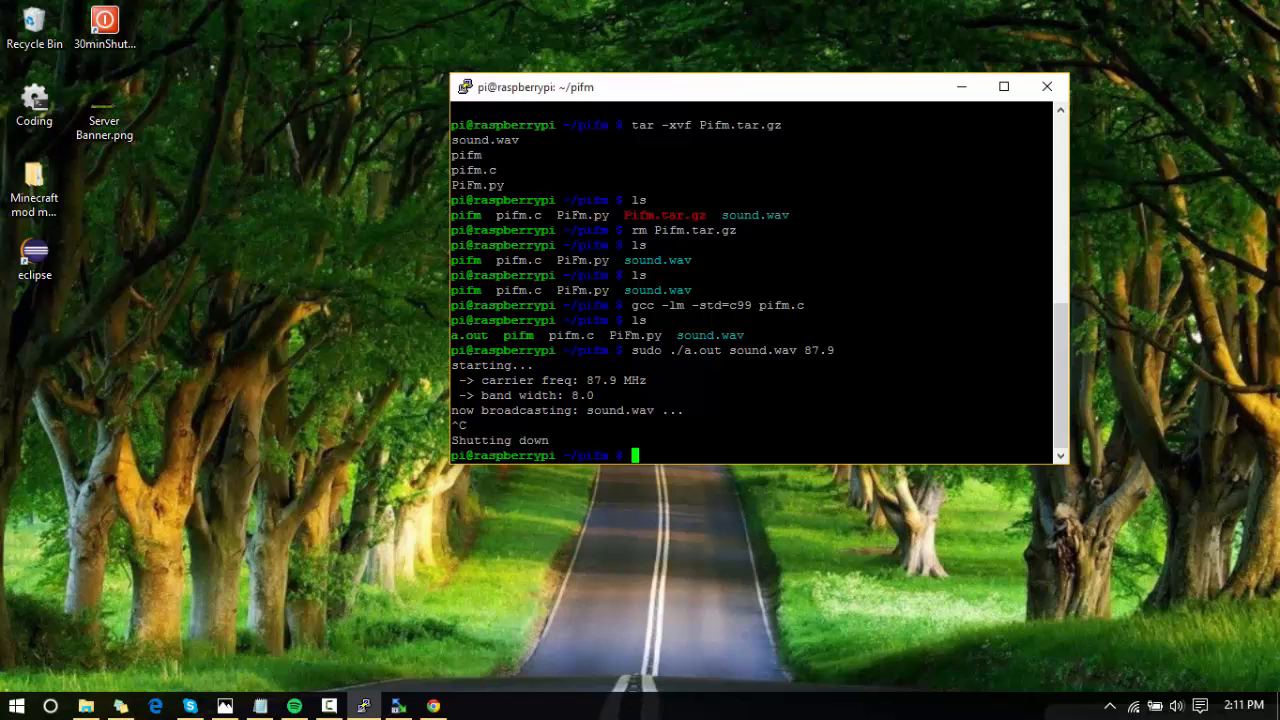
pyautogui.write('sudo')
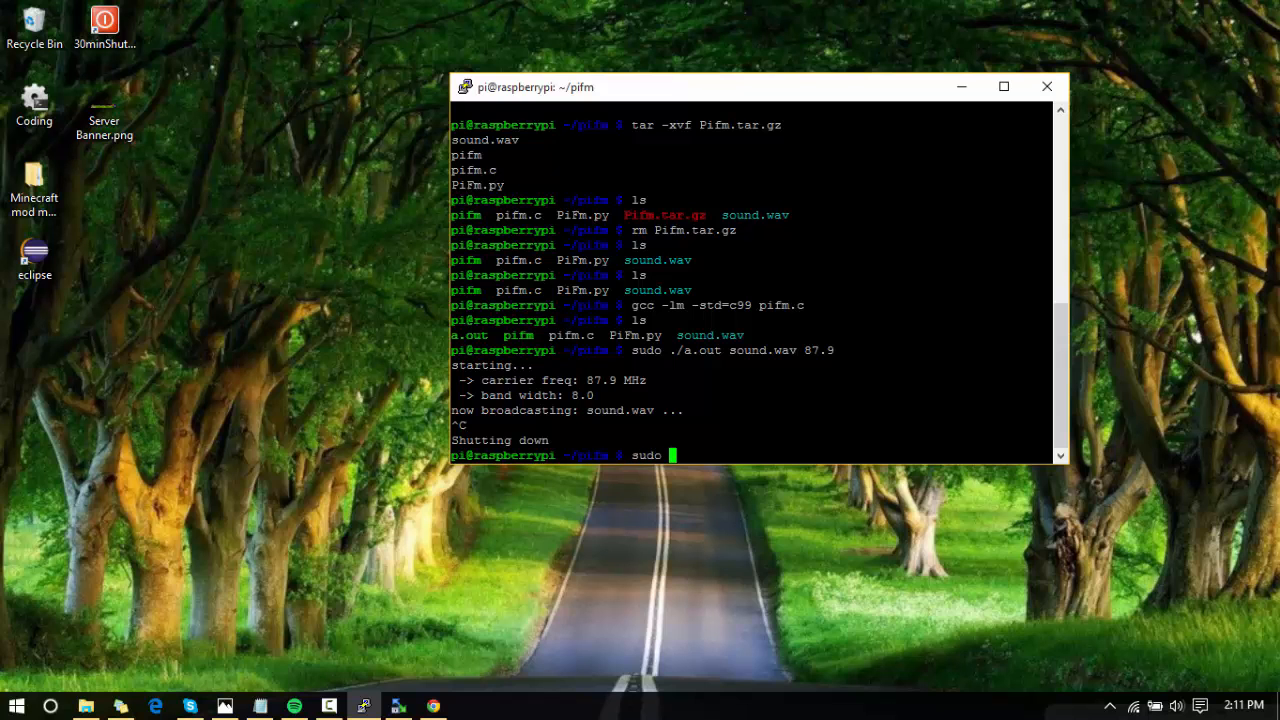
pyautogui.write('apt-get')
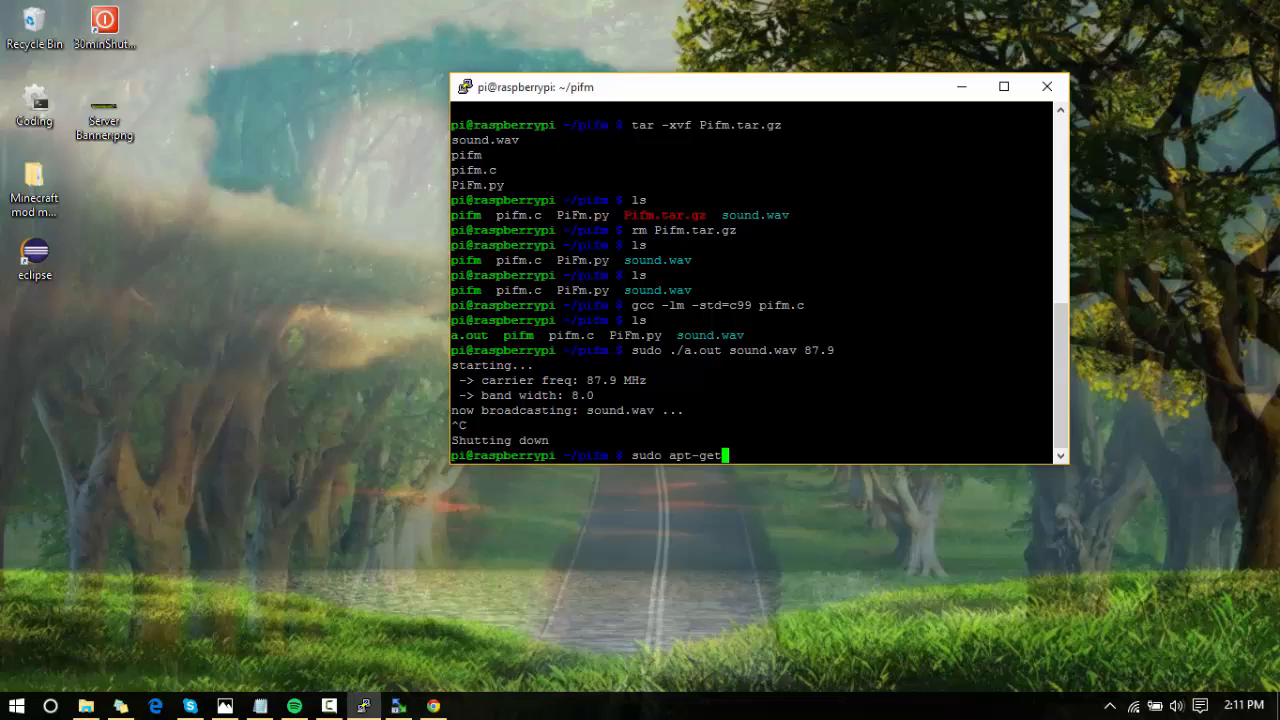
pyautogui.write('install')
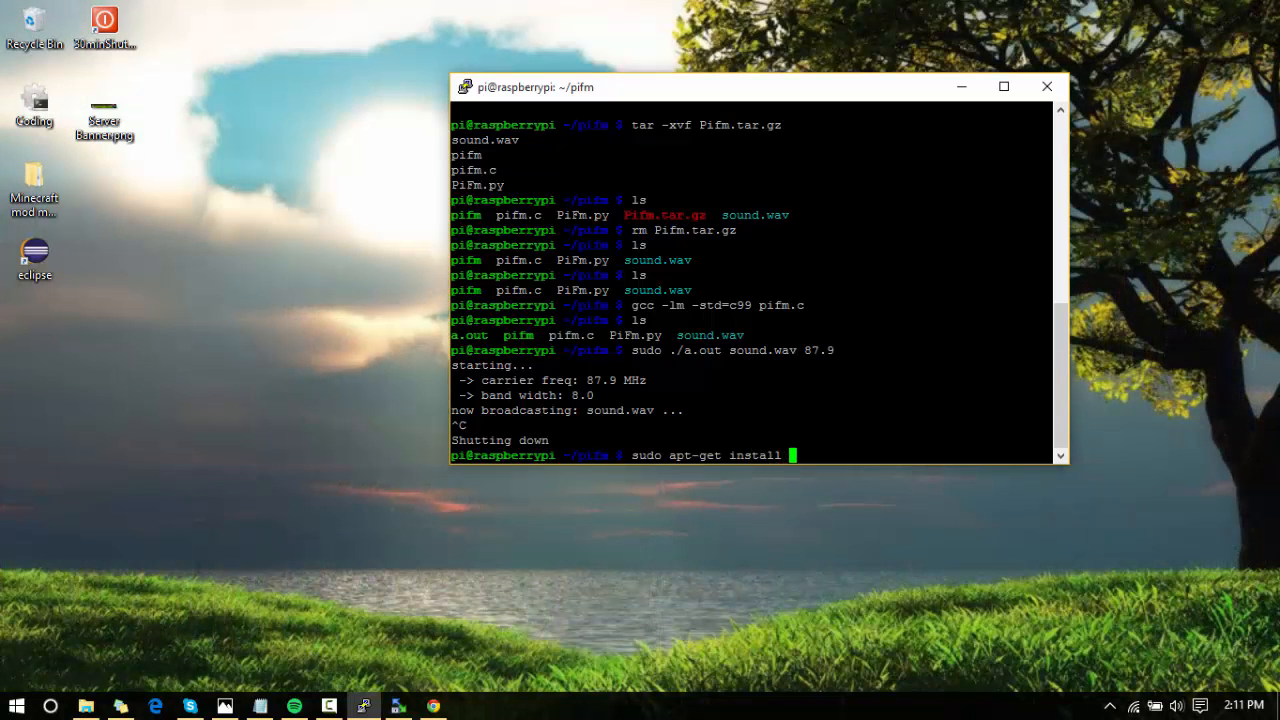
pyautogui.write('ff')
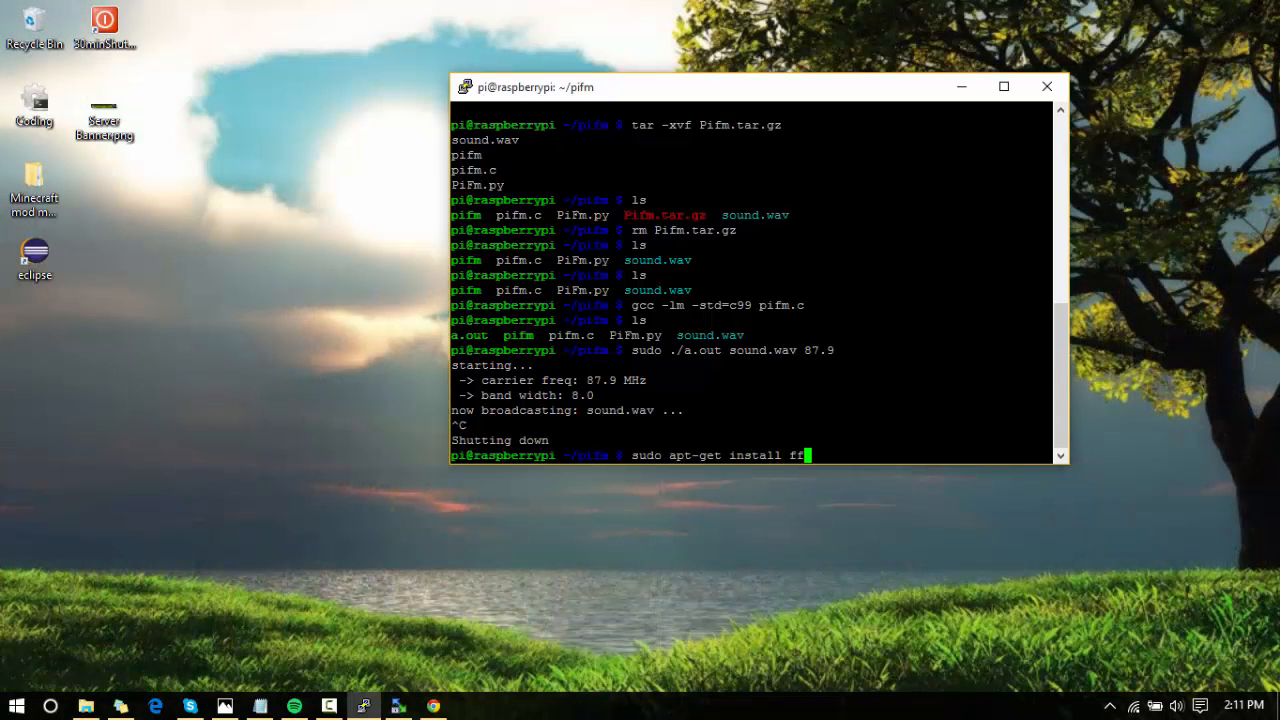
pyautogui.write('mpeg')
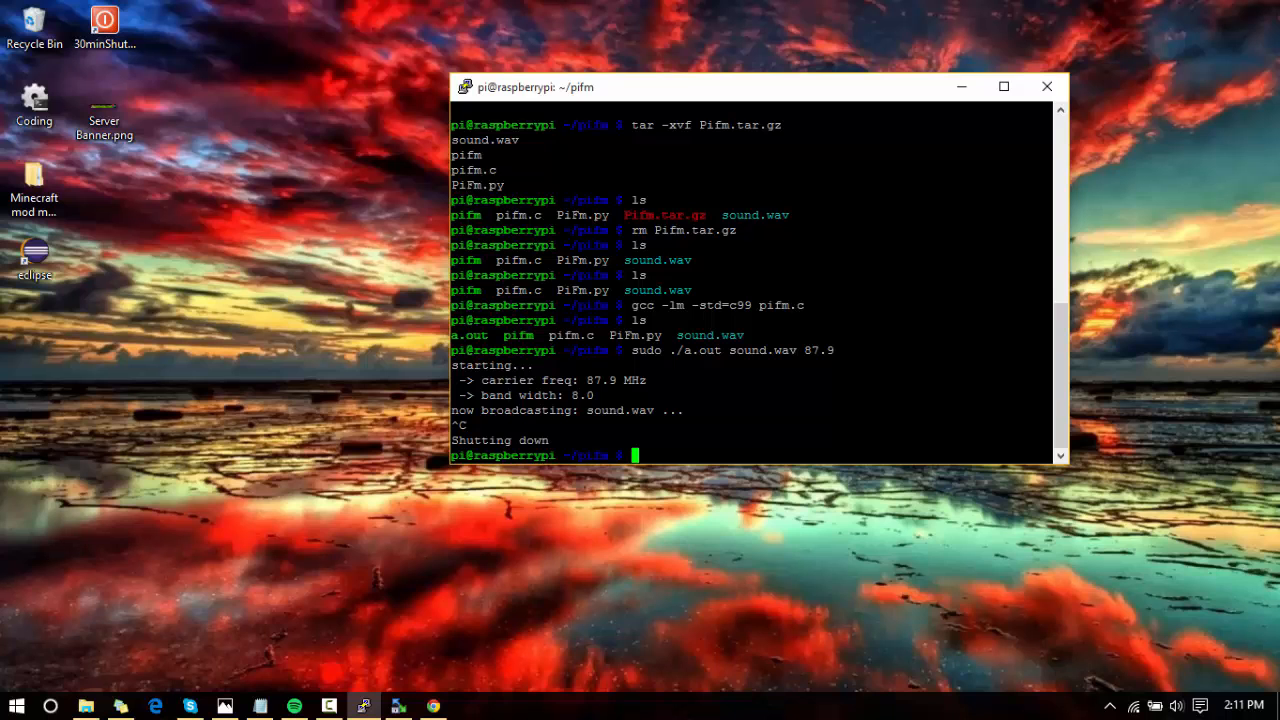
pyautogui.moveTo(388, 690)
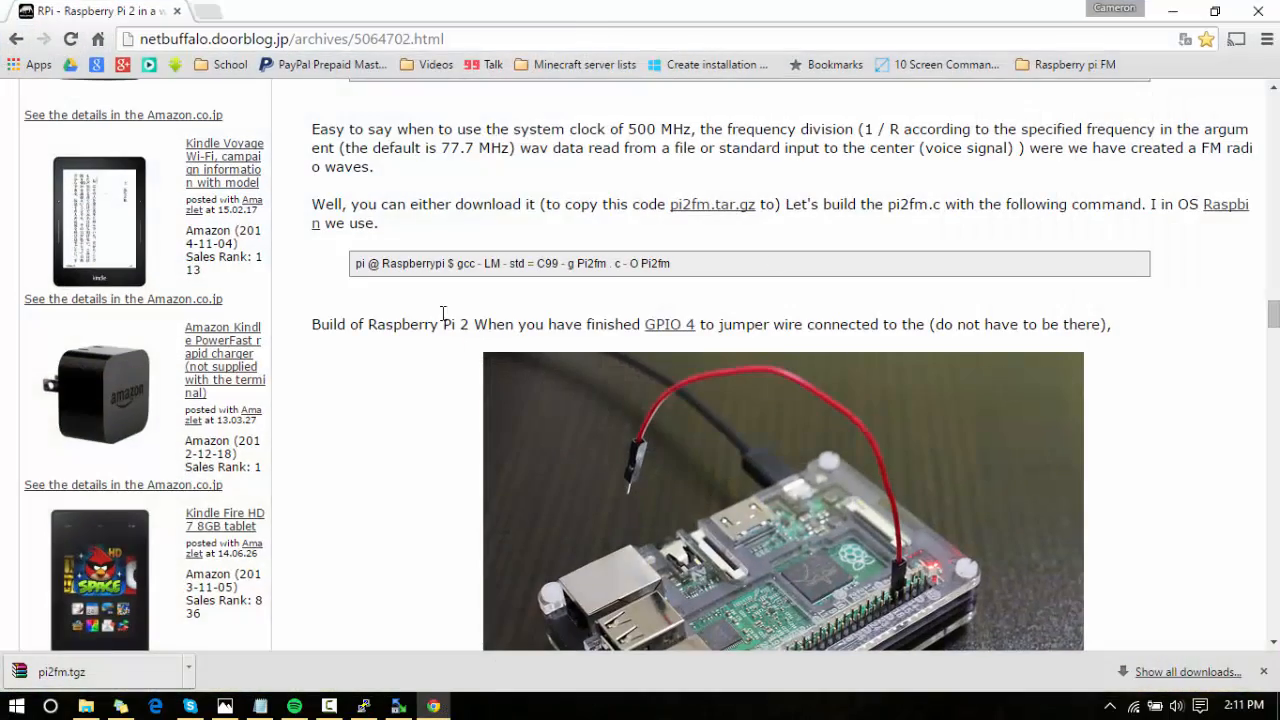
pyautogui.scroll(-3)
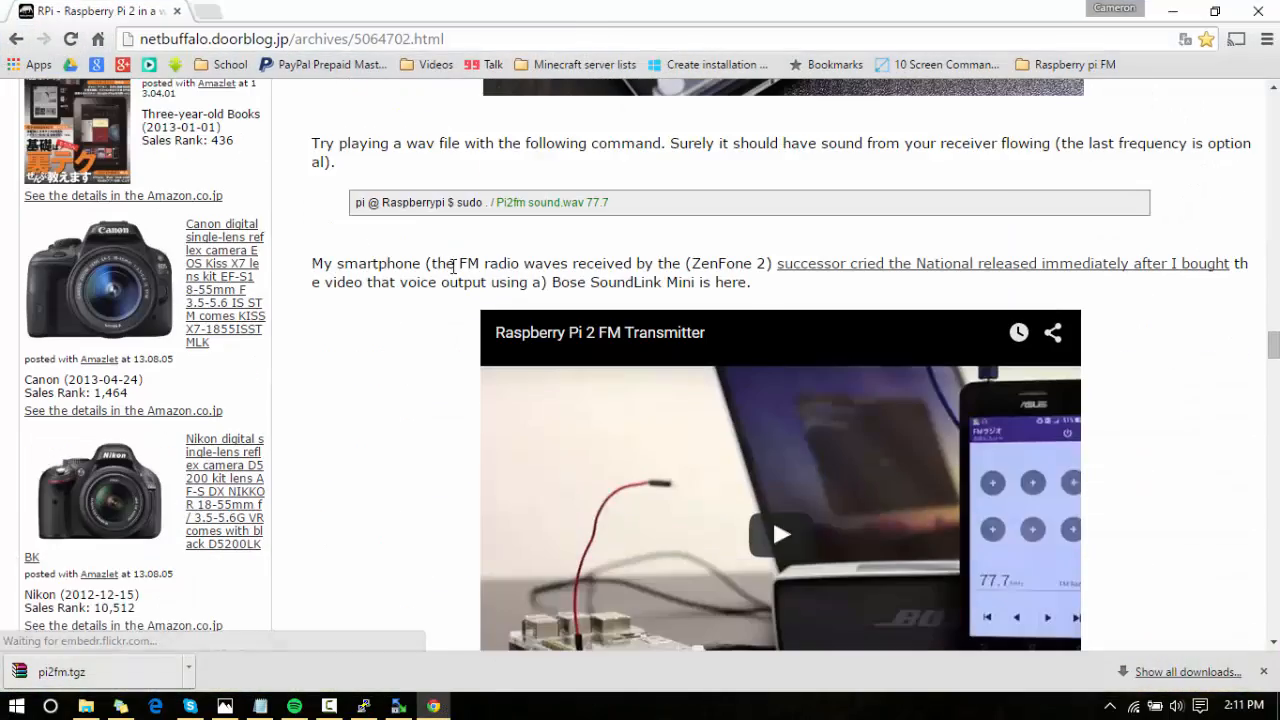
pyautogui.scroll(-3)
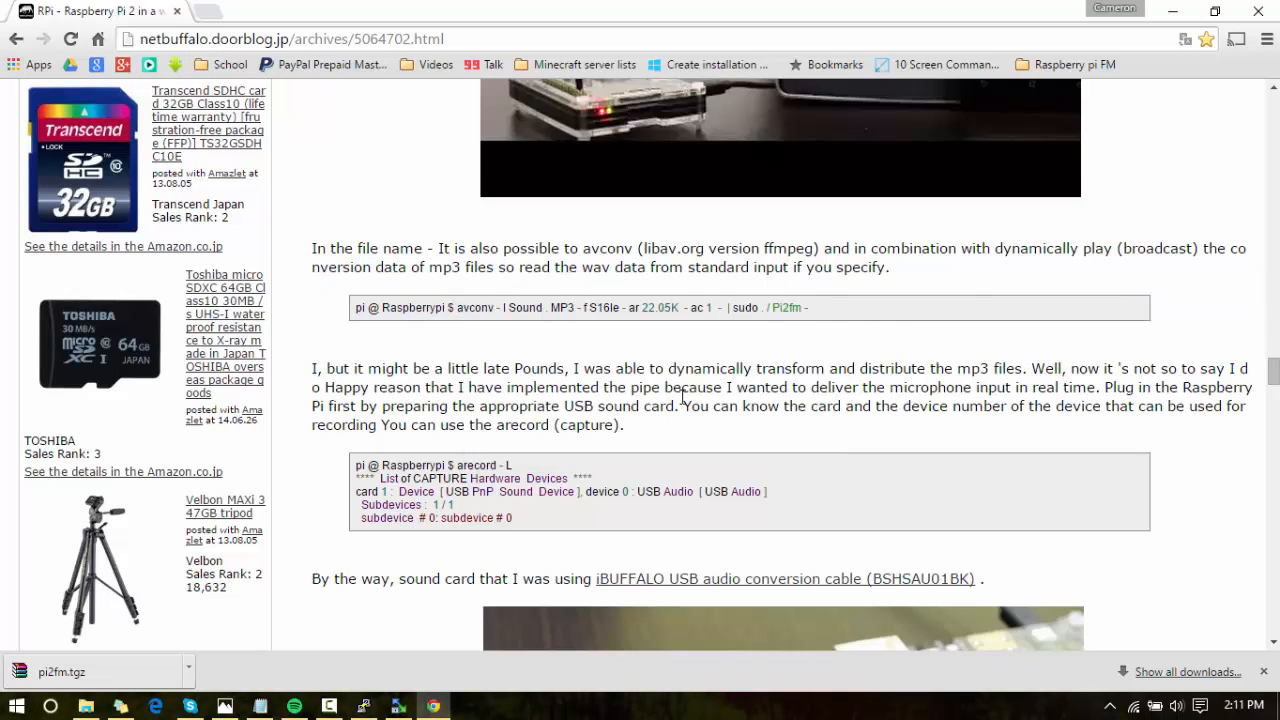
pyautogui.scroll(-3)
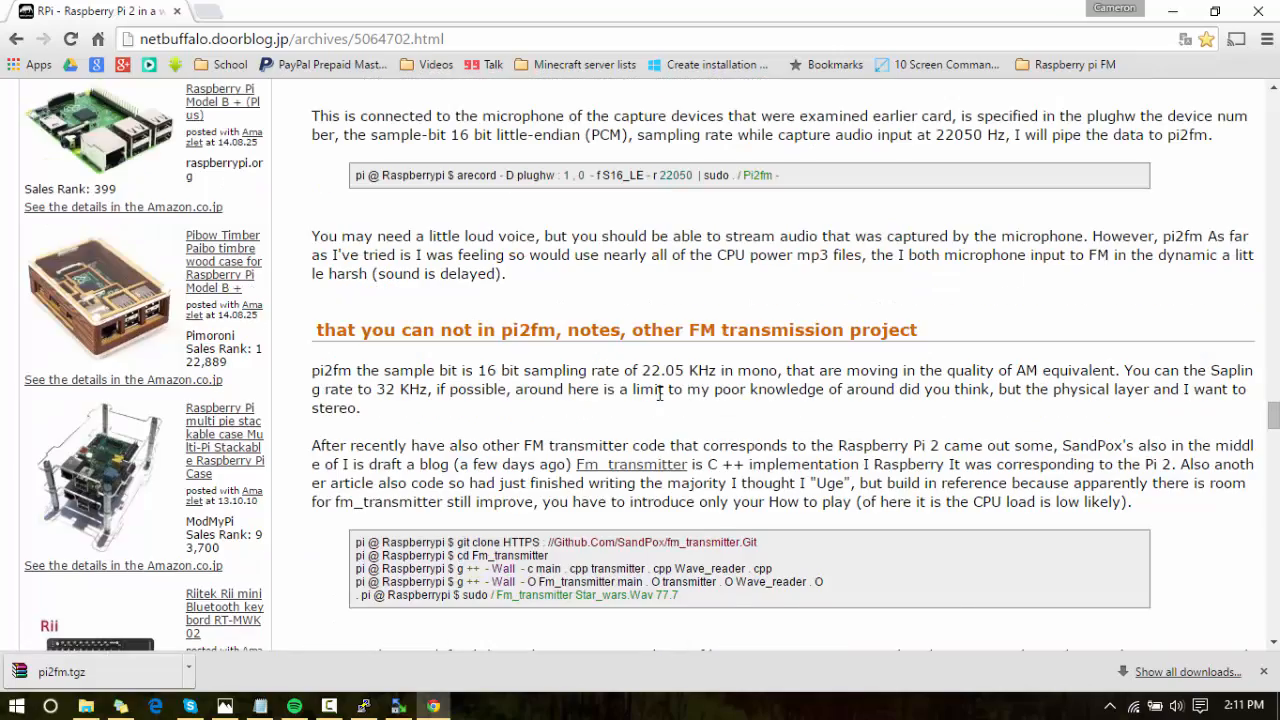
pyautogui.scroll(-3)
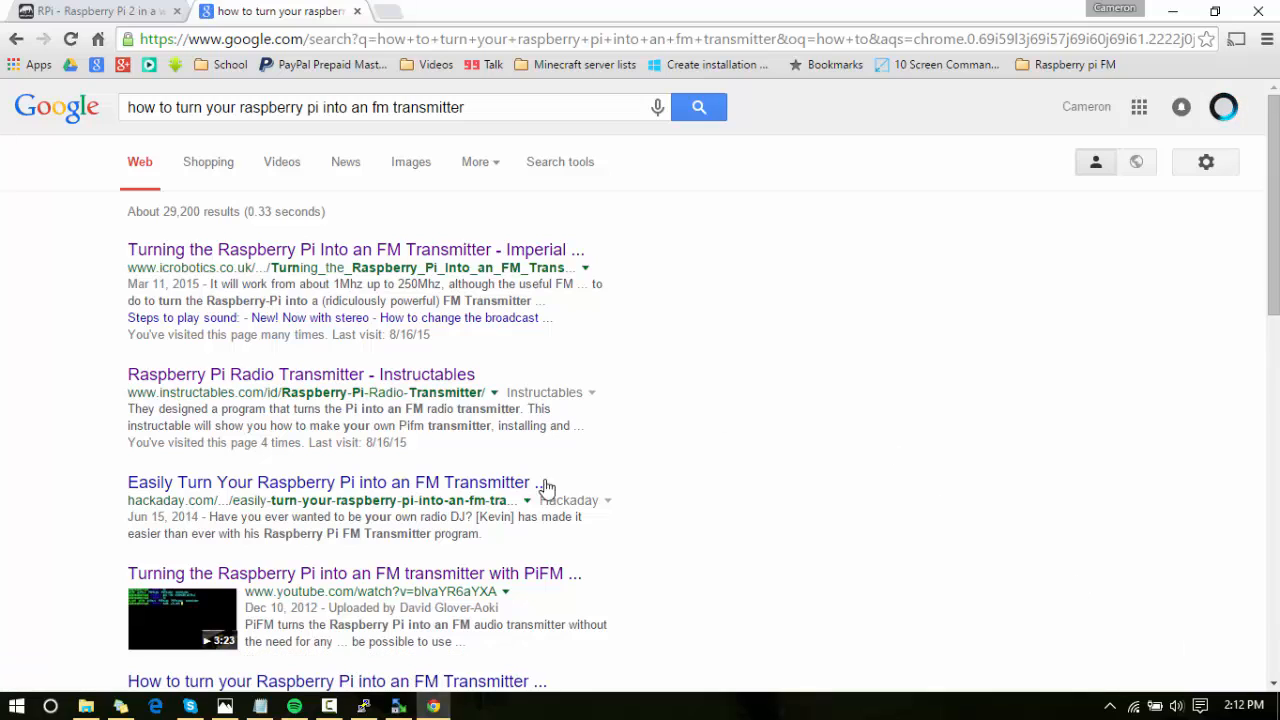
# Open the icrobotics FM transmitter wiki page and select its ffmpeg MP3 playback command.
pyautogui.click(355, 249)
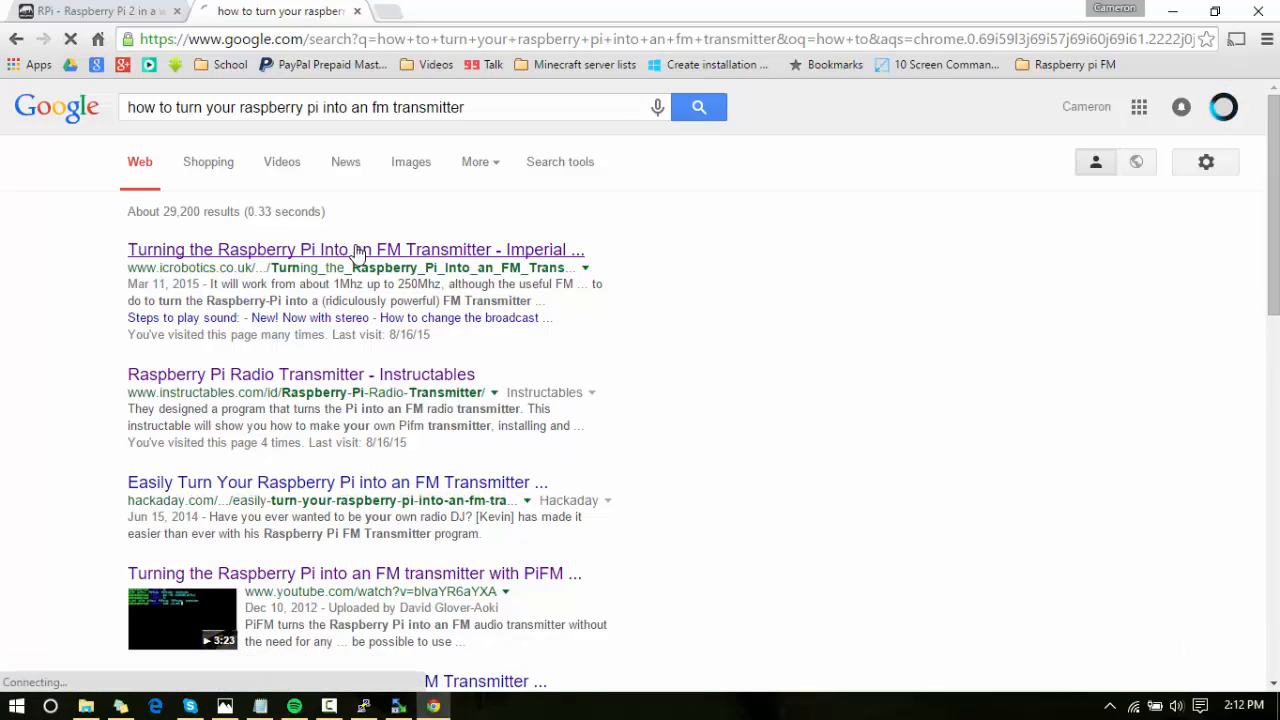
pyautogui.click(355, 249)
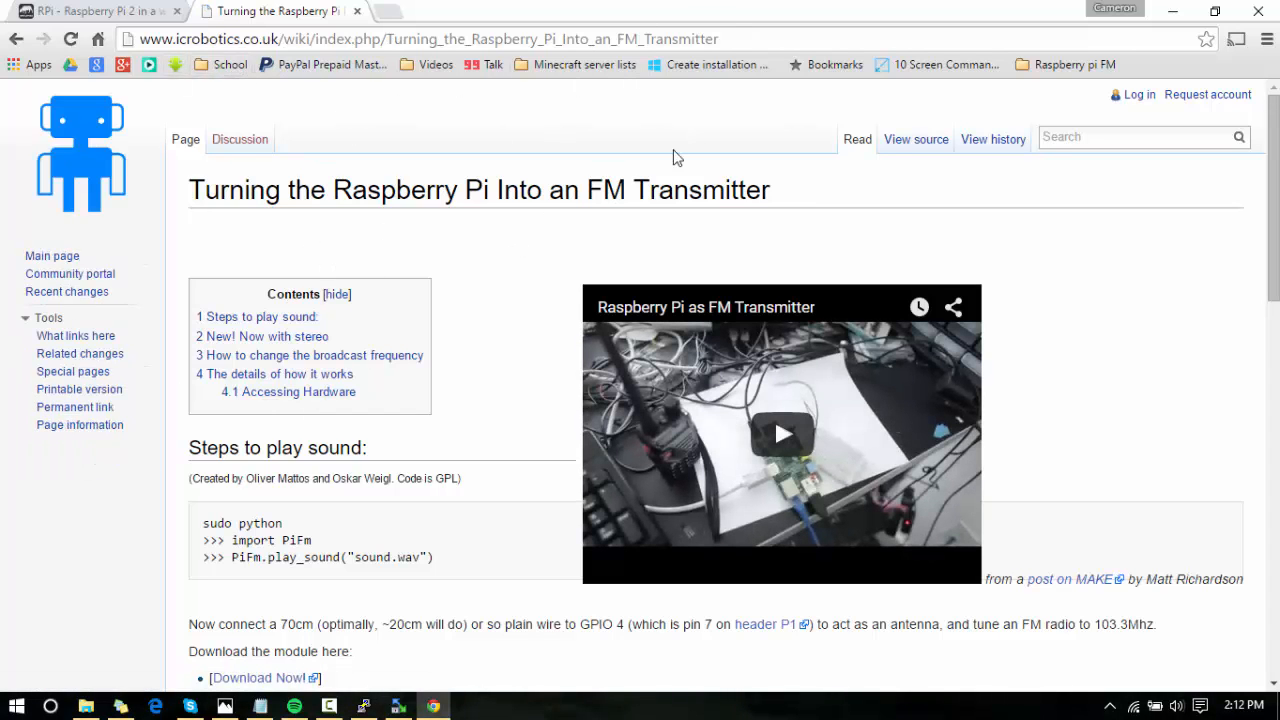
pyautogui.scroll(-3)
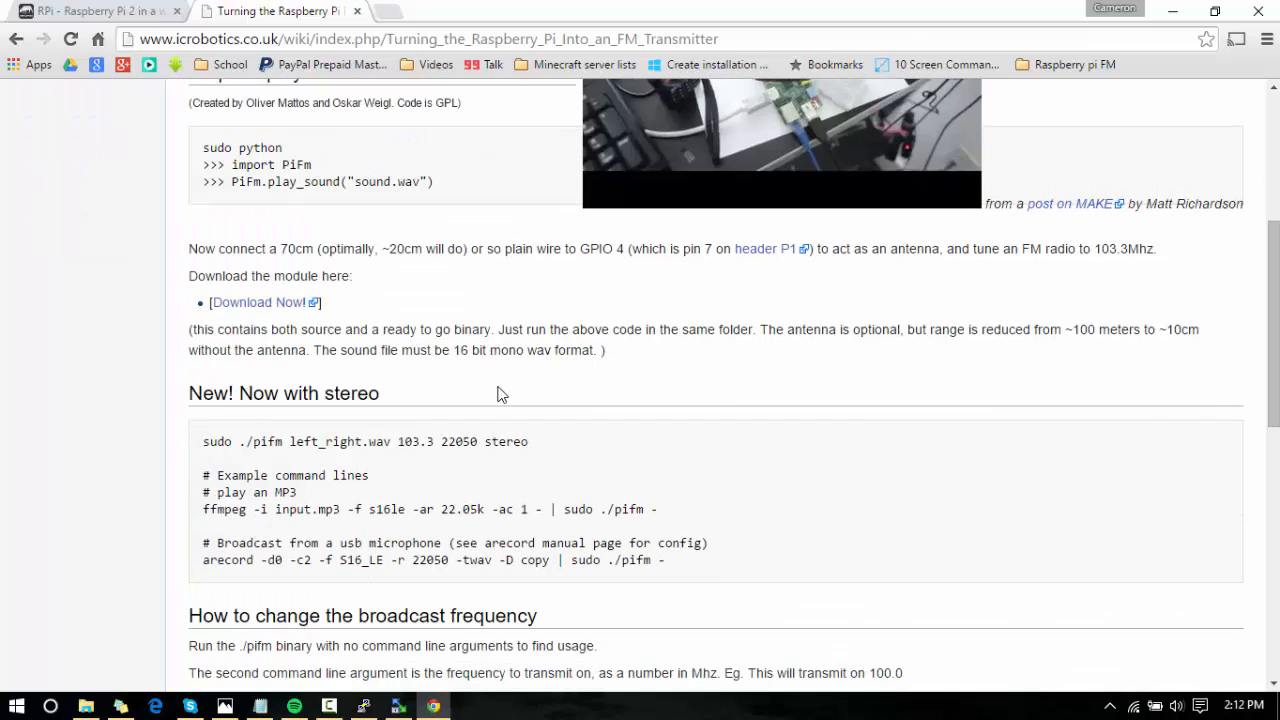
pyautogui.scroll(-3)
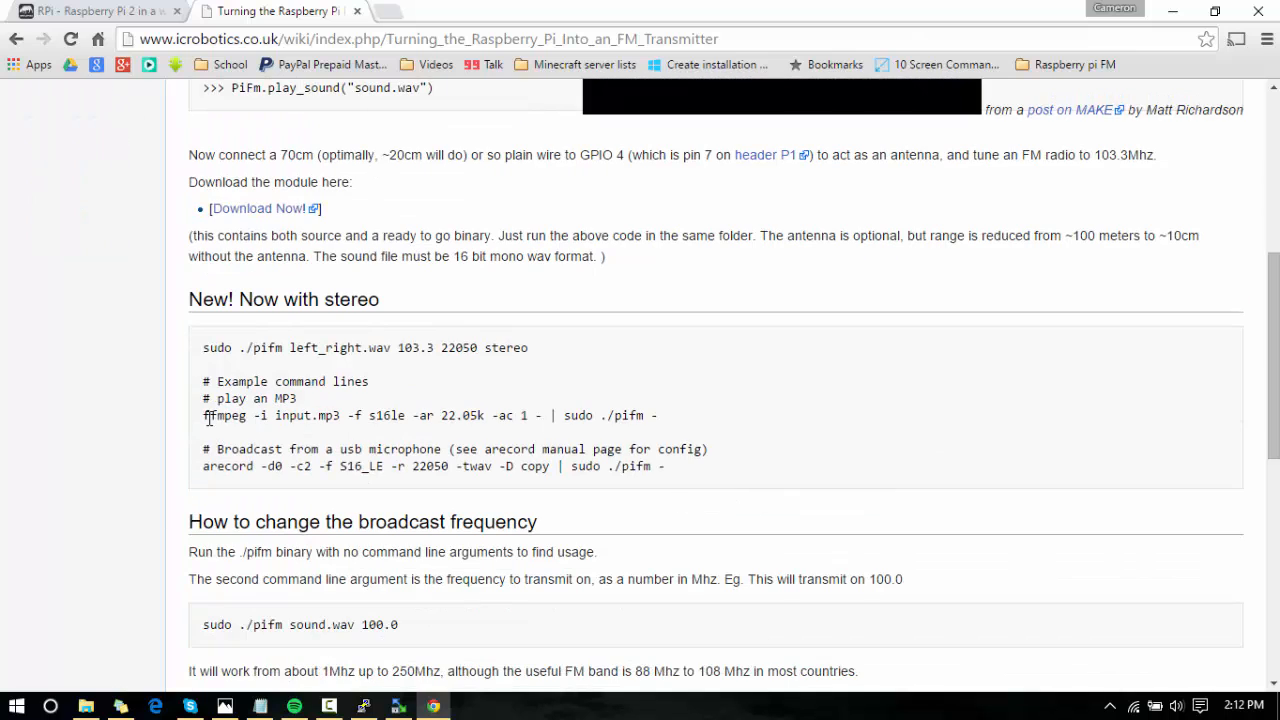
pyautogui.moveTo(203, 415); pyautogui.dragTo(645, 415)
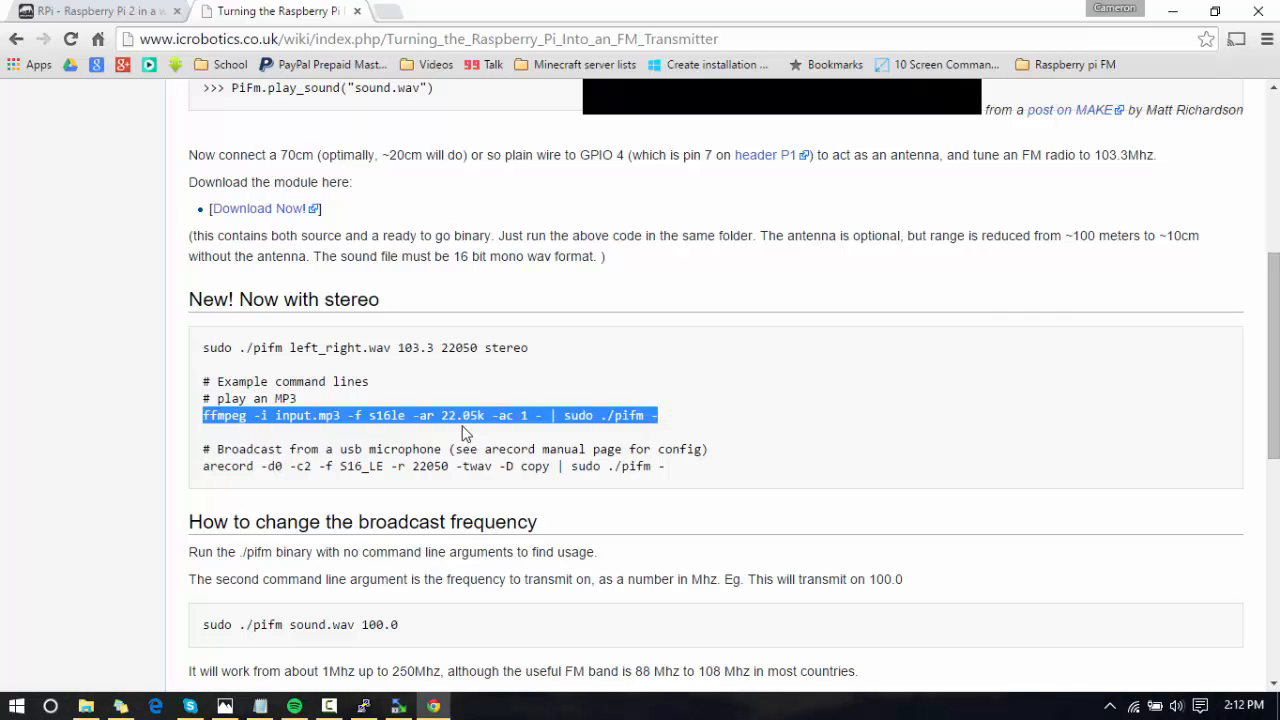
pyautogui.moveTo(513, 373)
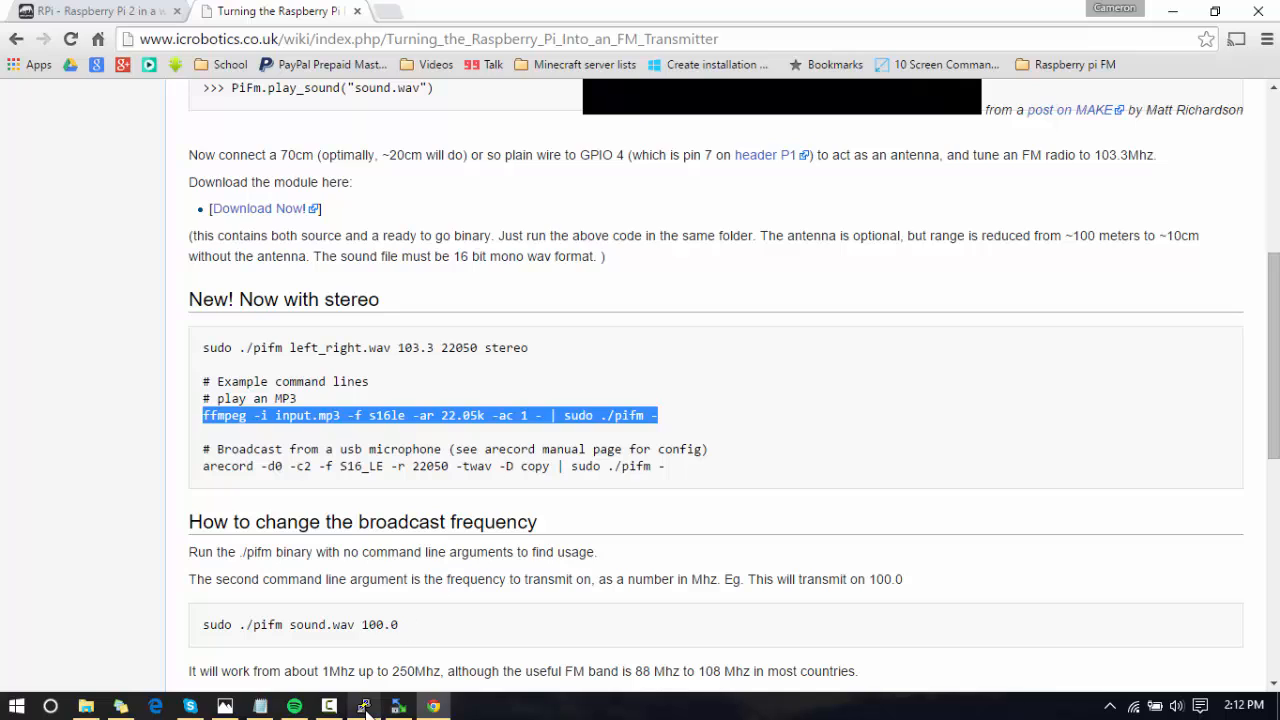
pyautogui.click(363, 706)
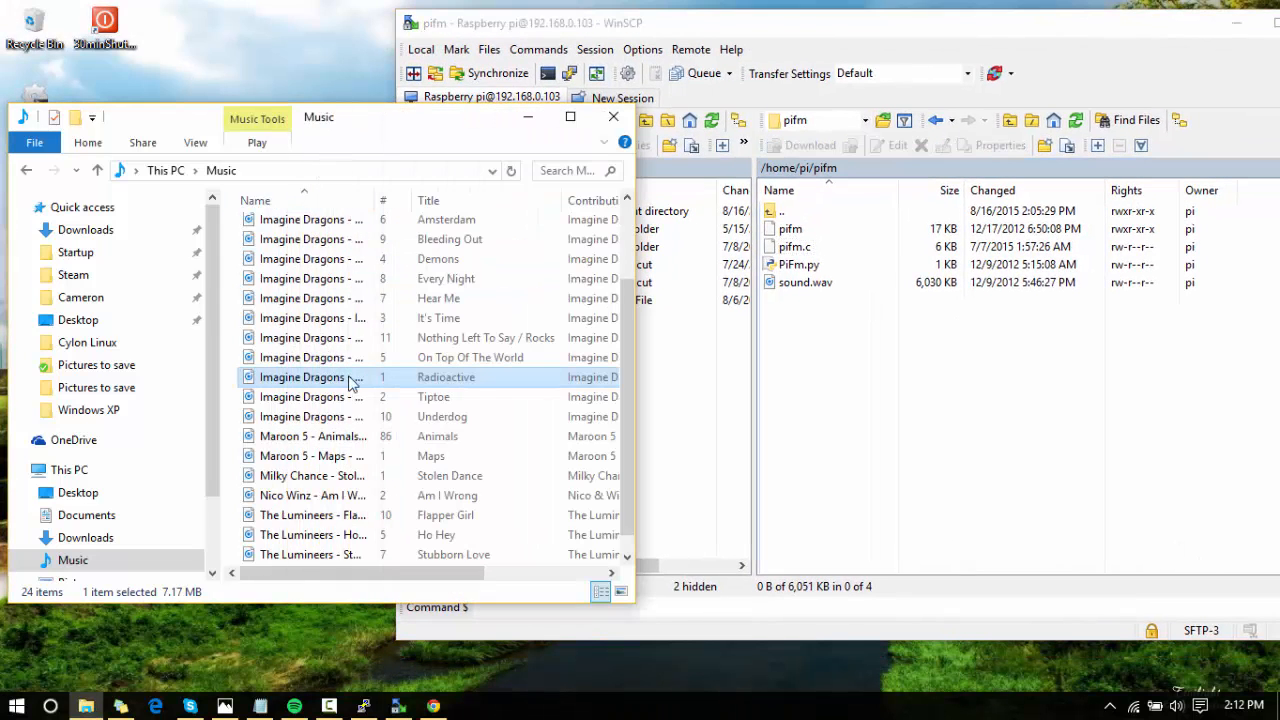
# Upload the Maroon 5 Animals song to /home/pi/pifm and rename it Animals.mp3.
pyautogui.click(312, 436)
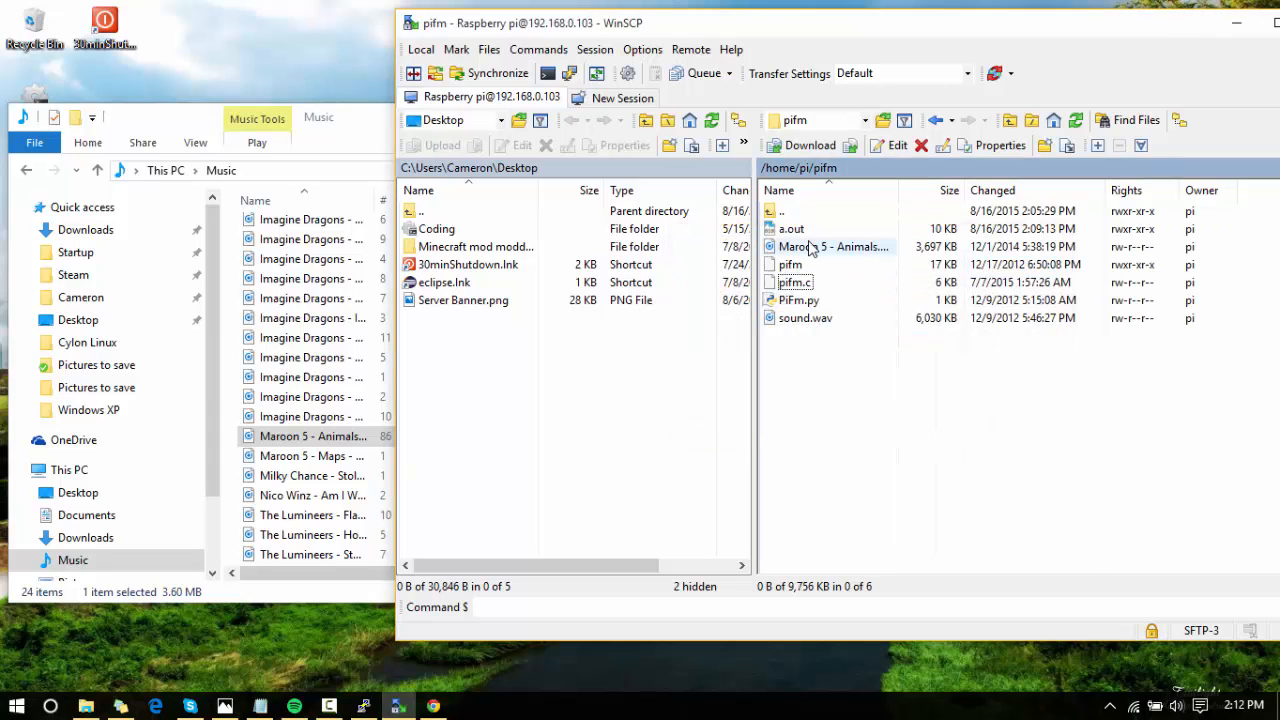
pyautogui.rightClick(810, 247)
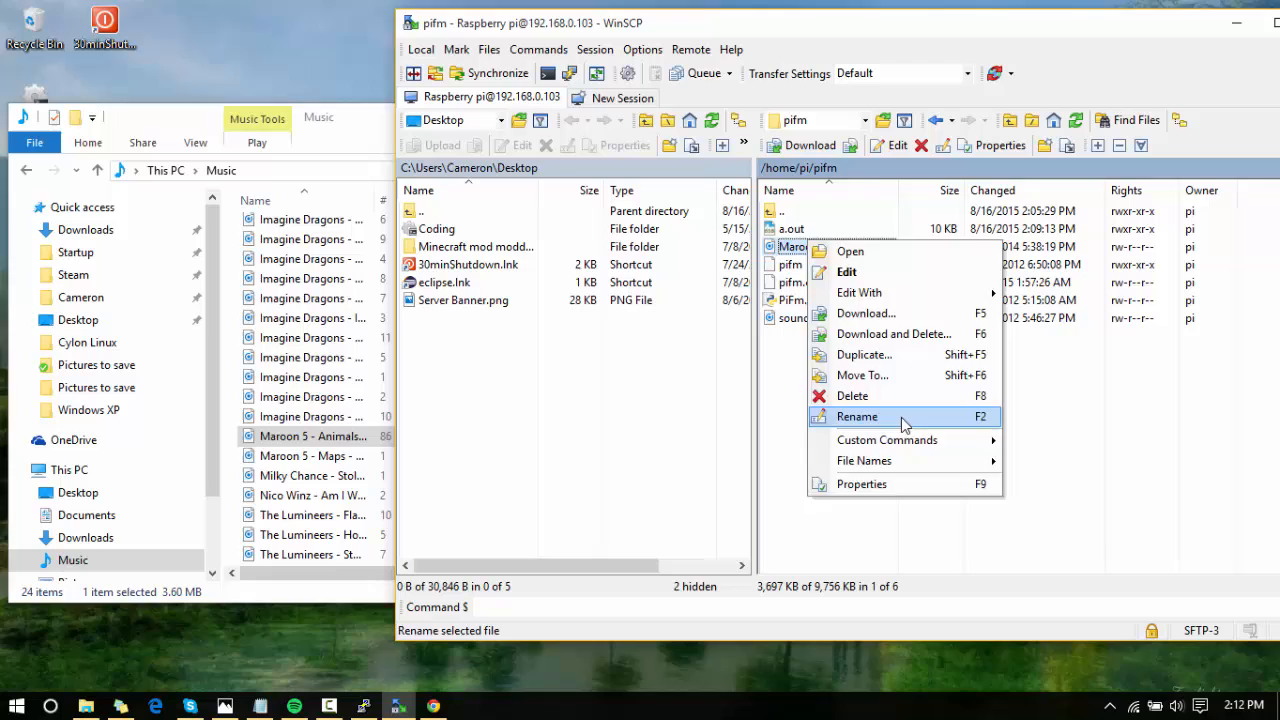
pyautogui.click(857, 416)
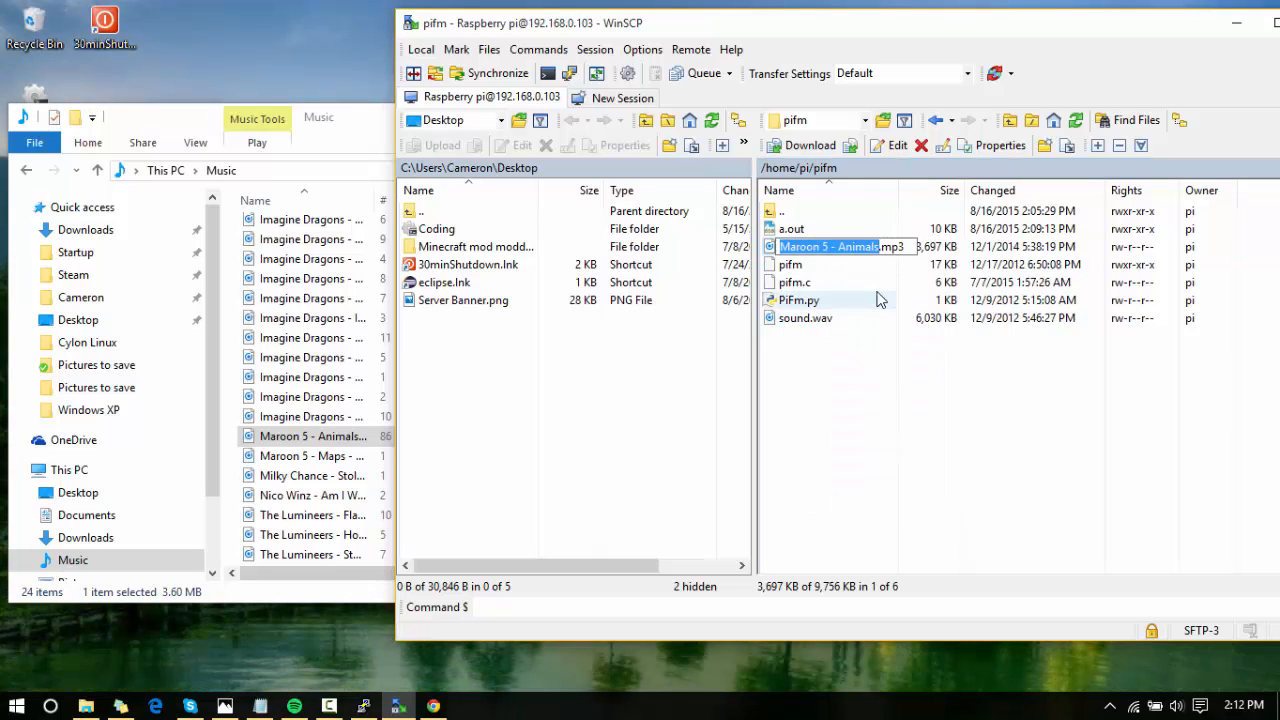
pyautogui.write('Animals')
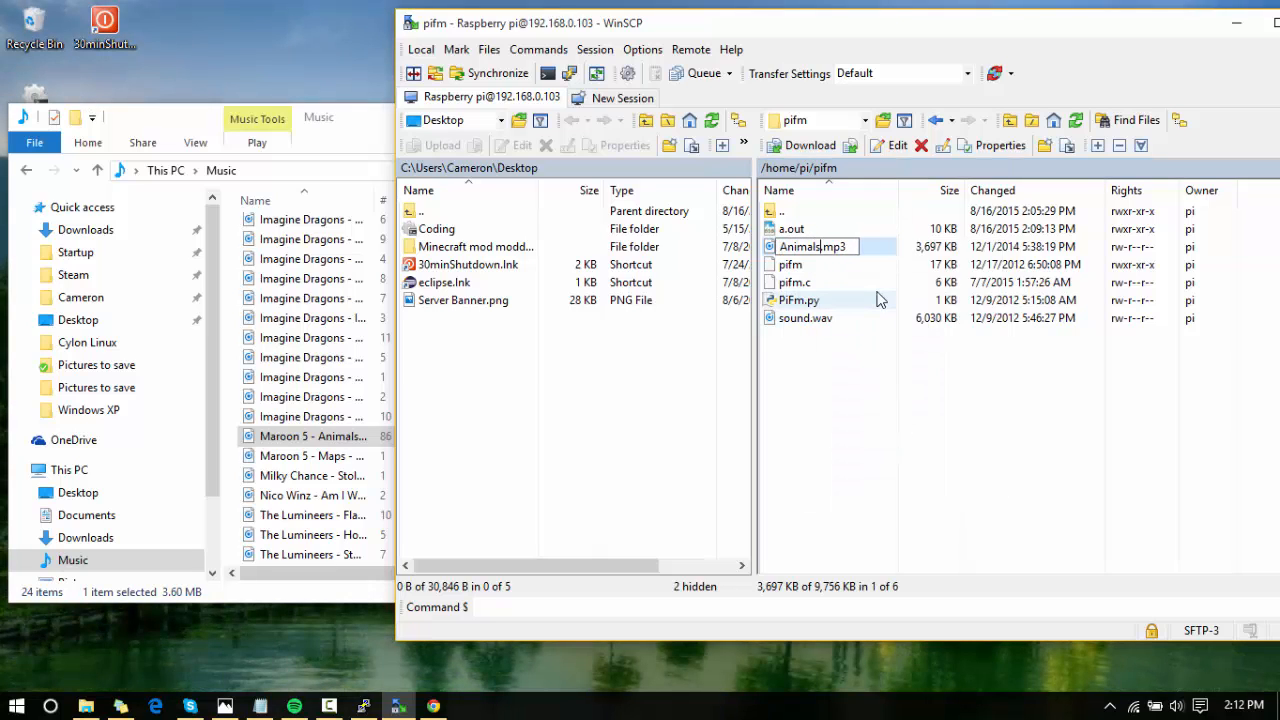
pyautogui.moveTo(840, 22); pyautogui.dragTo(870, 39)
pyautogui.write('ffmpeg -i Animals.mp3 -f s16le -ar 22.05k -ac 1 - | sudo ./pifm -')
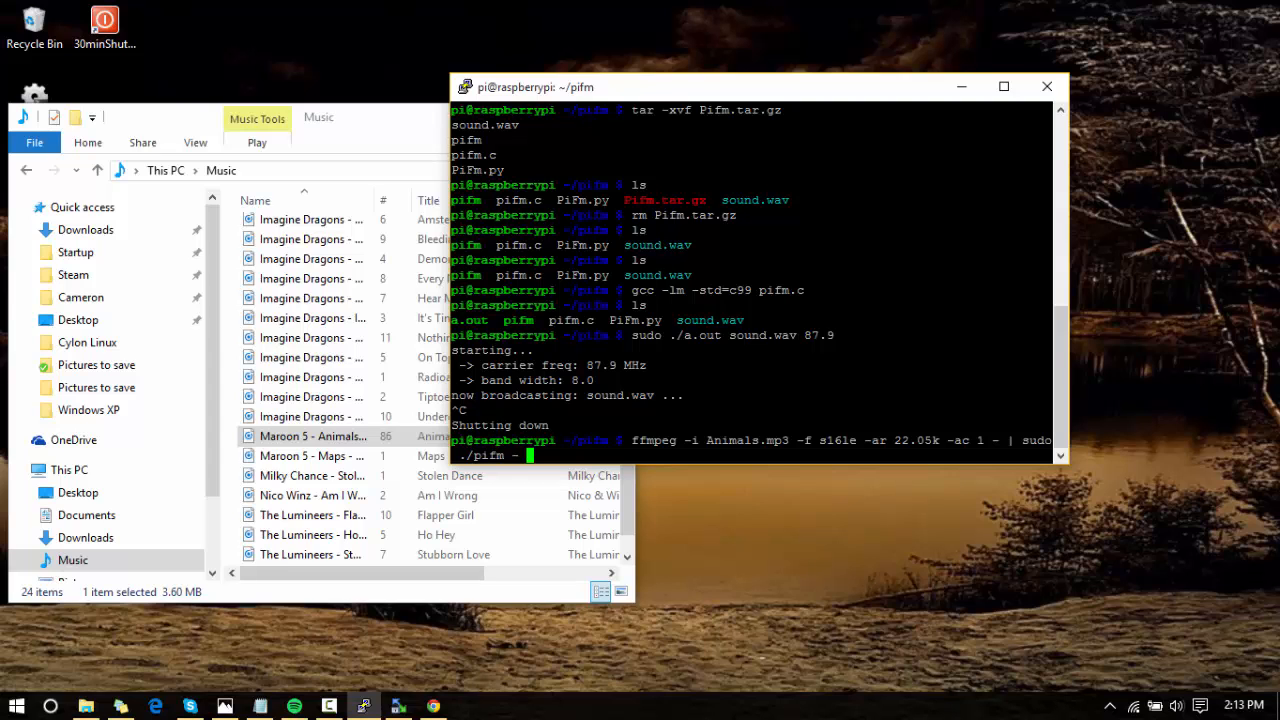
# Broadcast Animals.mp3 piped through ffmpeg into pifm, stop it, then list ~/pifm.
pyautogui.write('87.')
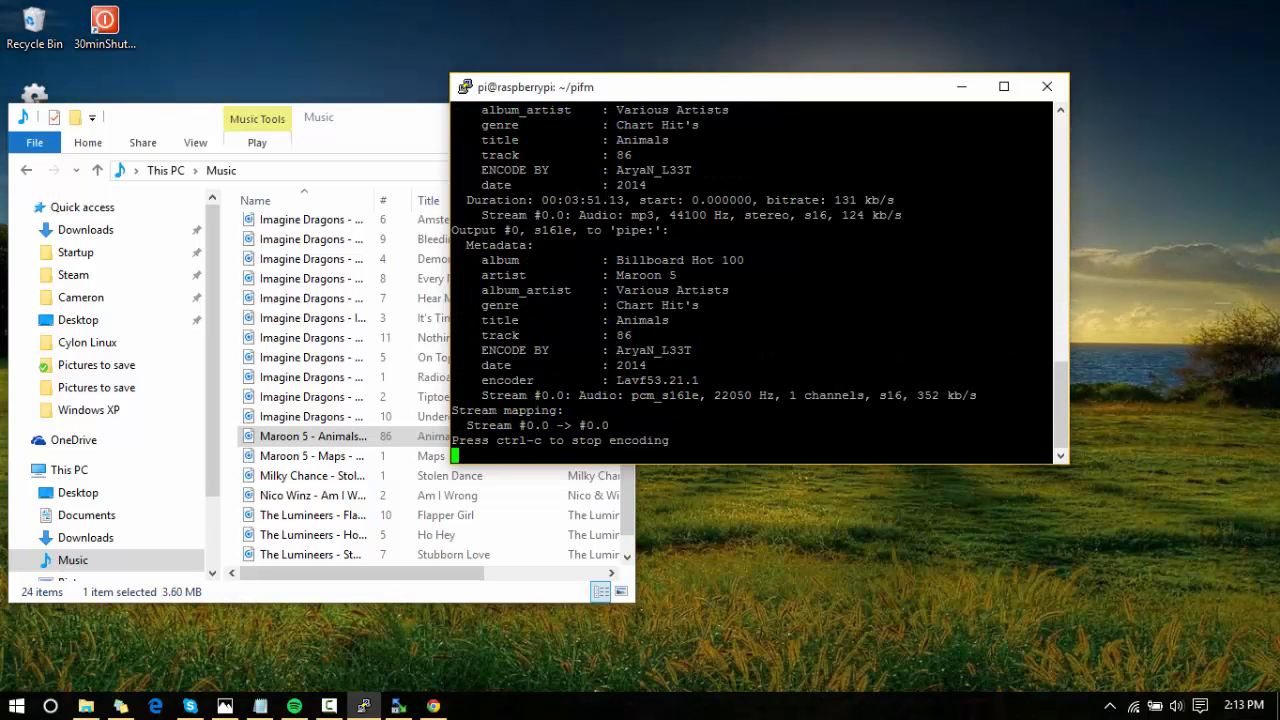
pyautogui.press('ctrl+c')
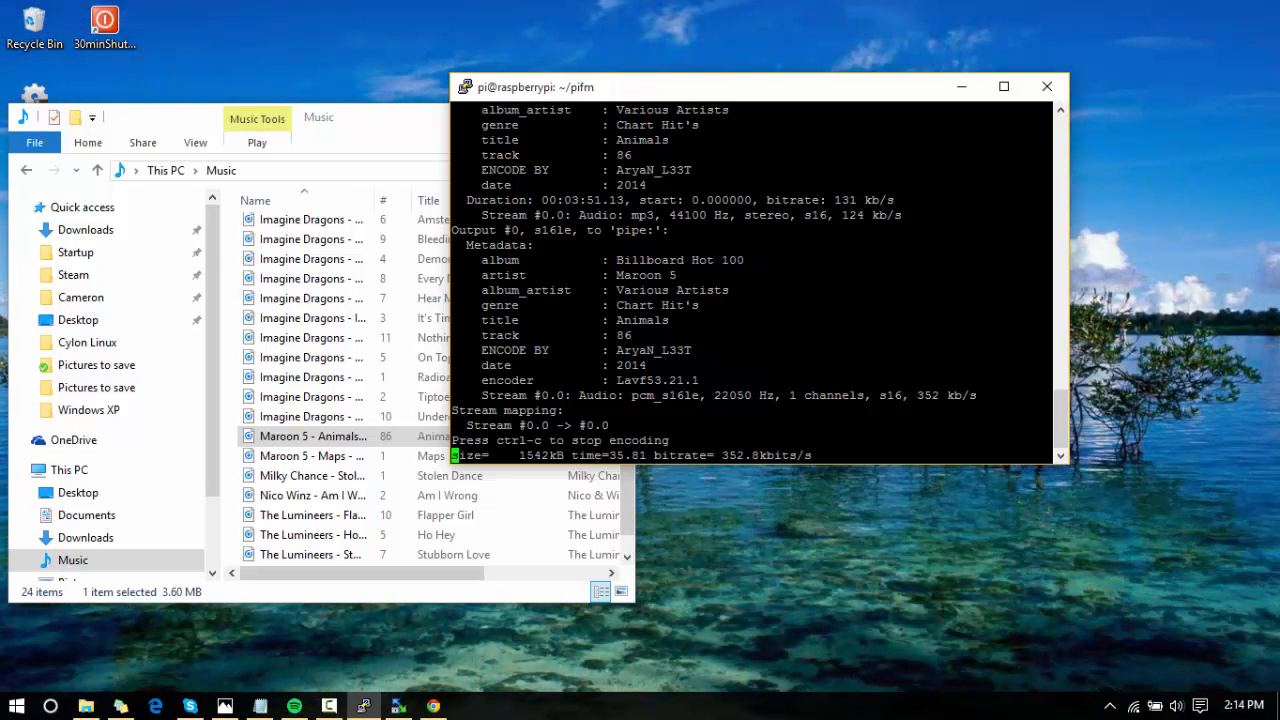
pyautogui.press('ctrl+c')
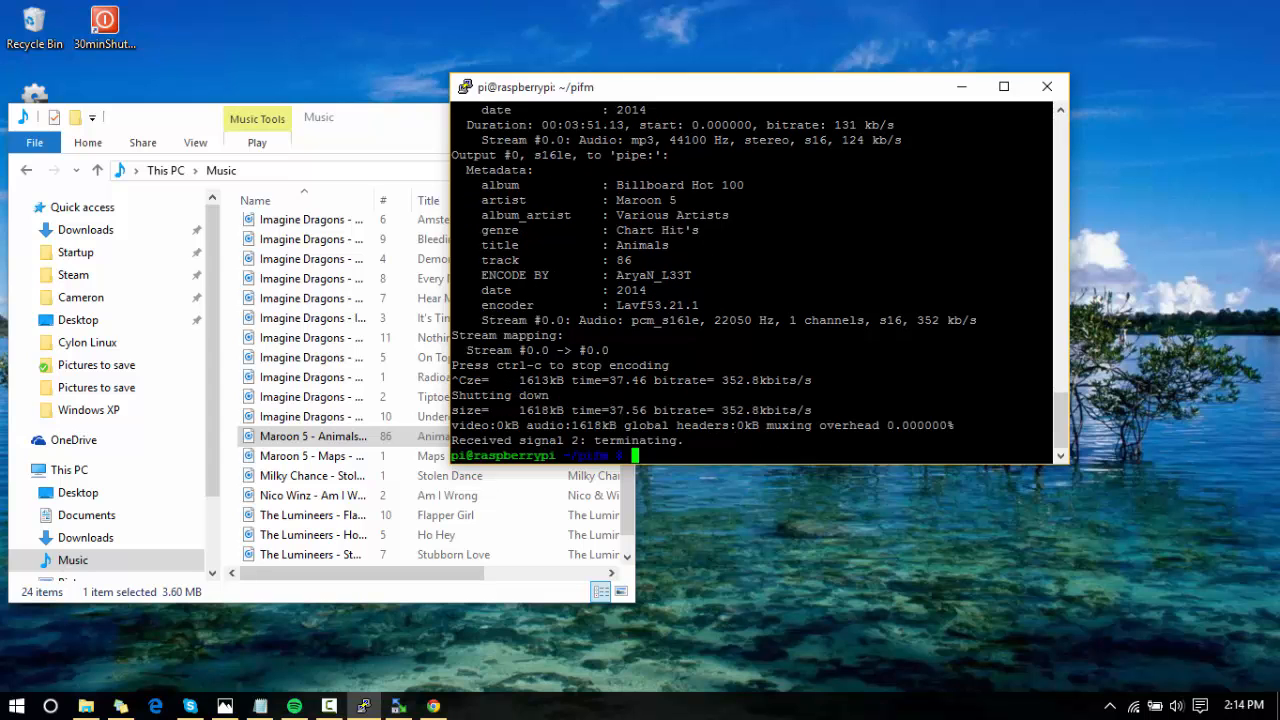
pyautogui.write('ls')
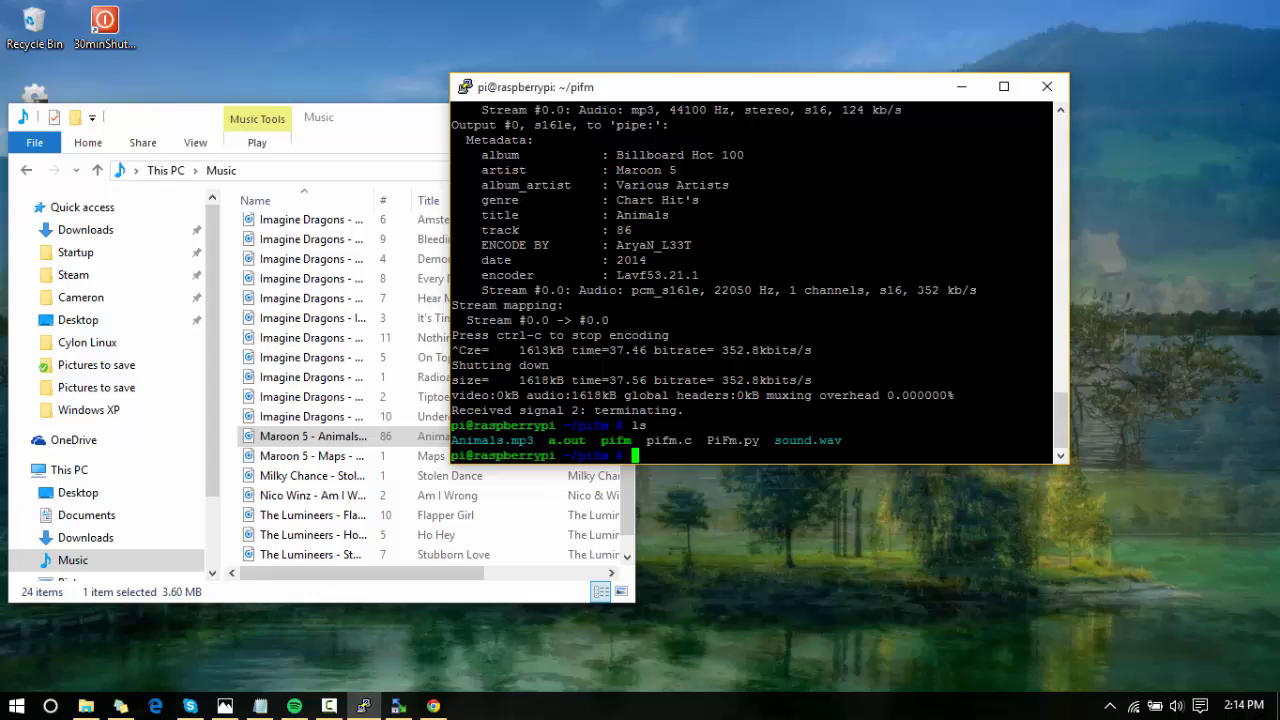